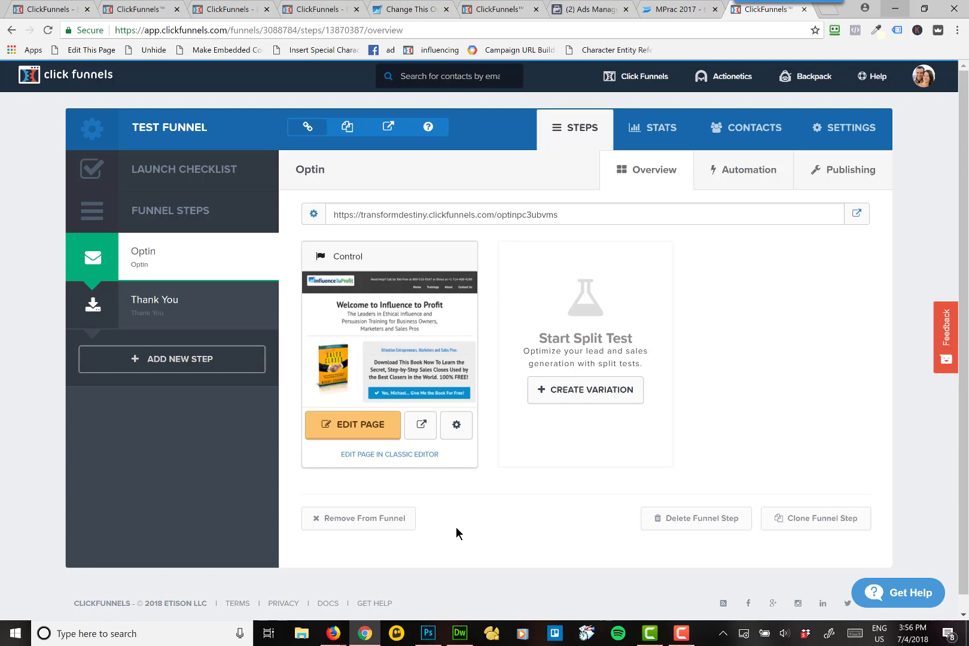
mouse_move(510, 548)
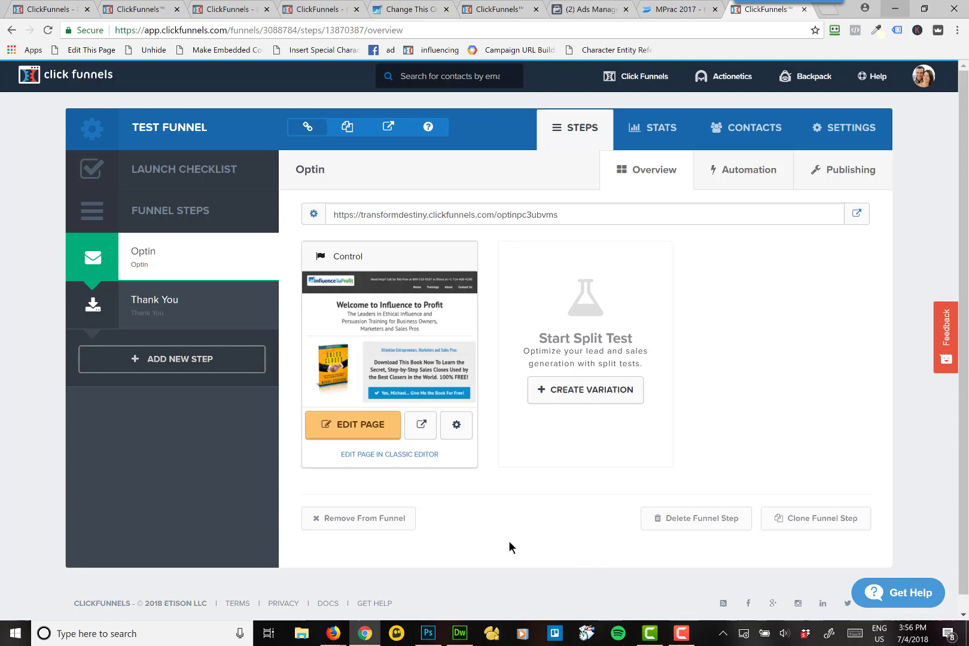
mouse_move(452, 567)
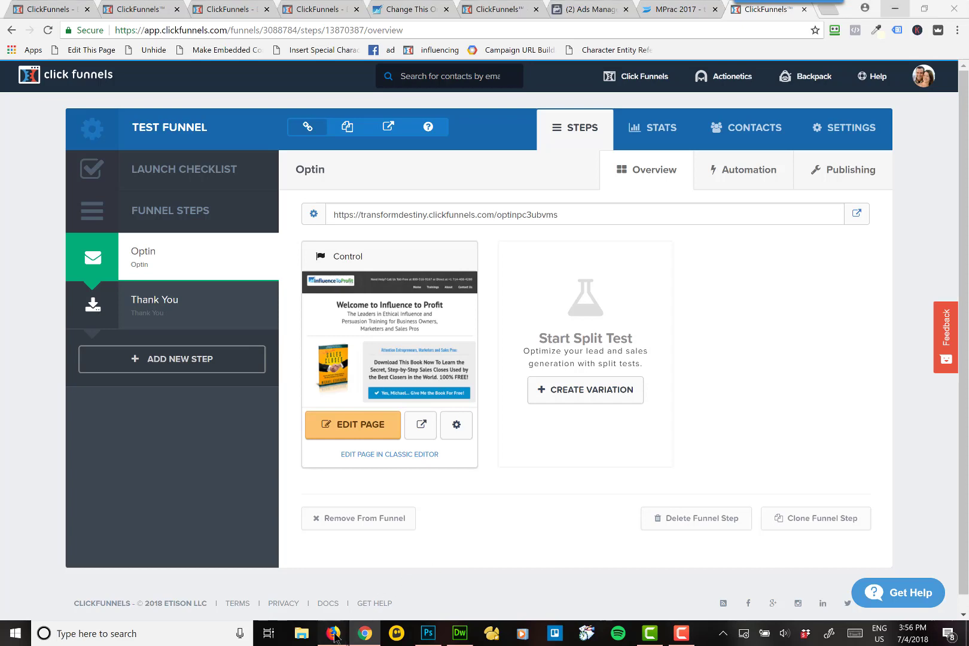
- Switch to Firefox and load aws.amazon.com in a new tab
click(332, 633)
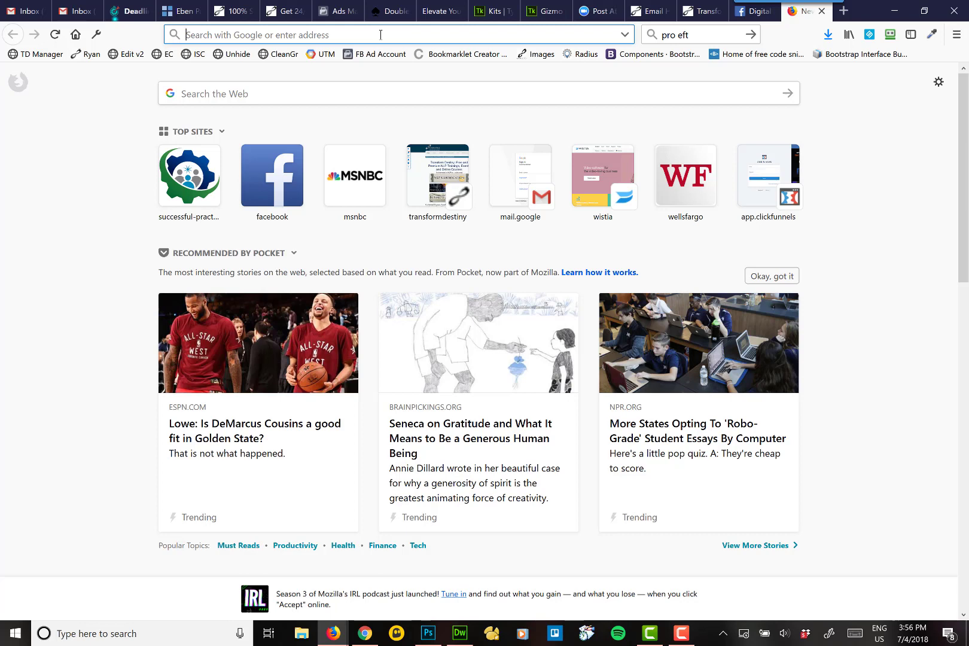
text(aws.amazon.com)
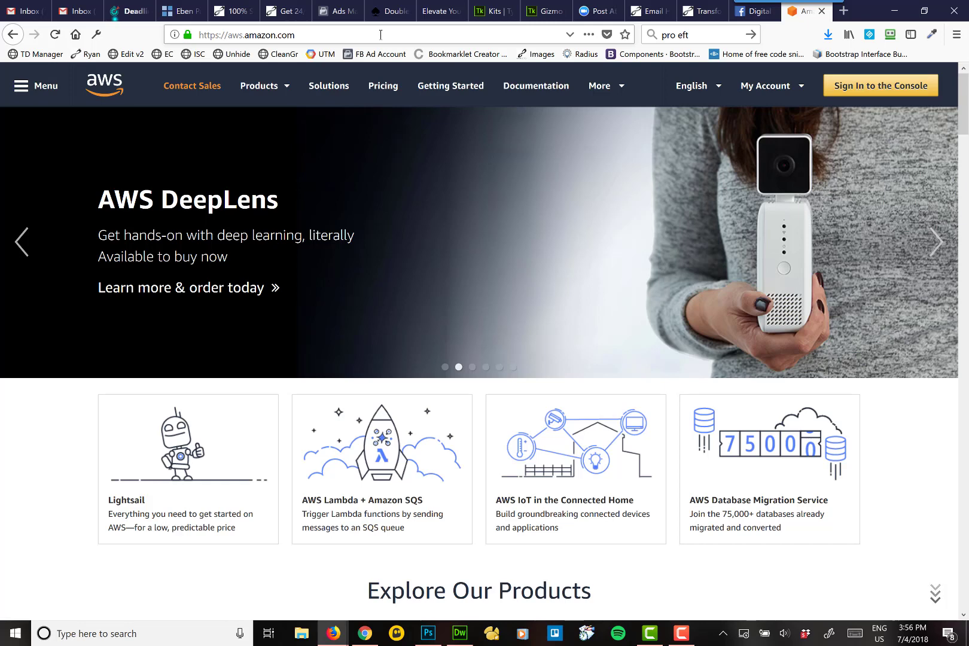
mouse_move(824, 123)
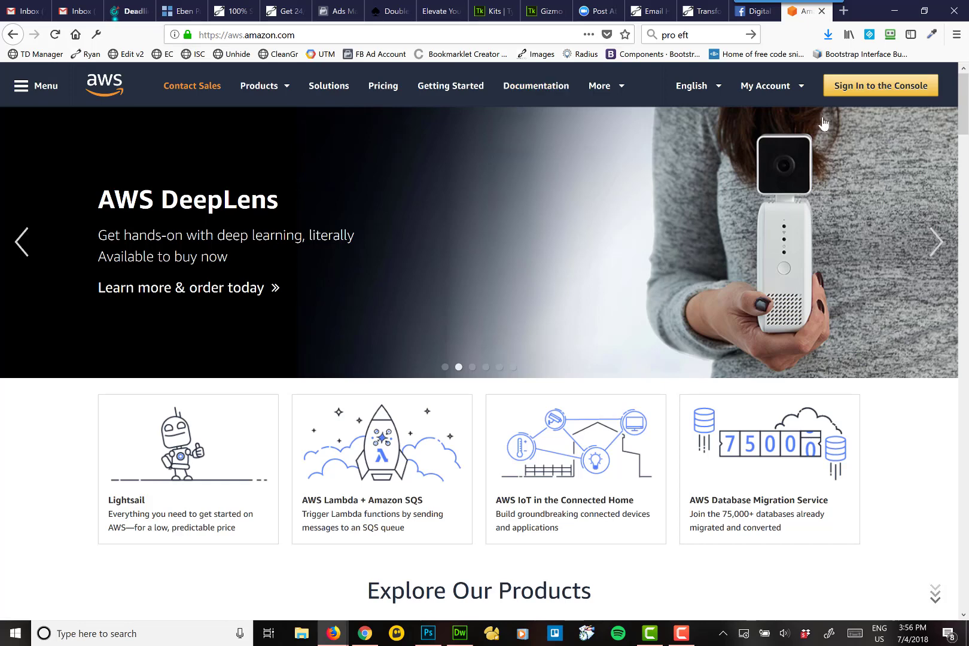
mouse_move(259, 243)
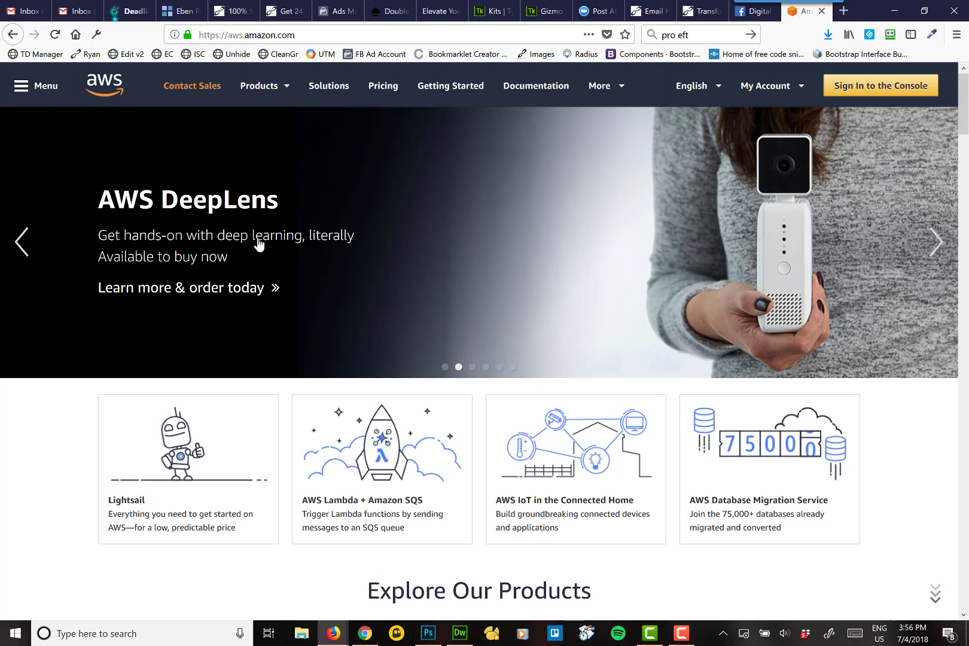
mouse_move(427, 291)
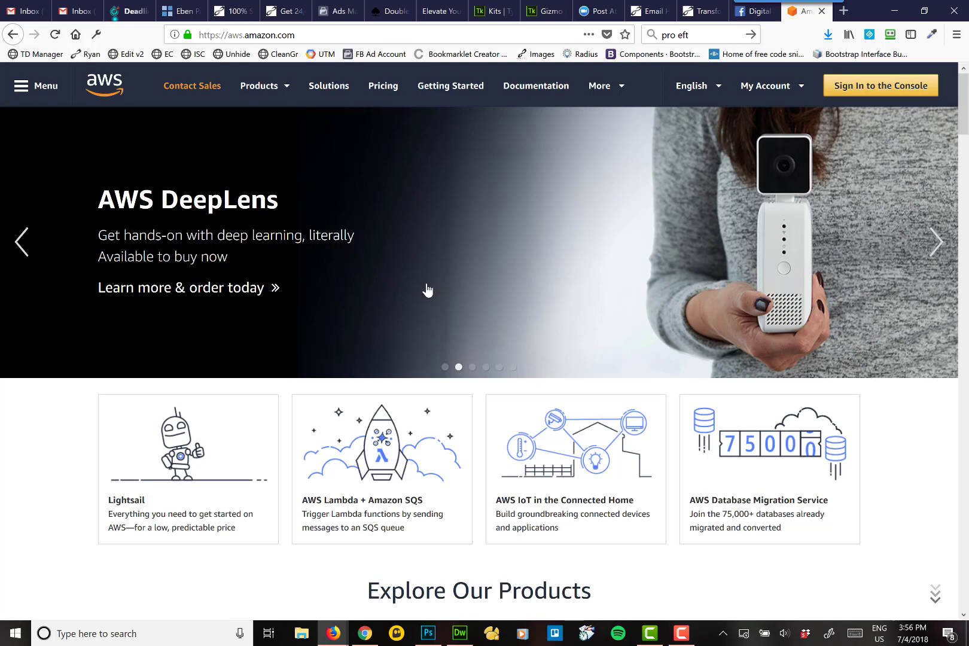
mouse_move(585, 325)
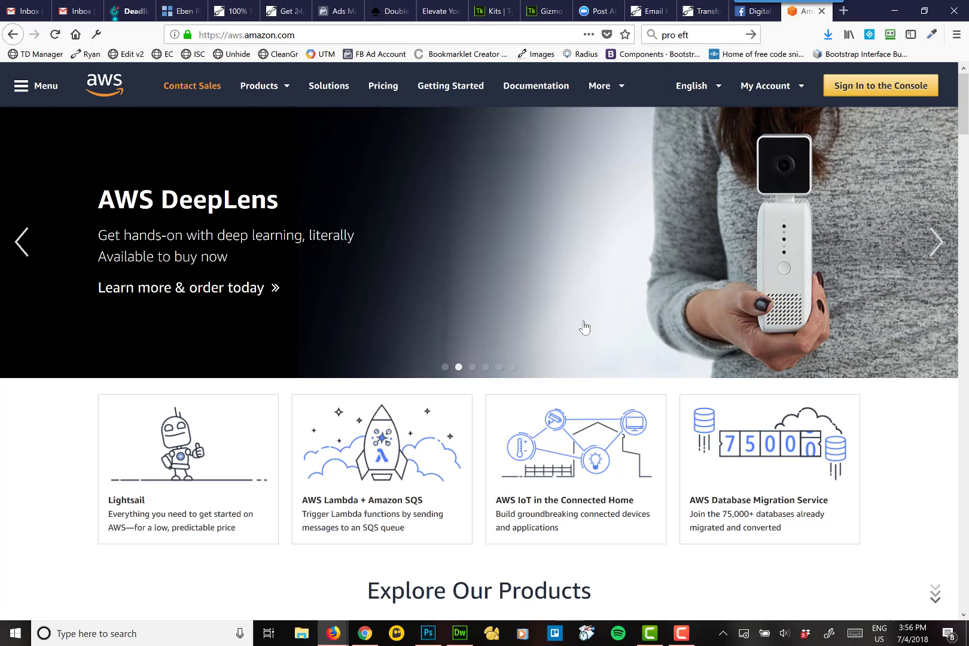
mouse_move(703, 267)
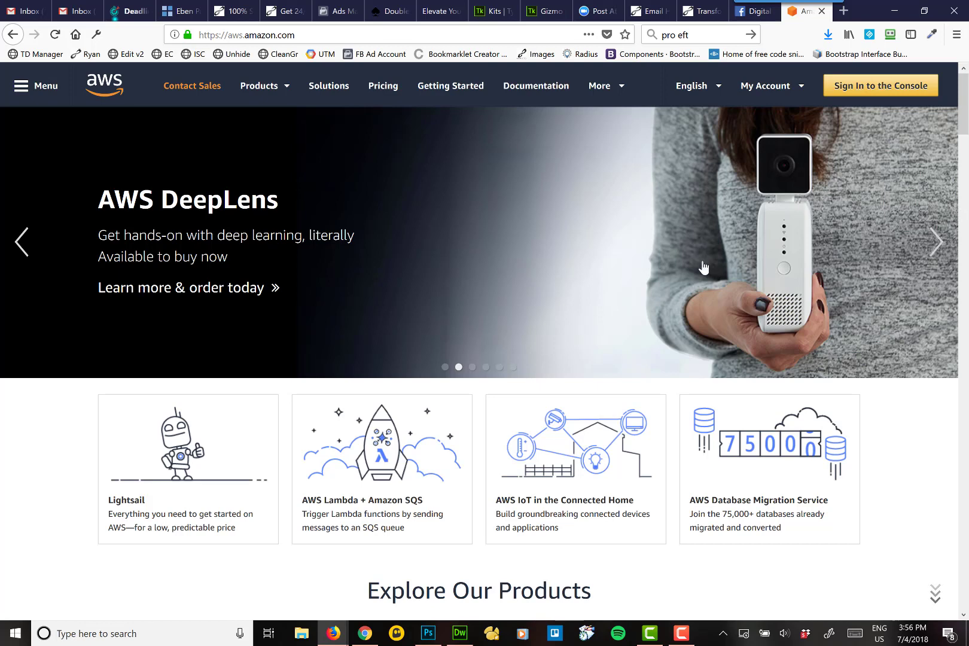
mouse_move(482, 283)
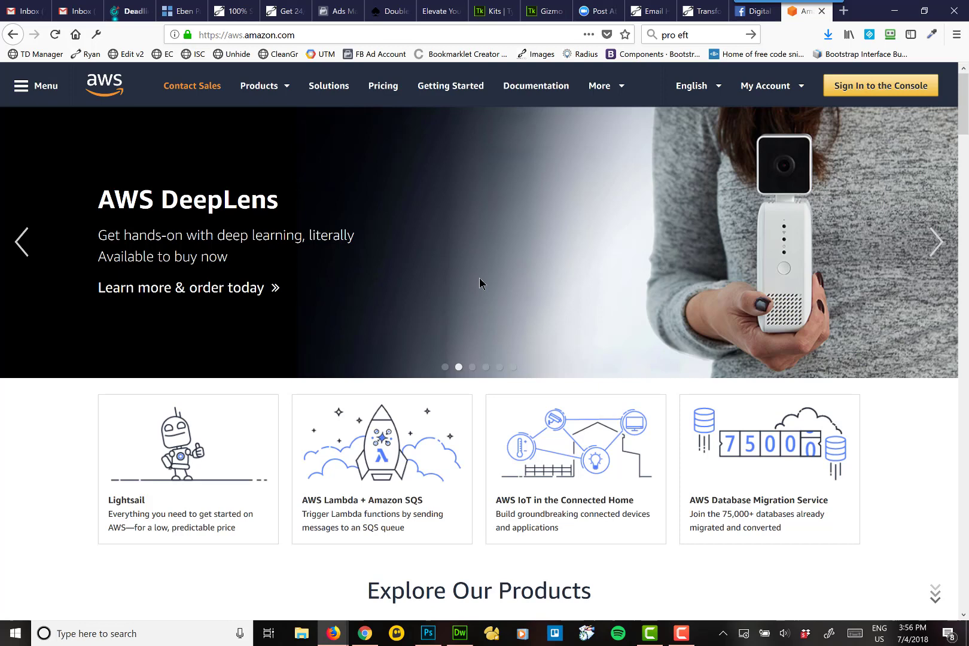
mouse_move(586, 300)
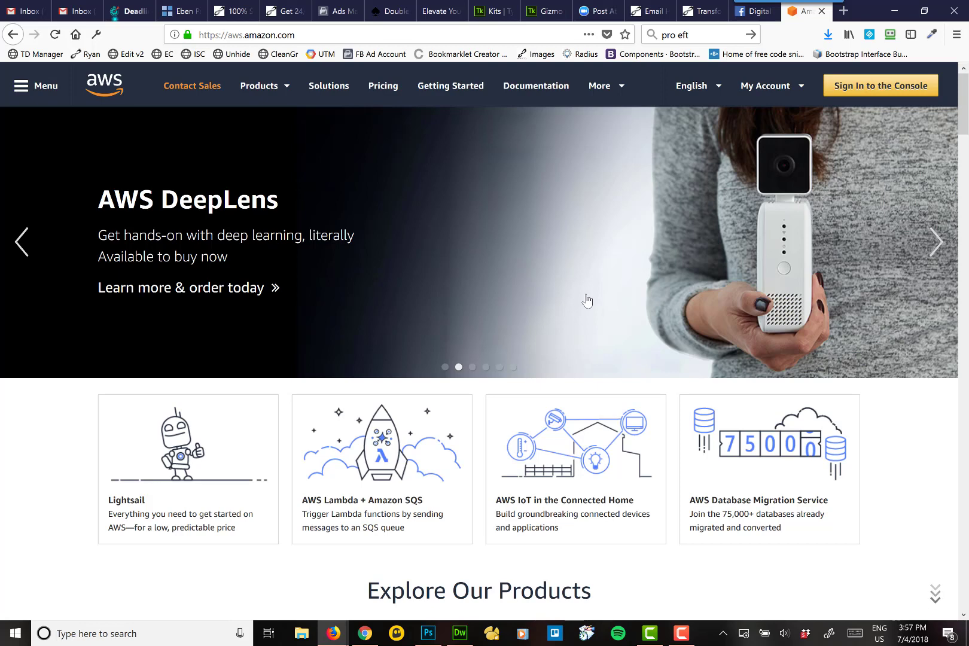
mouse_move(799, 326)
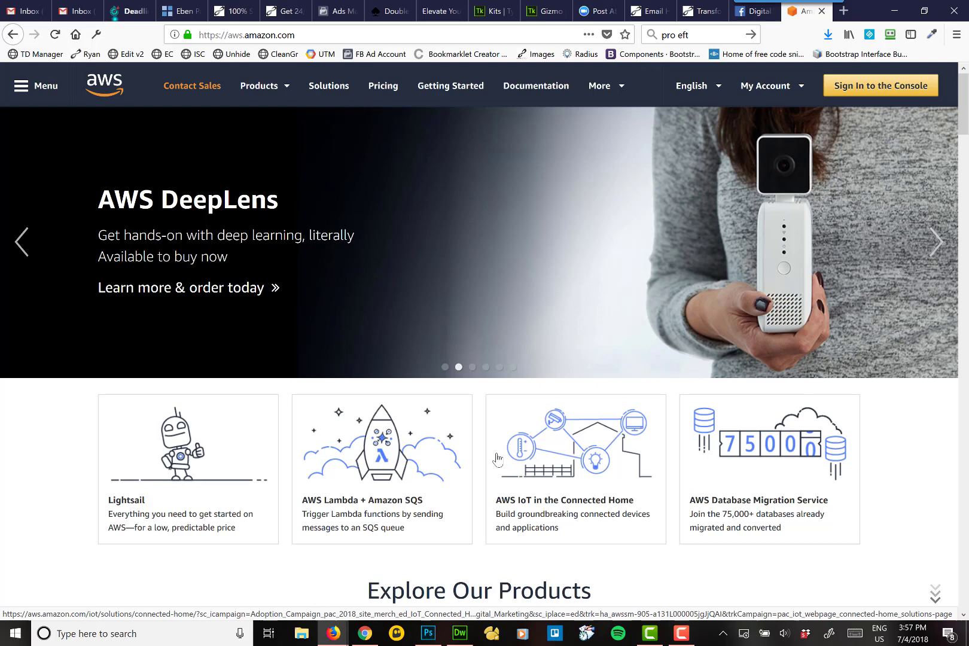
mouse_move(361, 518)
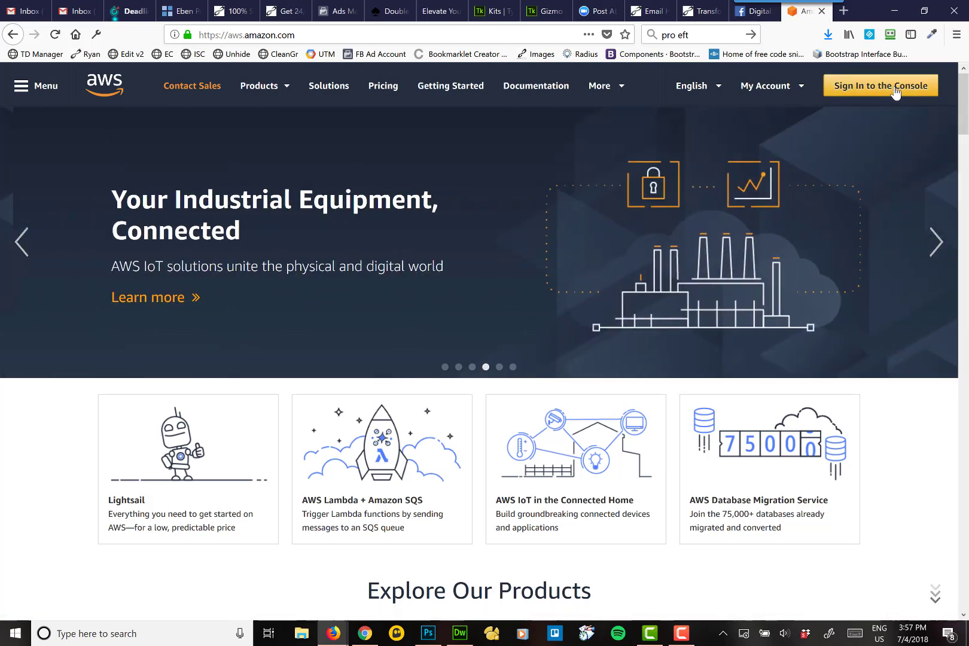
- Go to the console sign-in page and fill the saved AWS account email from RoboForm
click(879, 86)
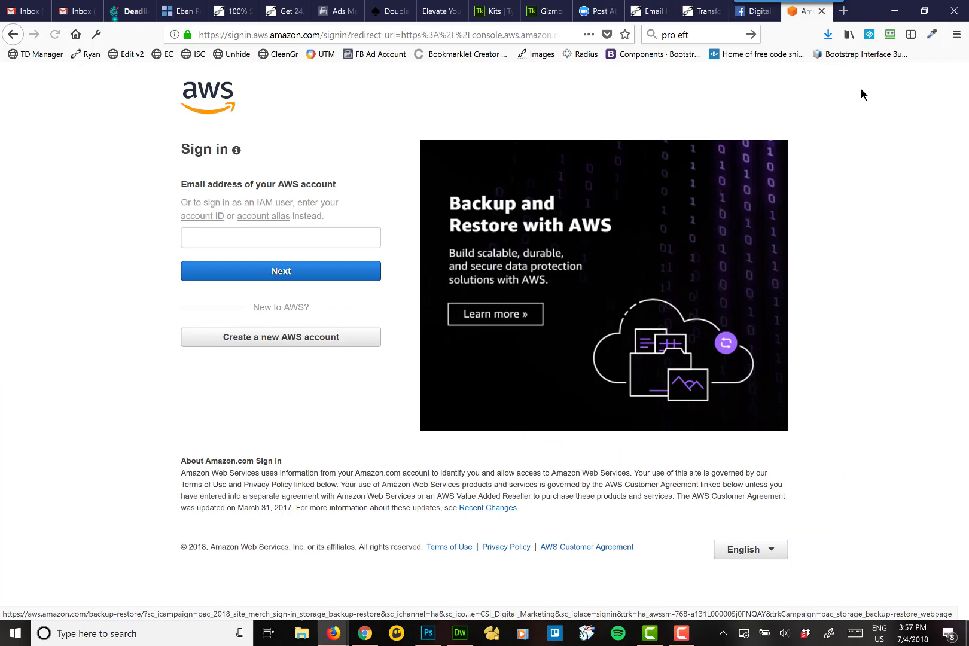
click(890, 34)
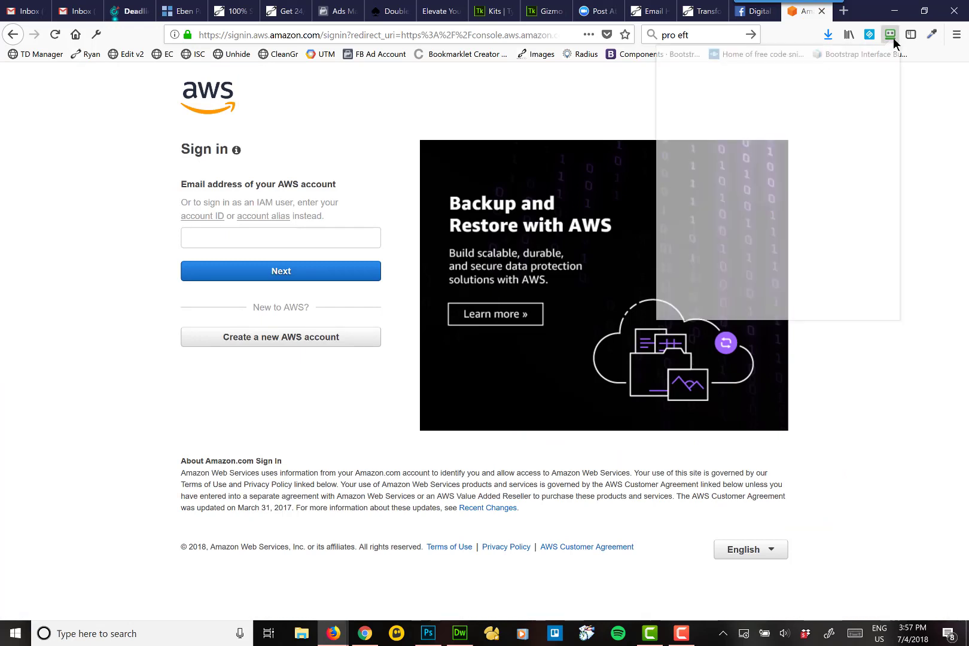
click(890, 34)
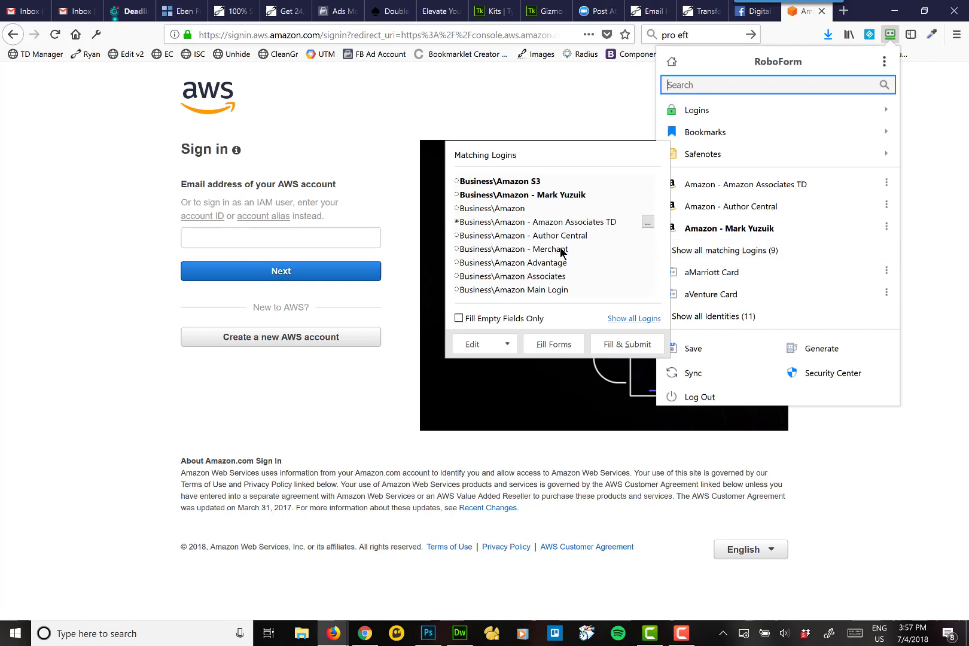
mouse_move(563, 271)
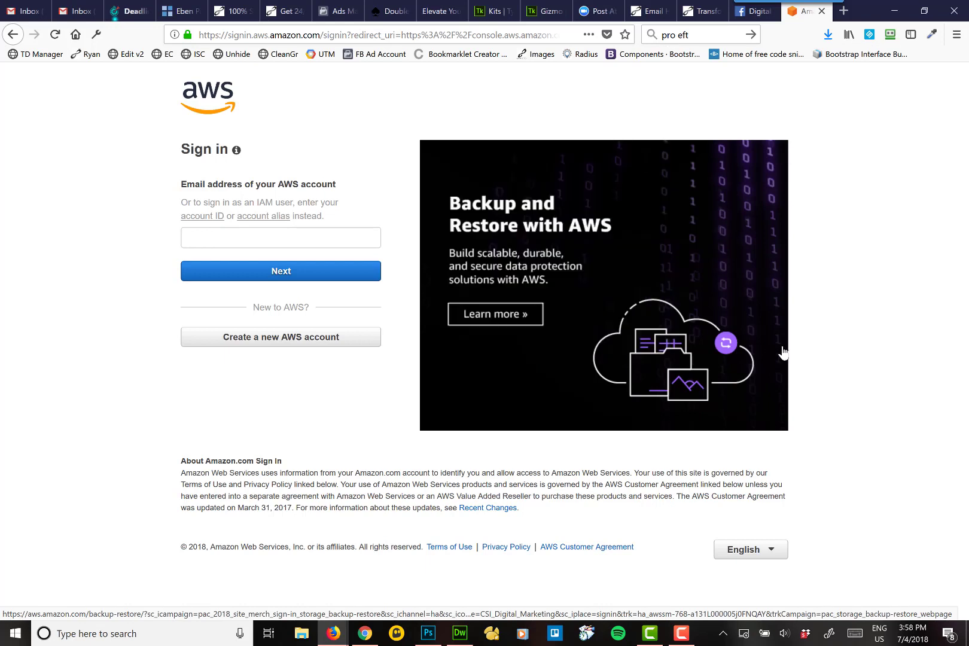
mouse_move(343, 304)
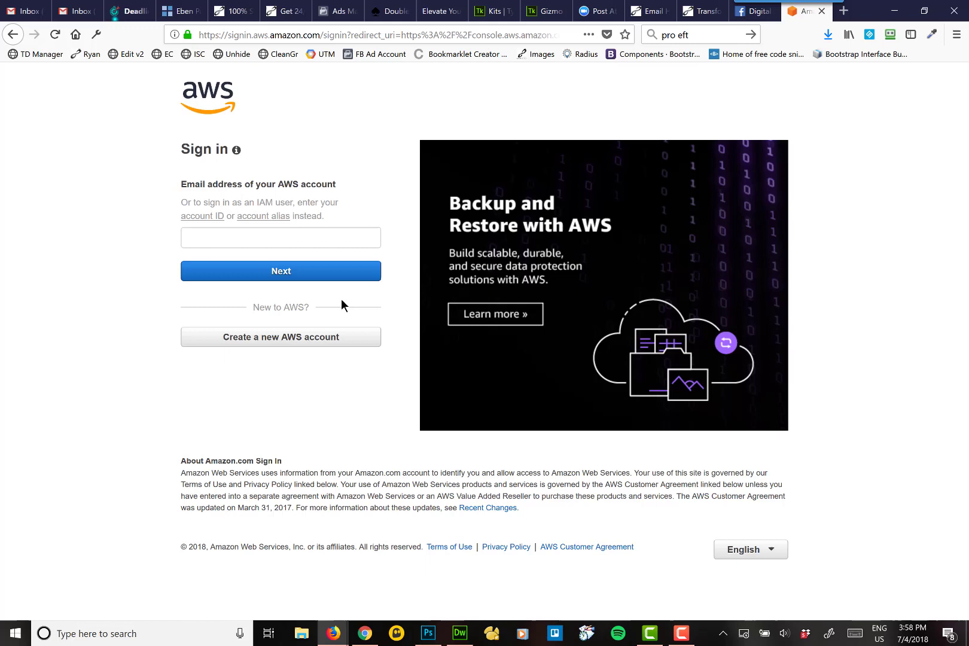
click(280, 238)
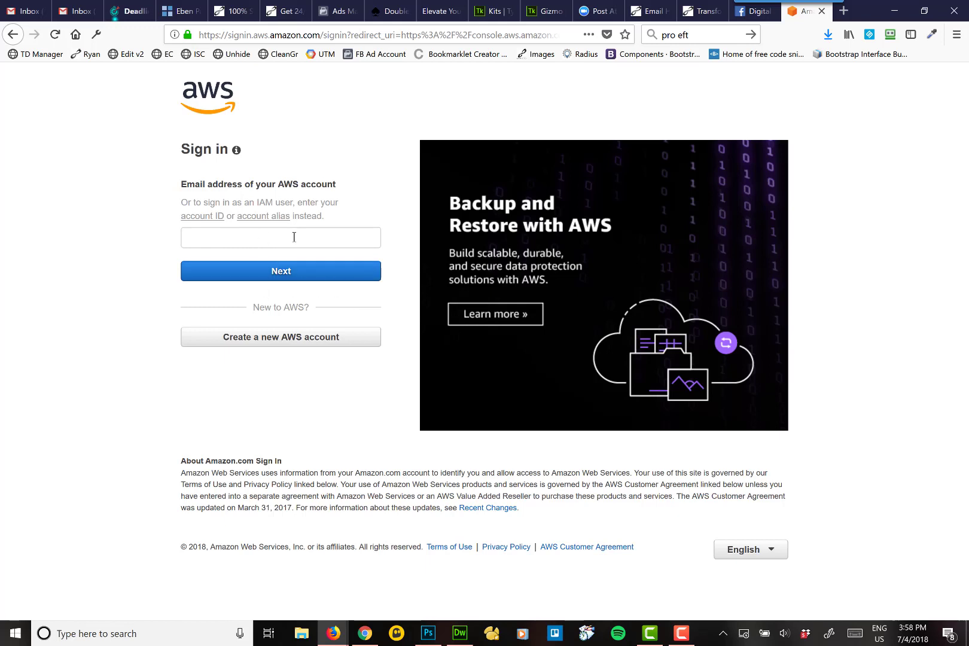
click(280, 237)
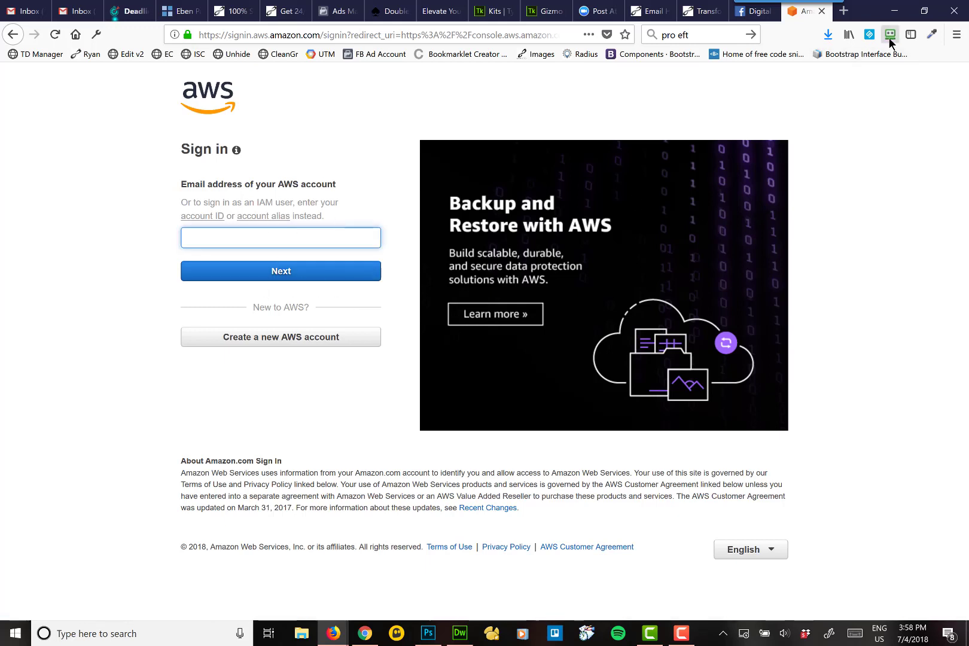
click(280, 270)
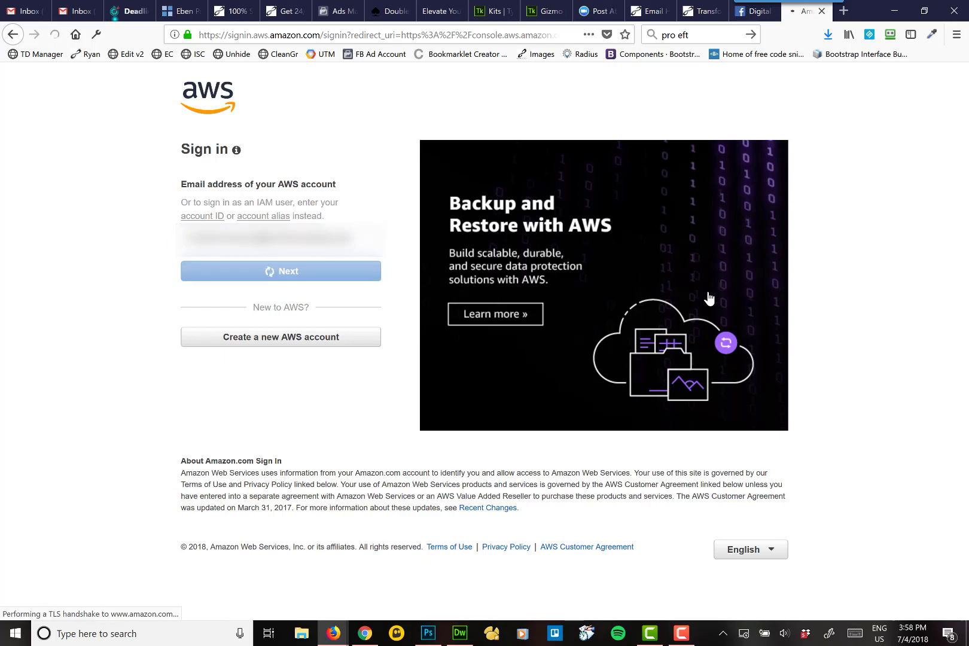
- Fill the saved root user password from RoboForm and sign in
click(280, 270)
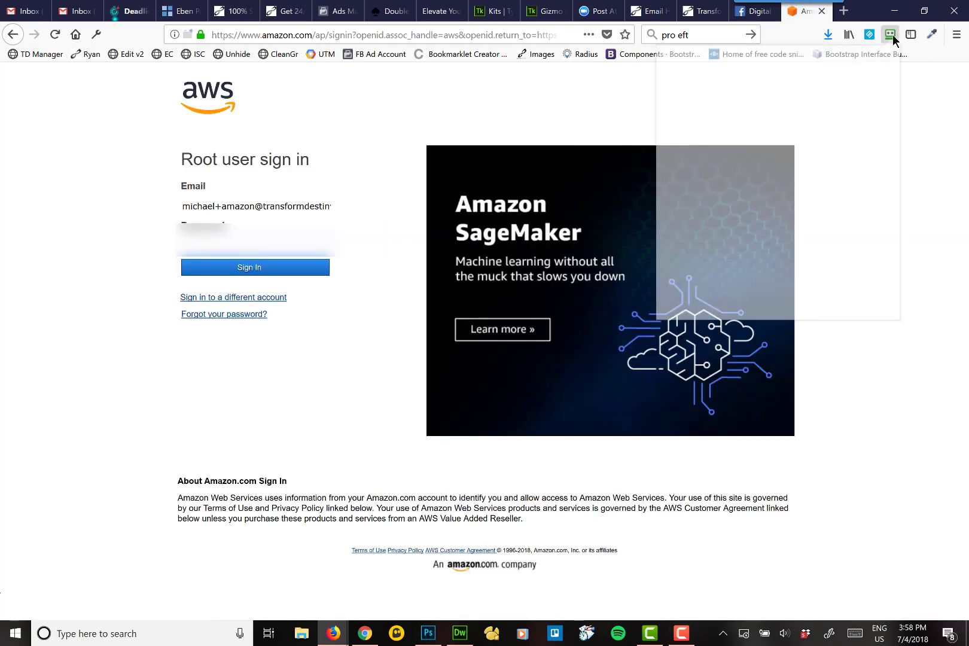
click(890, 34)
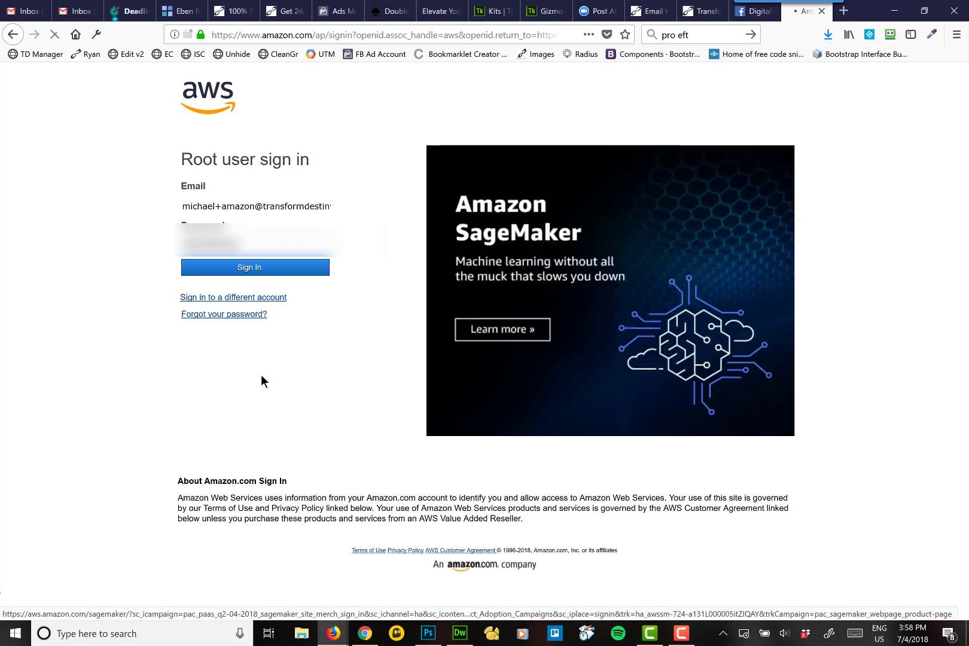
click(254, 266)
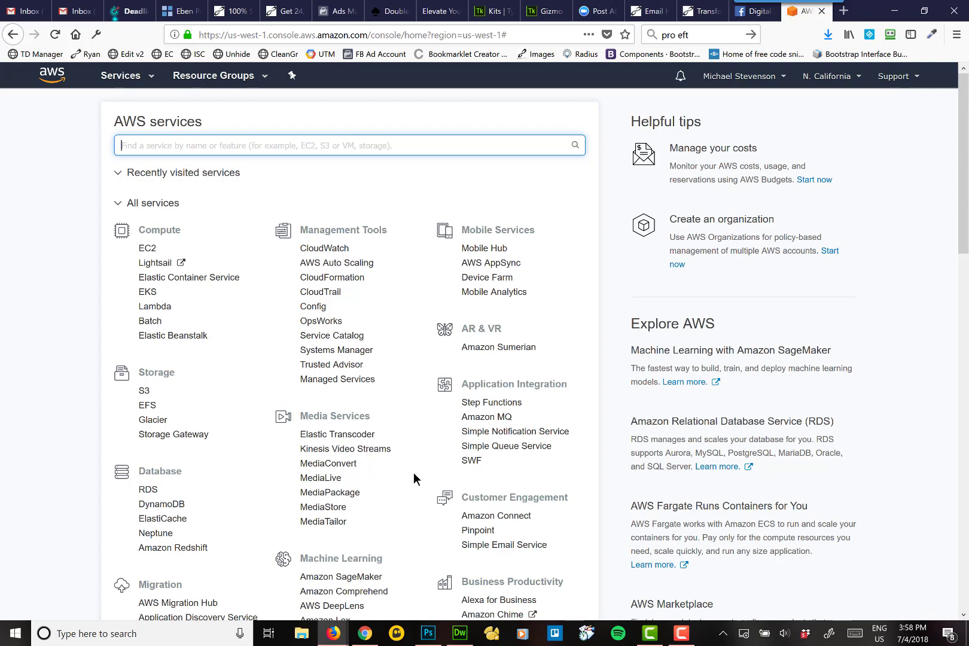
mouse_move(149, 320)
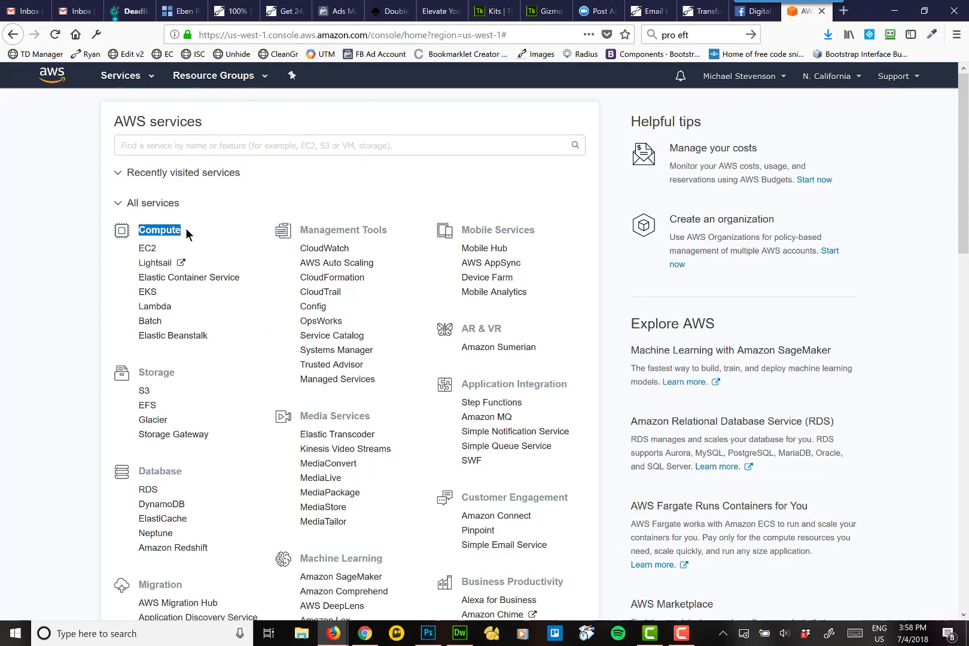
- Scroll the full services catalog down past Database, Migration and Networking
scroll(down, 3)
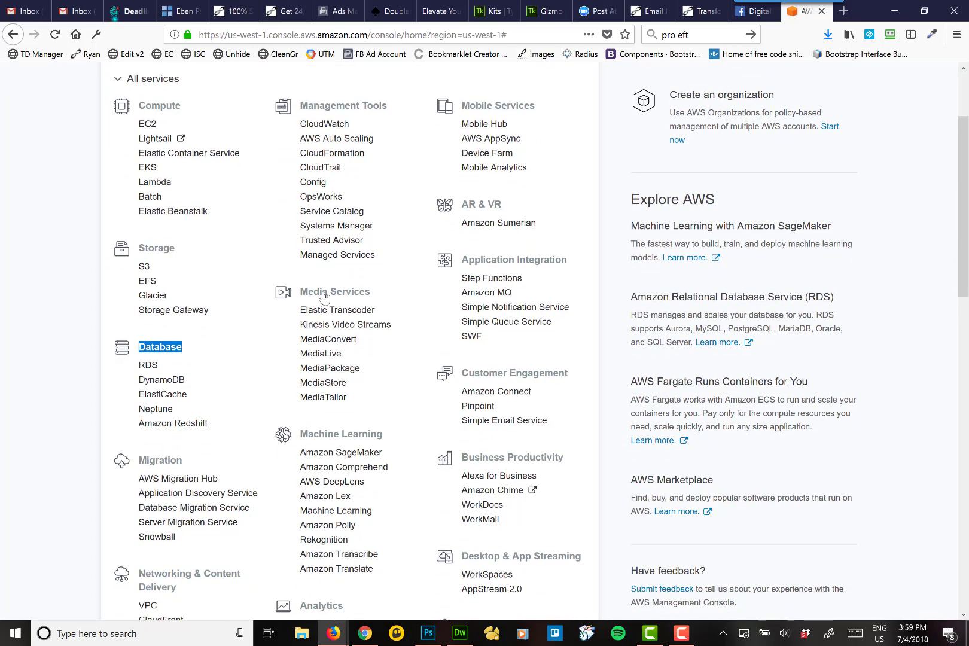
mouse_move(388, 518)
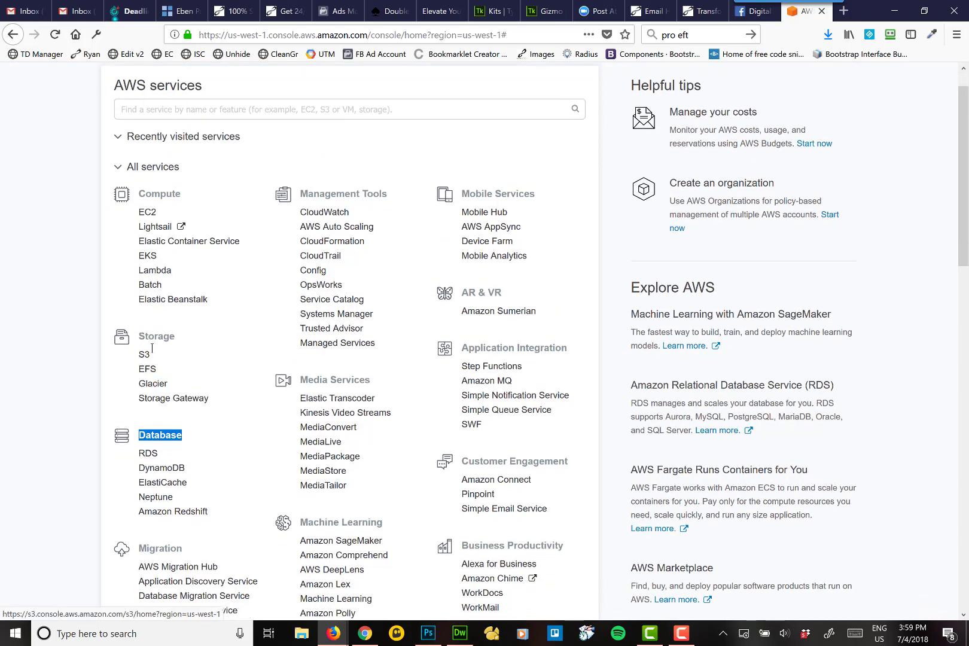
click(143, 354)
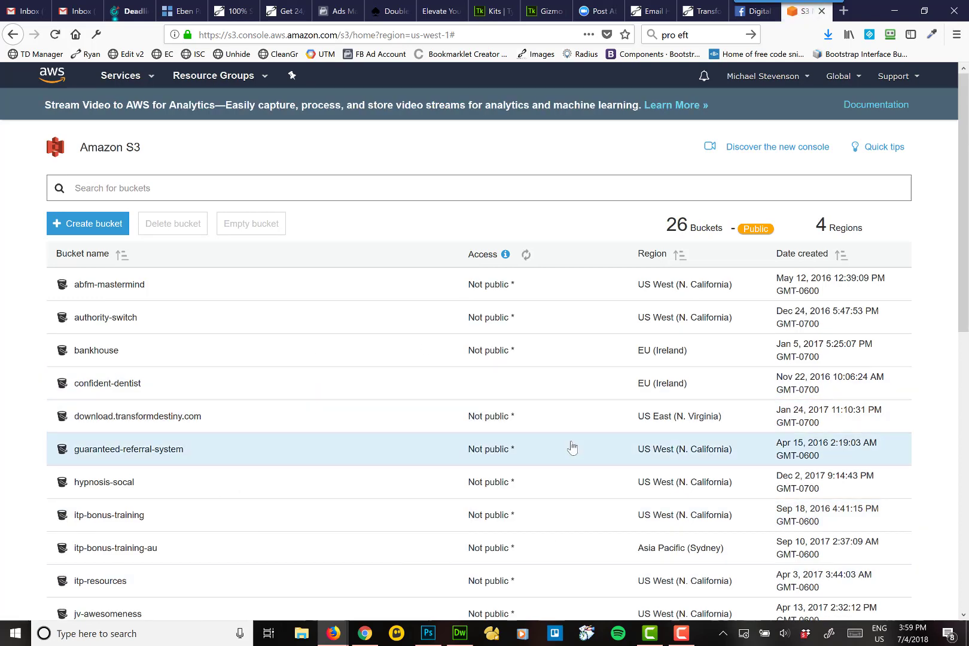
scroll(down, 3)
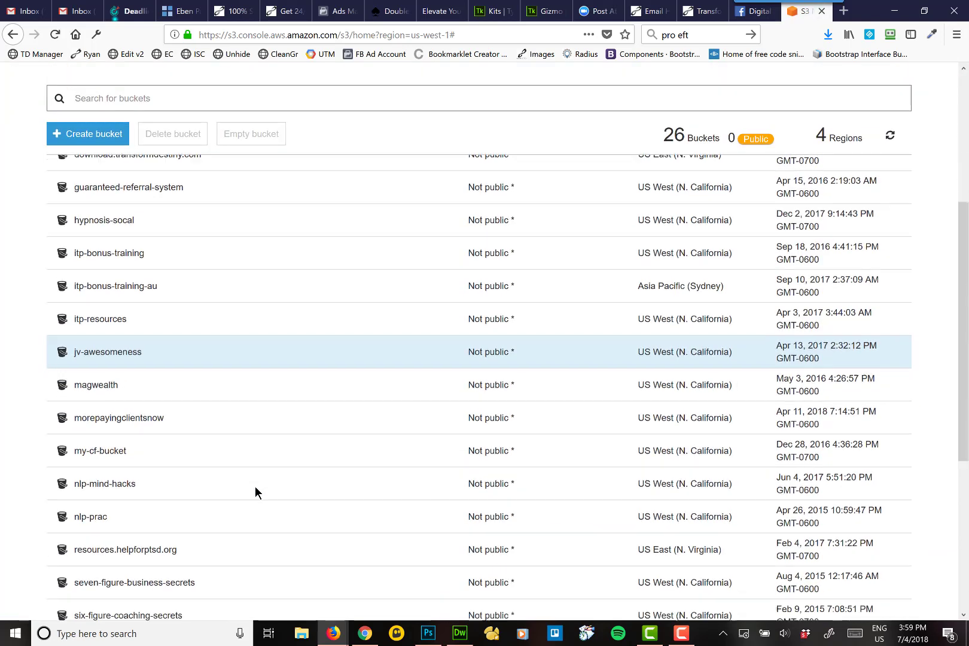
scroll(down, 3)
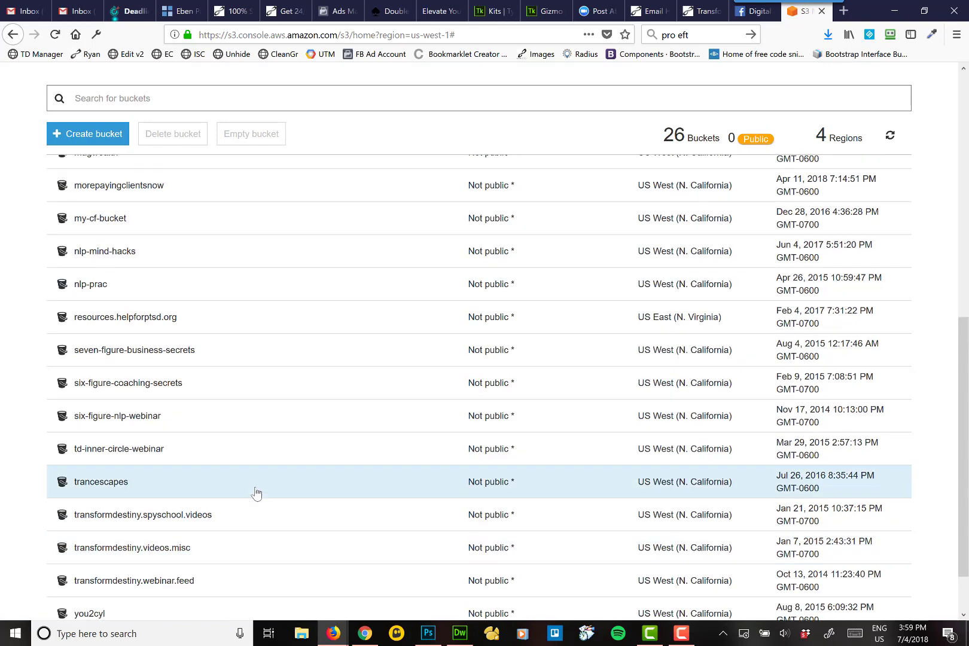
scroll(down, 3)
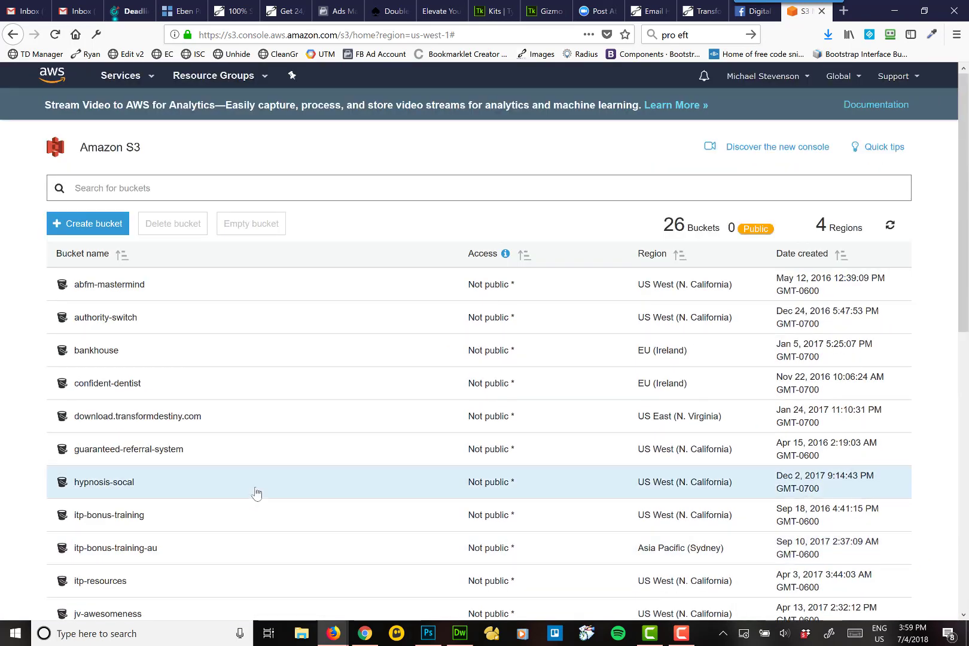
scroll(down, 3)
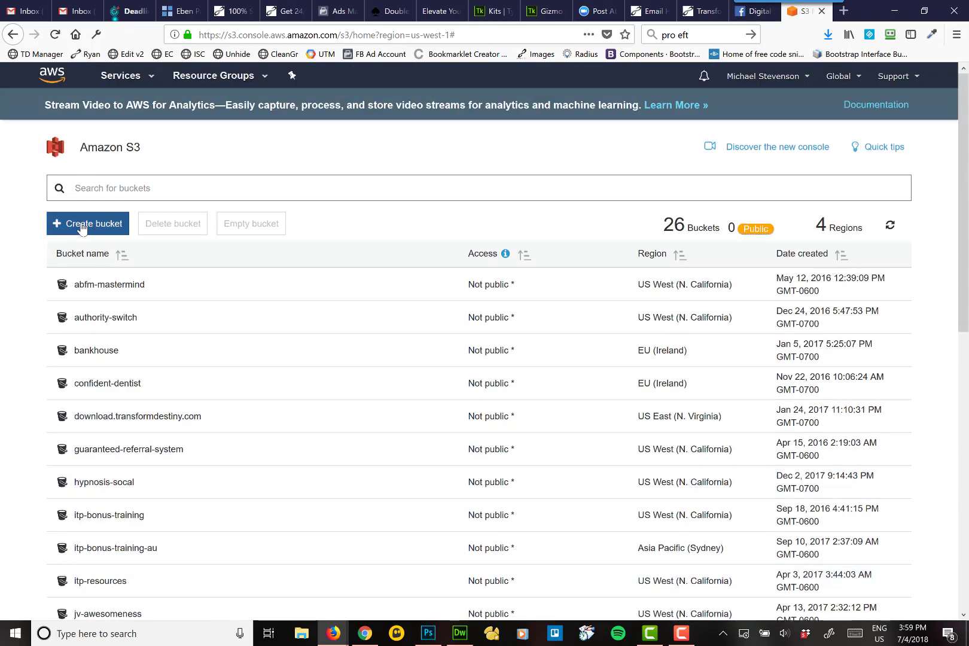
- Start a new bucket and enter the name spscoachingcalls
click(88, 223)
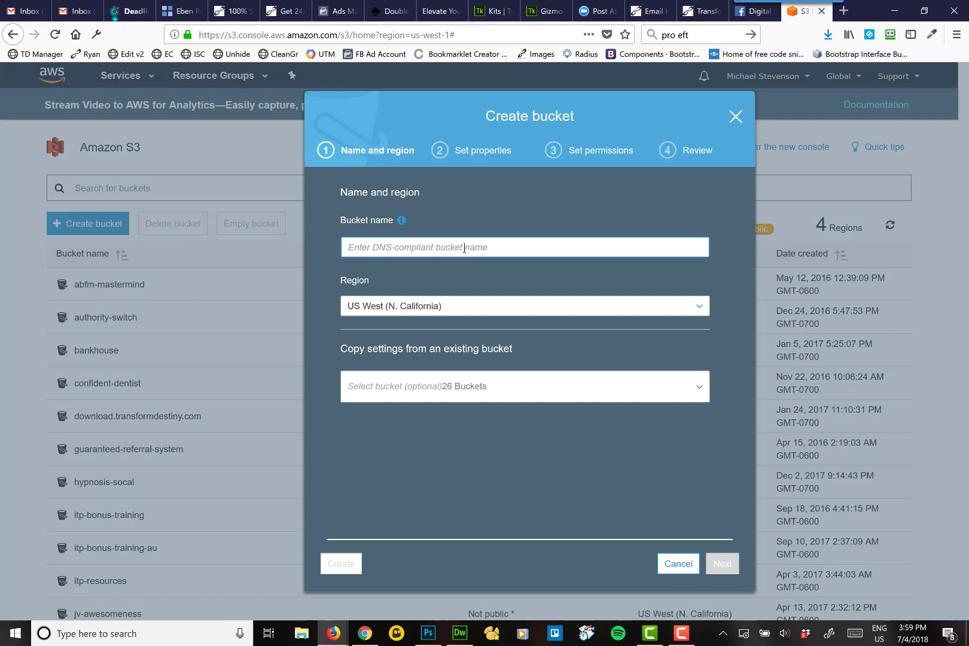
text(coaching)
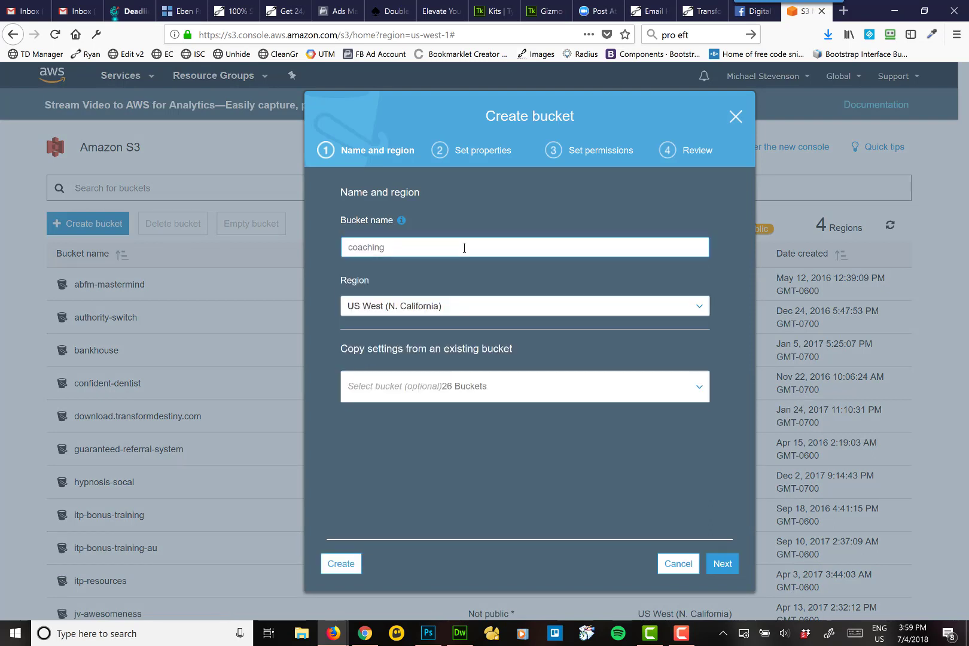
text(call)
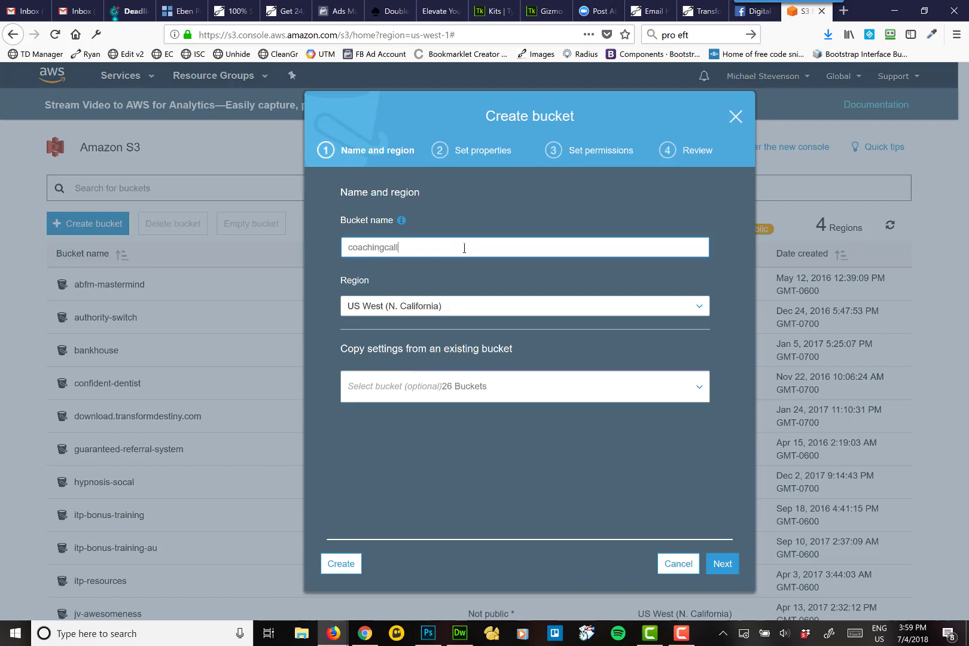
text(S)
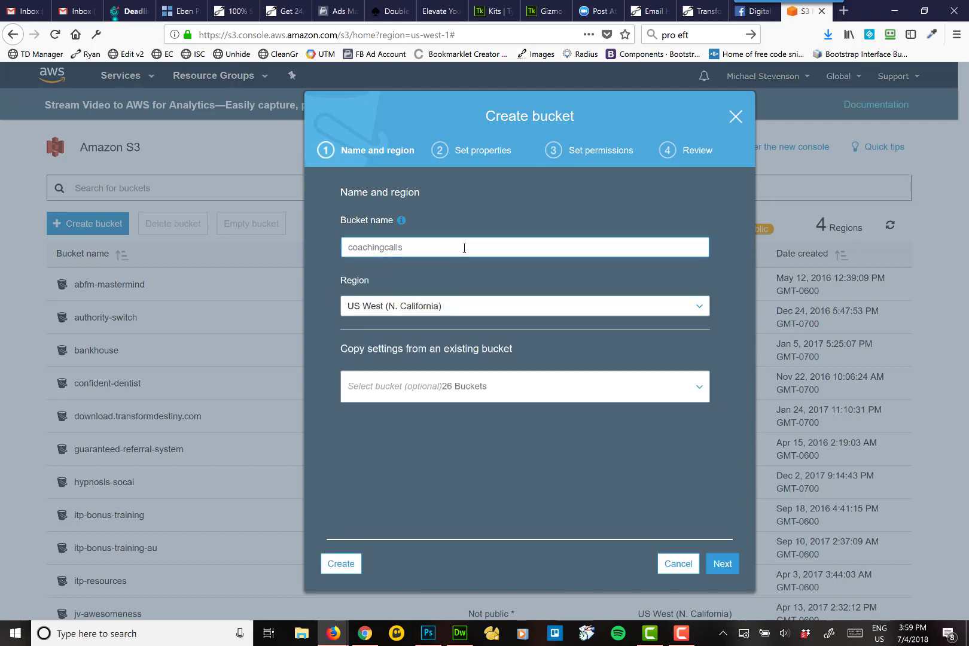
double_click(374, 246)
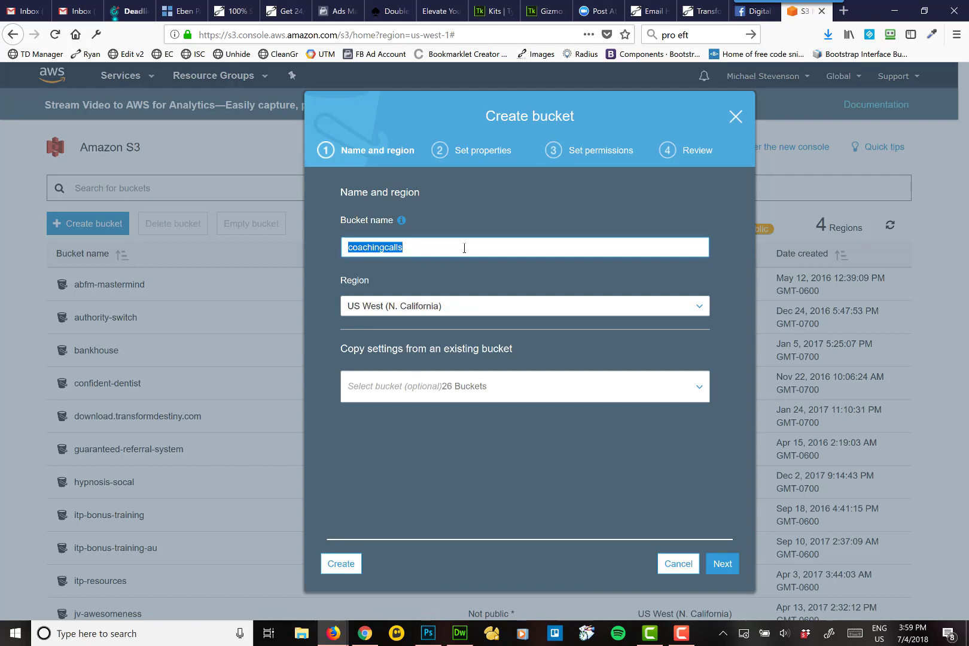
text(authority-switch)
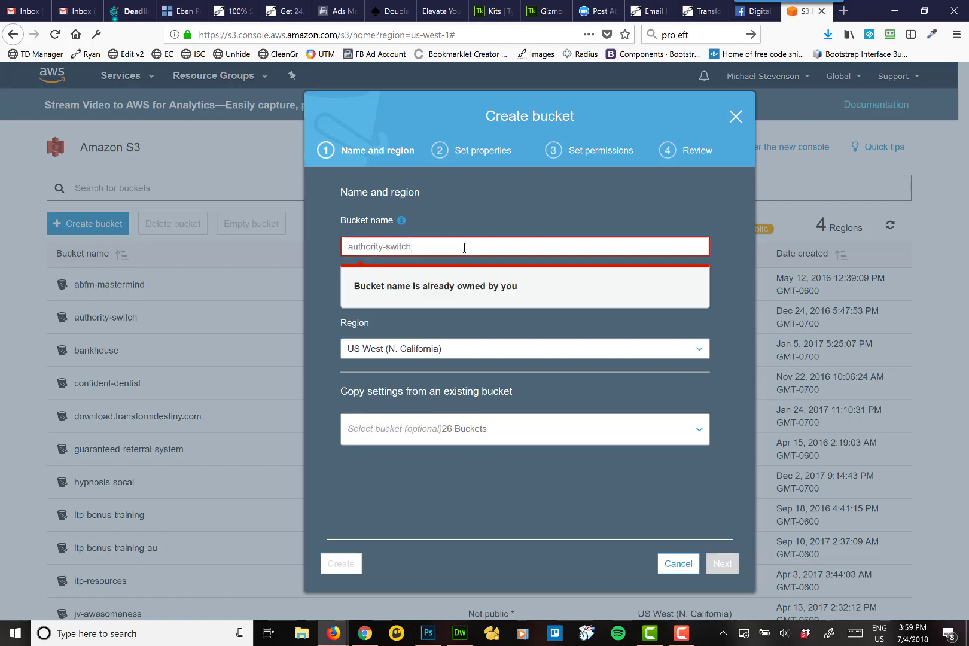
double_click(379, 246)
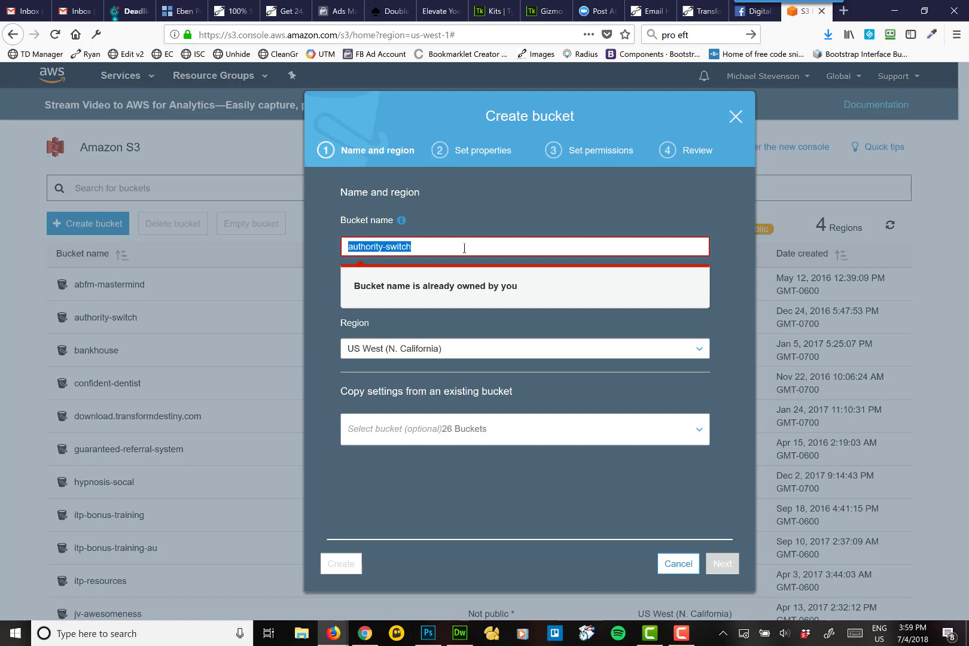
text(coachingcalls)
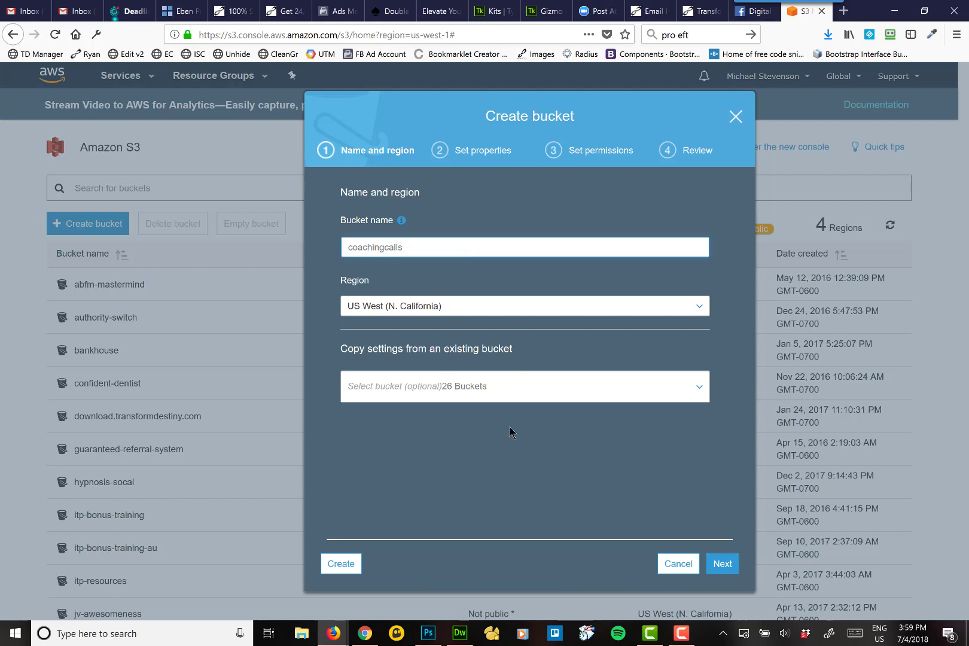
- Keep the US West (N. California) region and advance to bucket properties
click(523, 305)
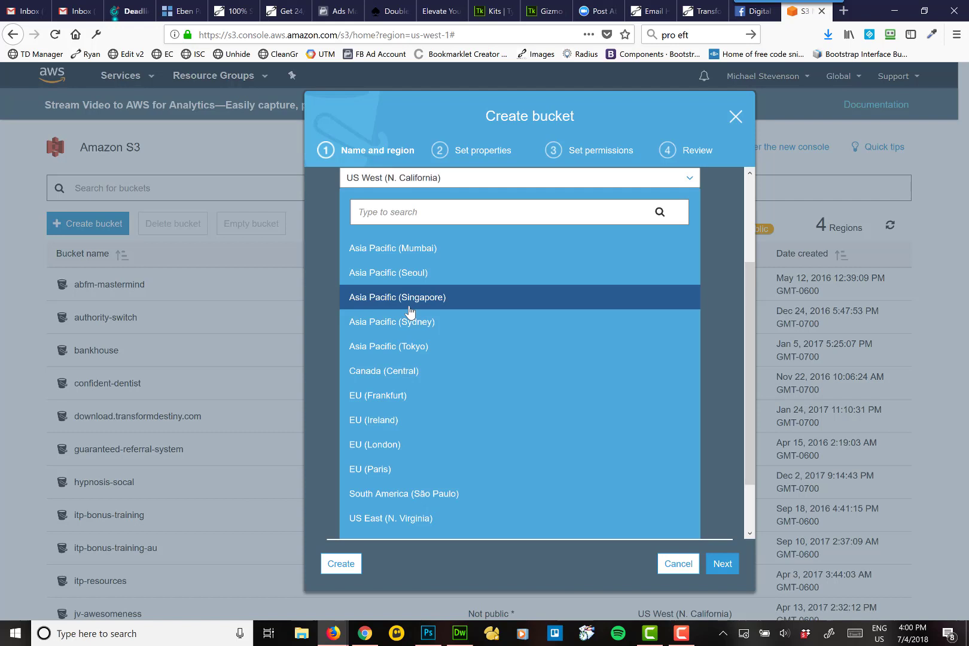
mouse_move(429, 247)
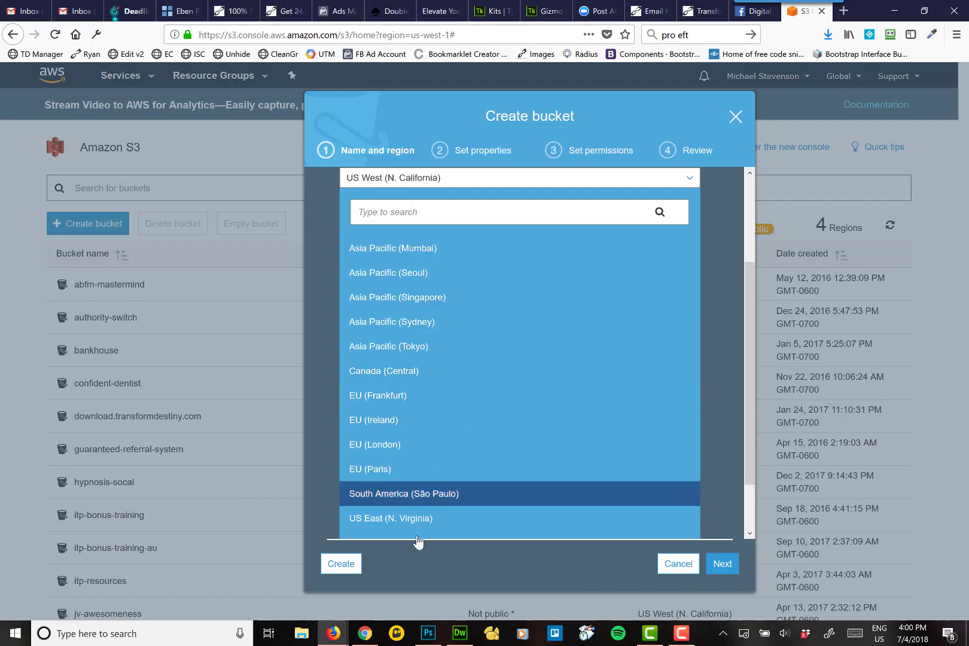
scroll(down, 3)
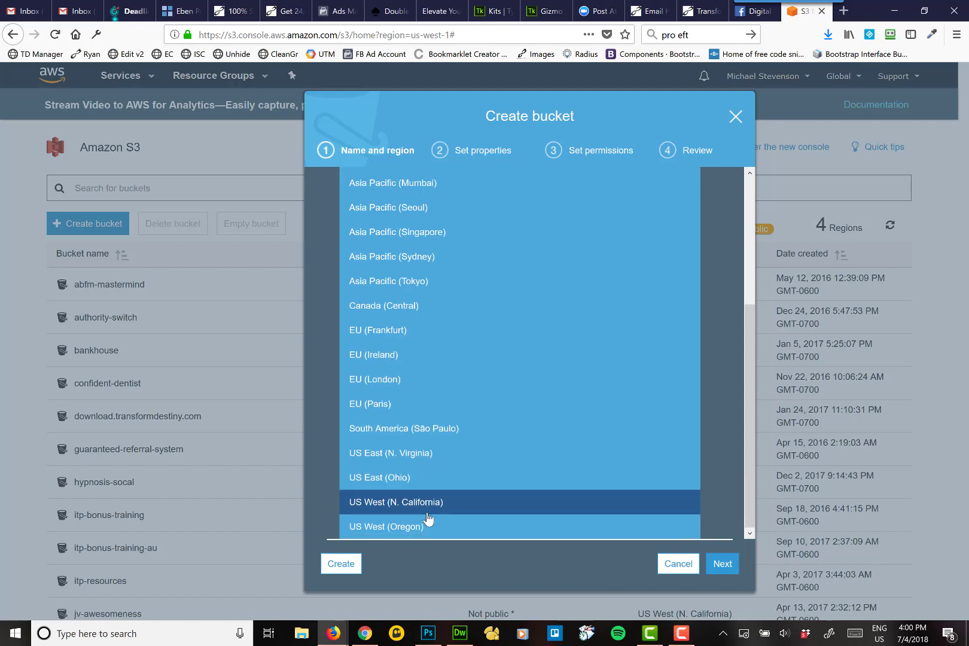
mouse_move(431, 511)
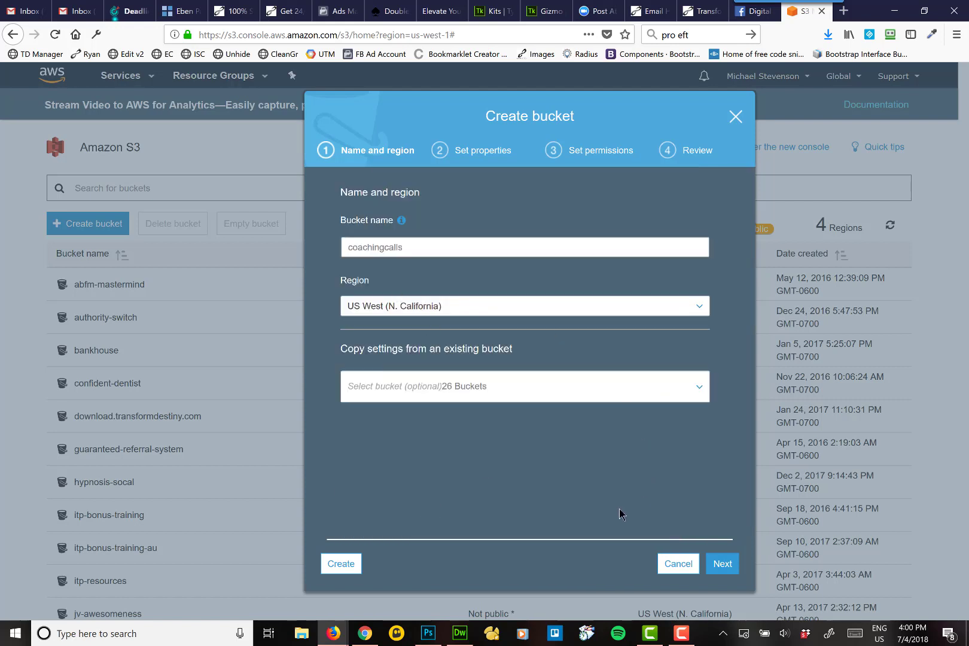
click(722, 563)
text(sps)
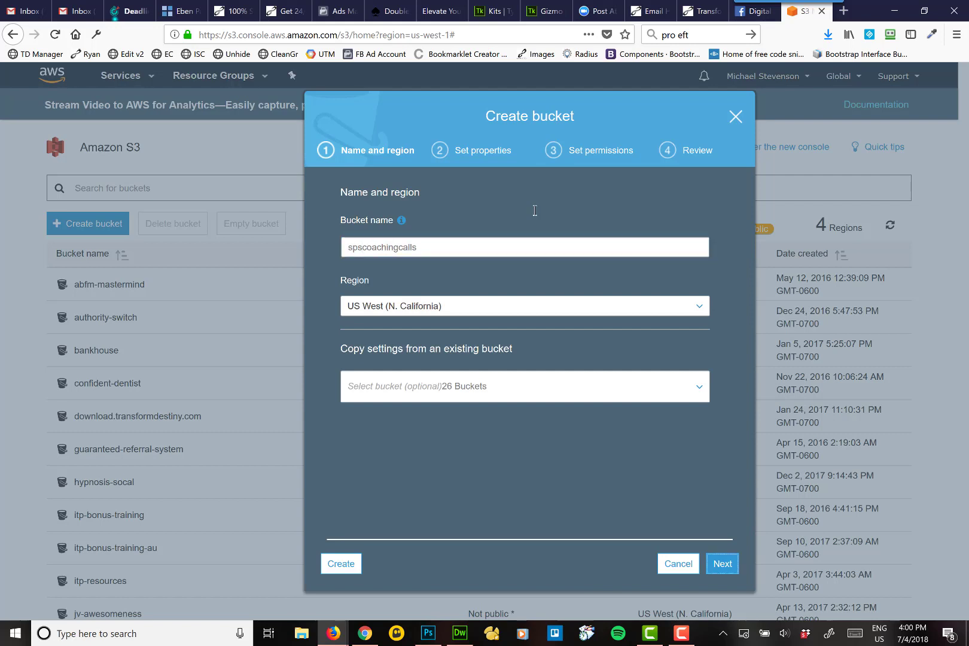
click(721, 564)
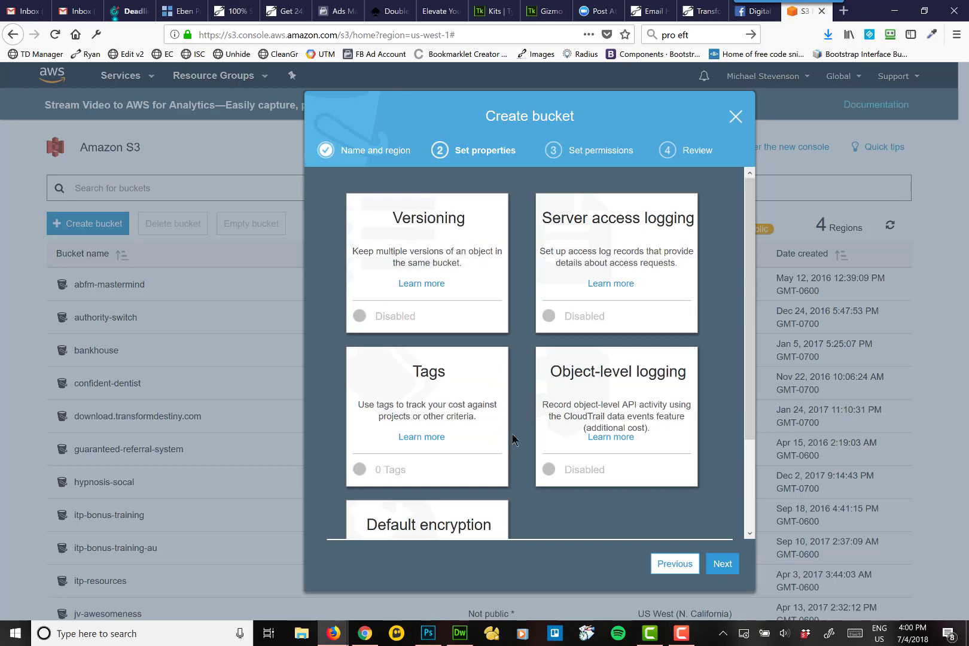
- Accept default properties and permissions, then create the spscoachingcalls bucket
scroll(down, 3)
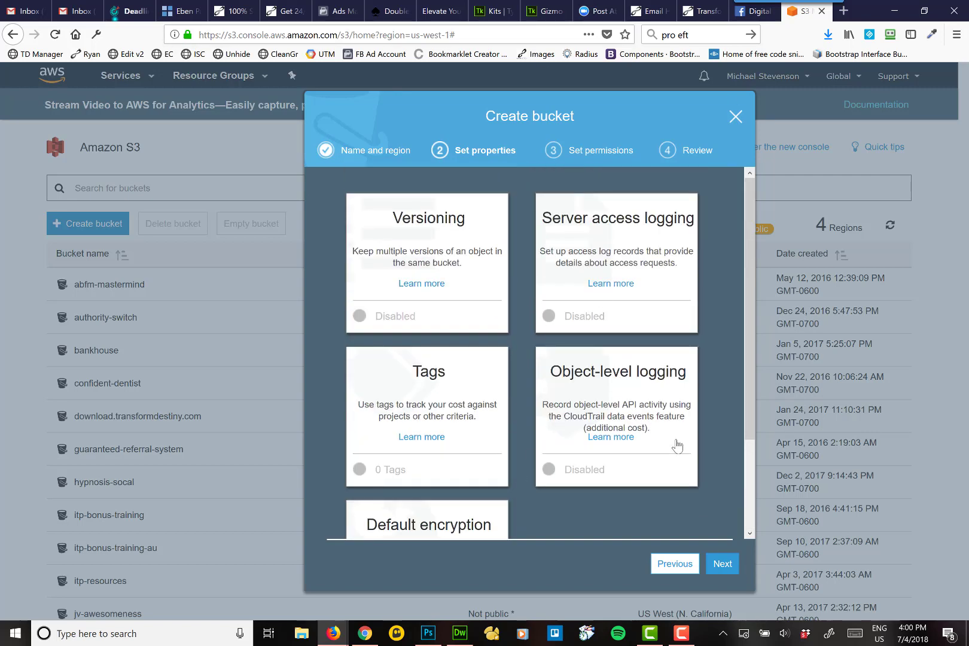
click(721, 563)
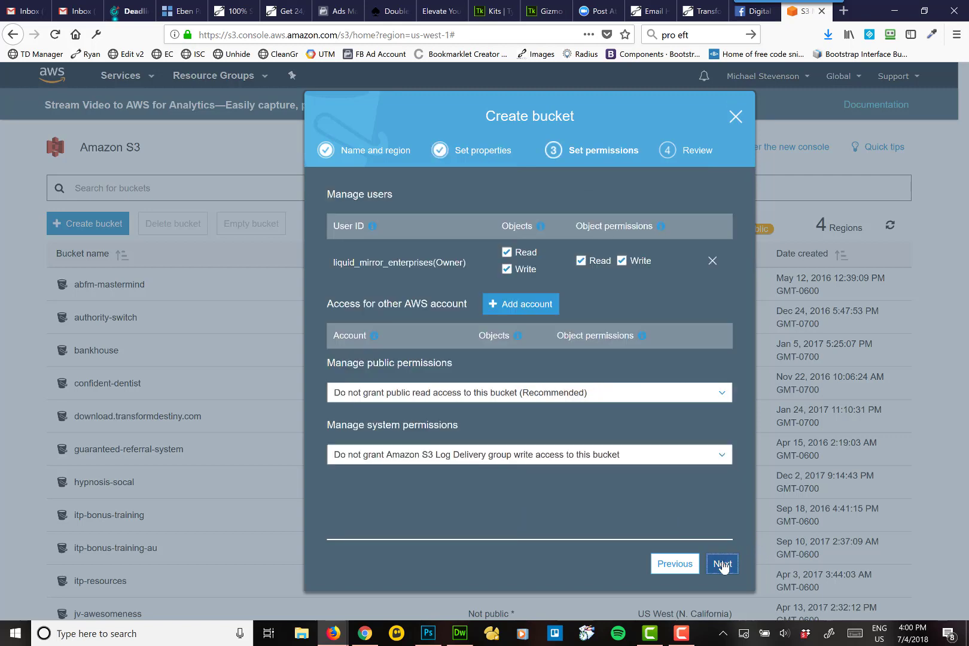
click(721, 564)
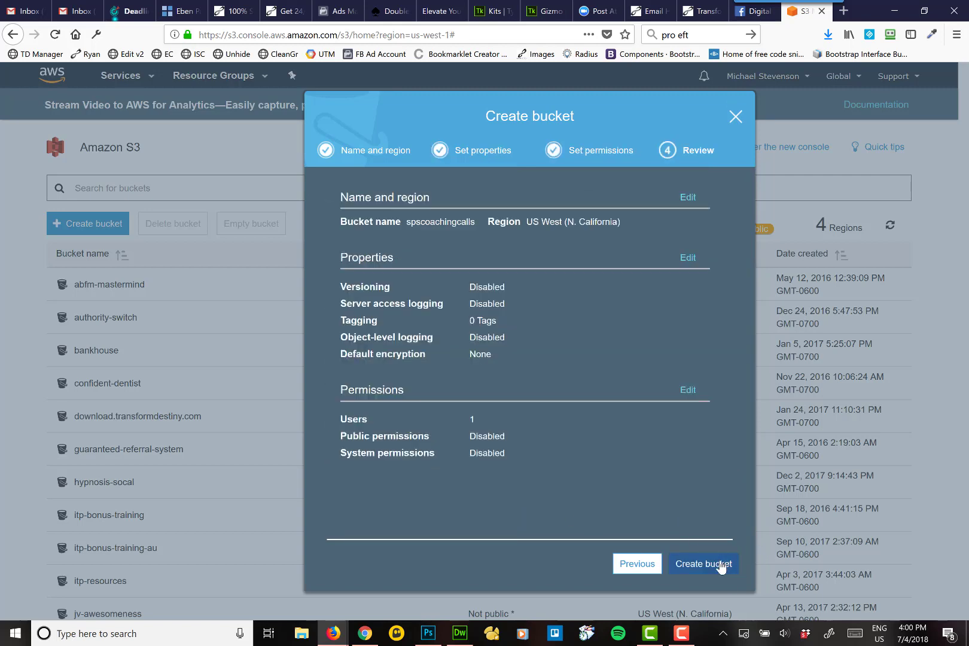
click(703, 564)
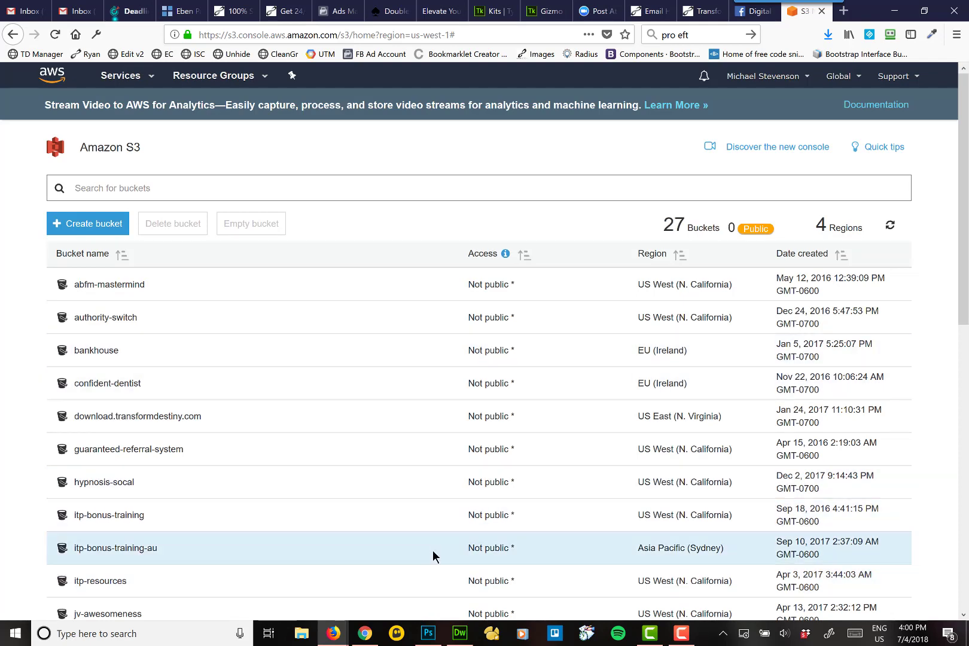
- Scroll the bucket list and open the spscoachingcalls bucket
scroll(down, 3)
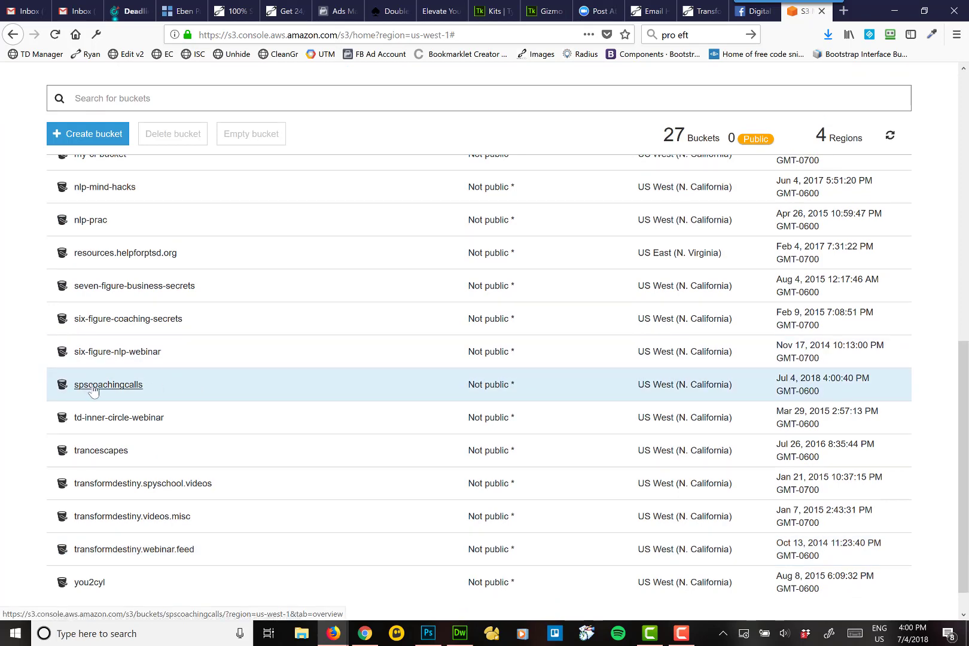
click(108, 384)
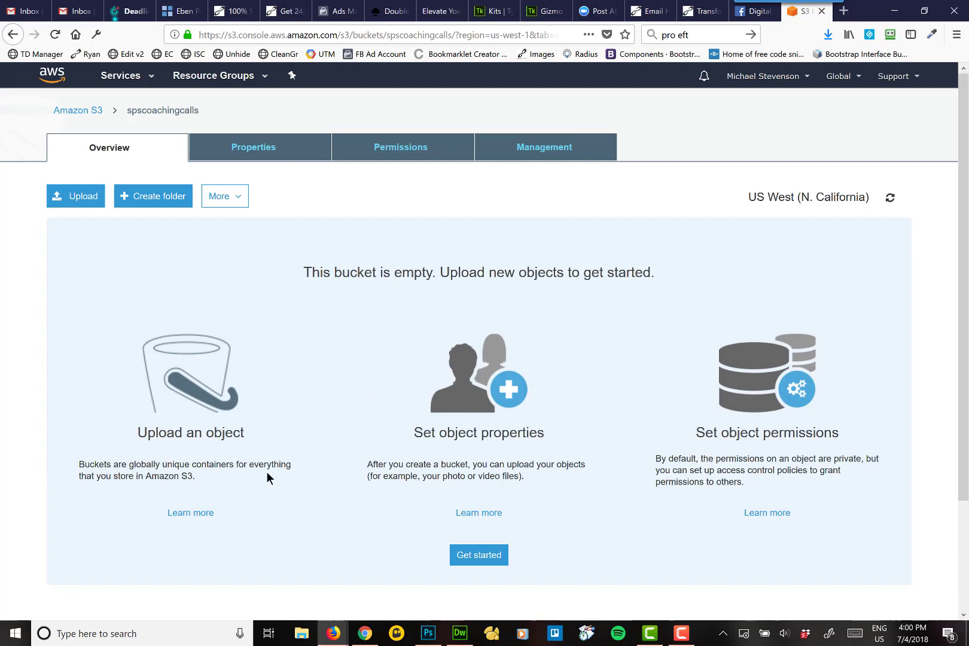
mouse_move(442, 496)
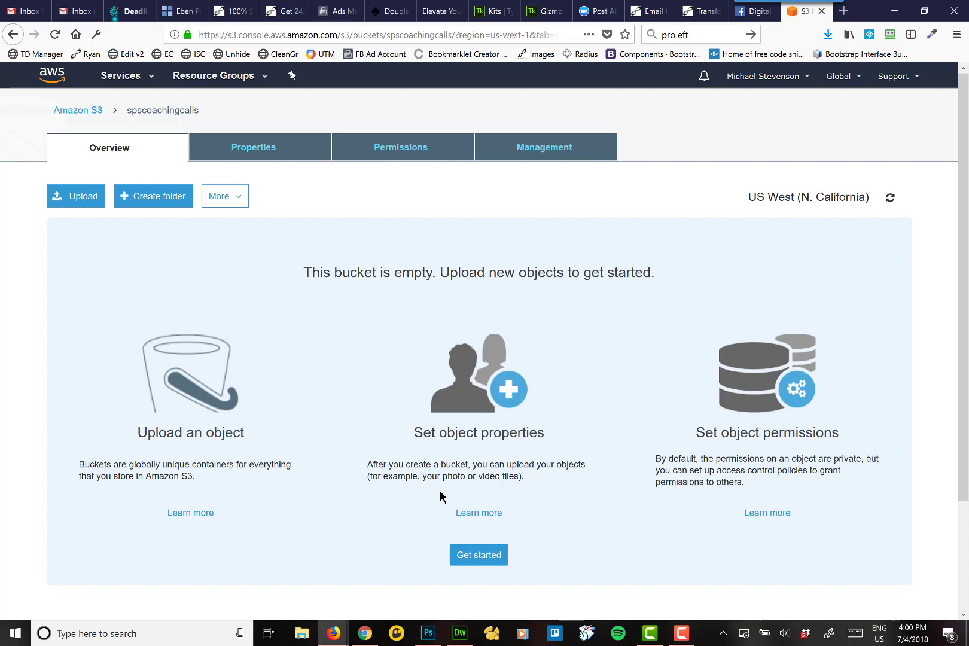
mouse_move(159, 295)
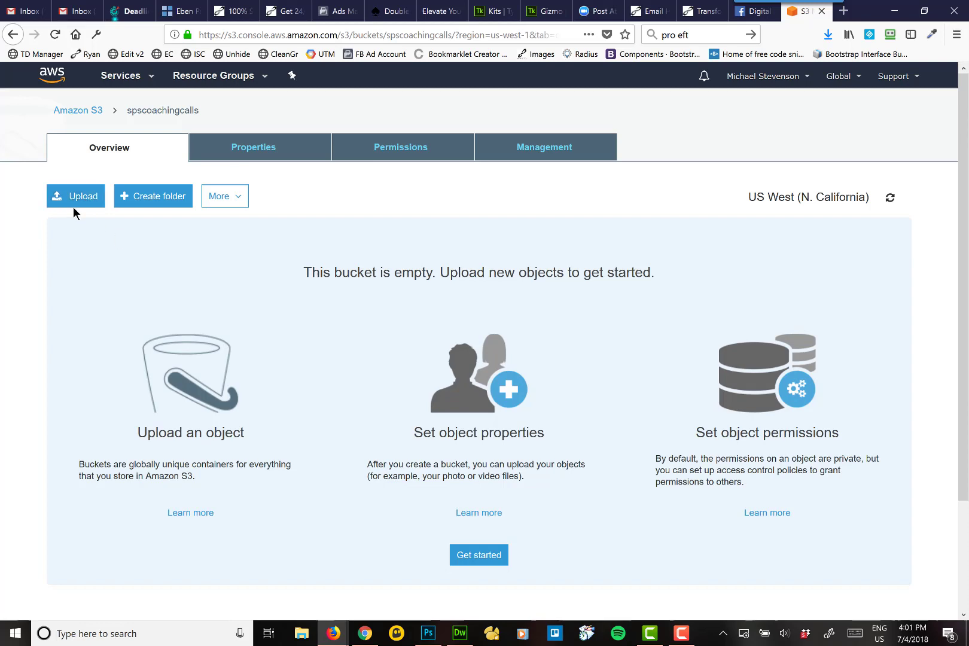
- Queue EMPOWER-0618-2.mp3 from the EMPOWER folder and continue to permissions
click(75, 196)
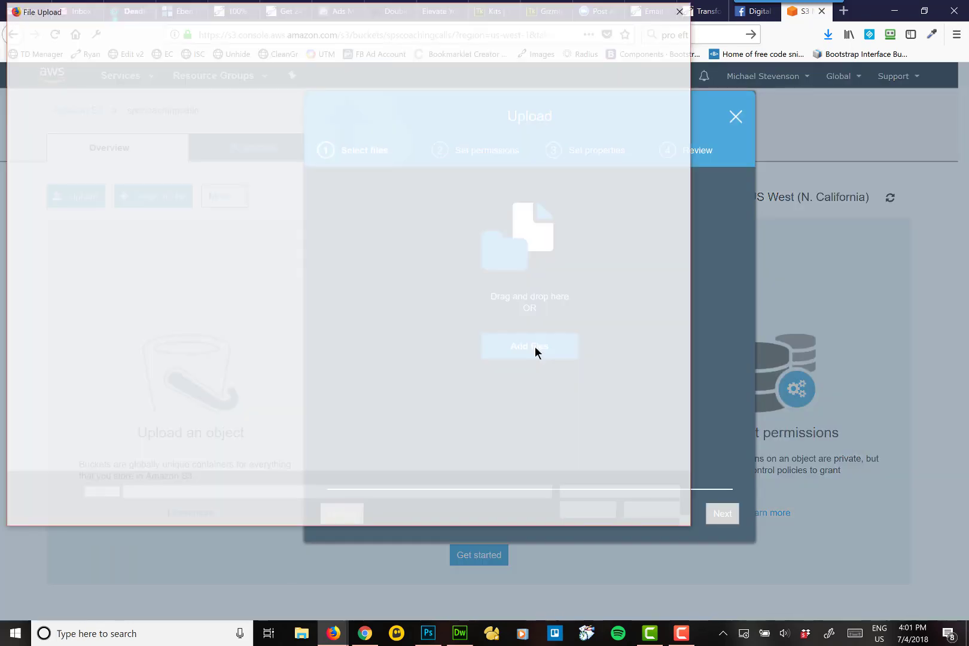
click(528, 346)
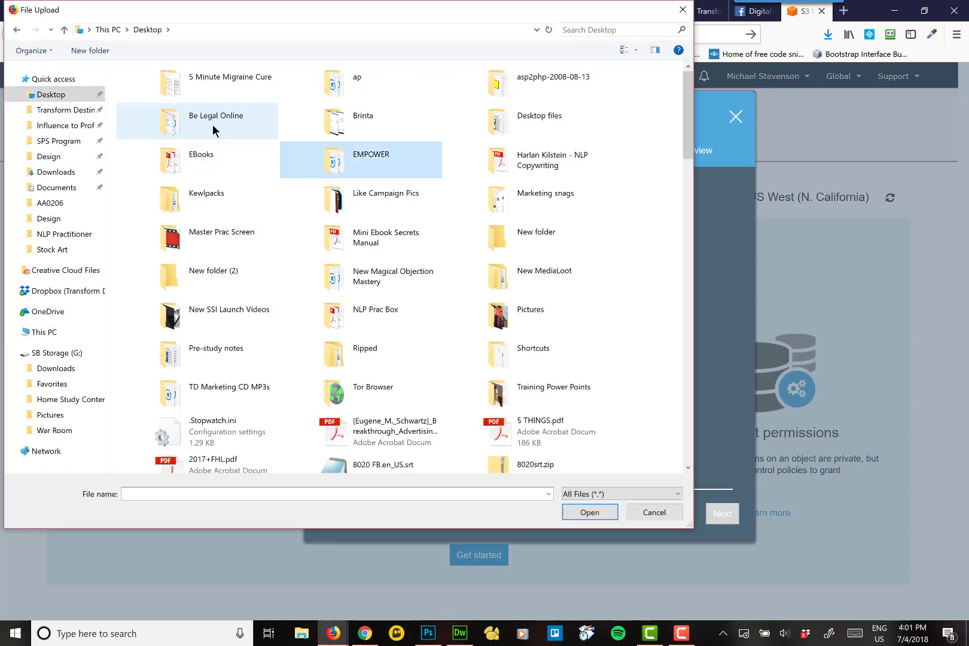
double_click(370, 154)
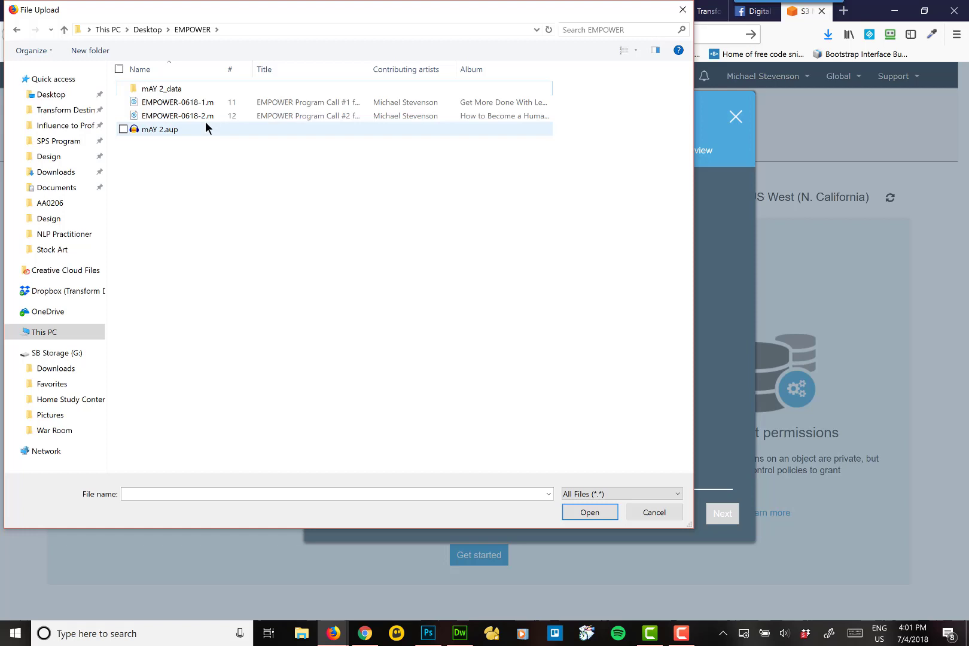
mouse_move(179, 116)
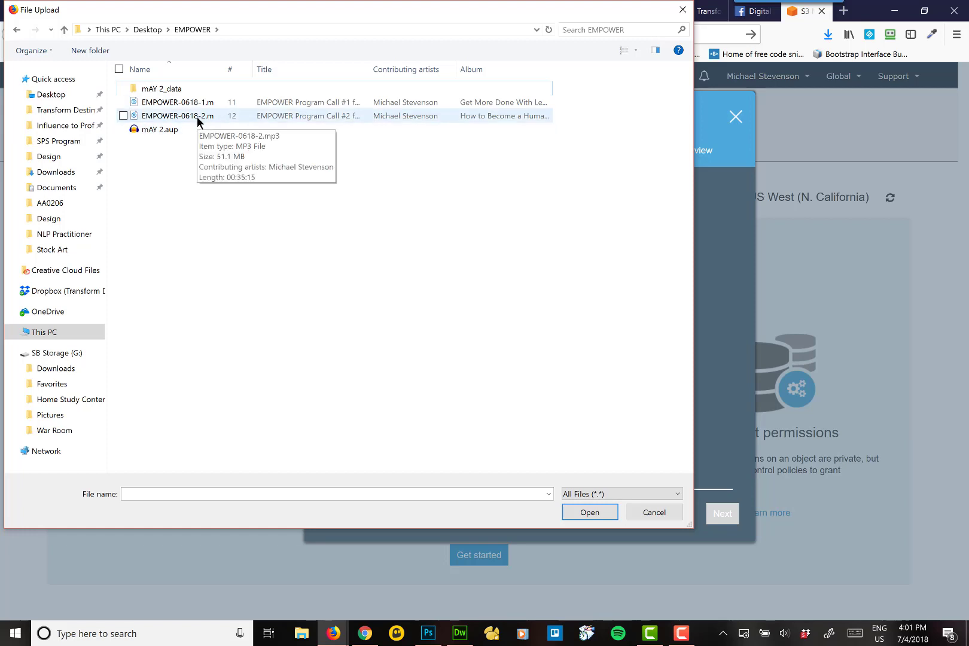
click(588, 511)
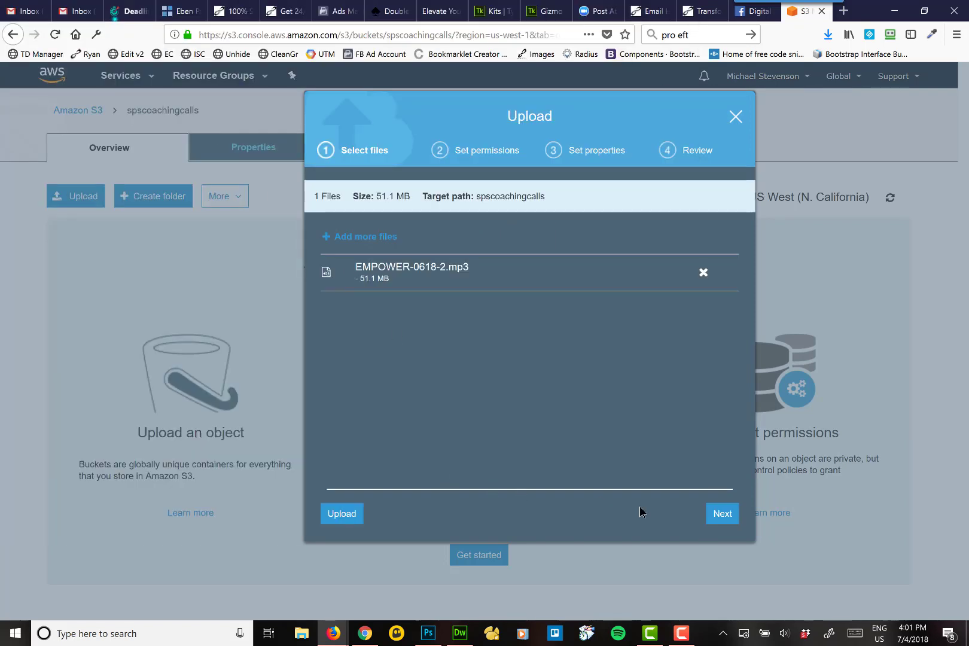
click(721, 513)
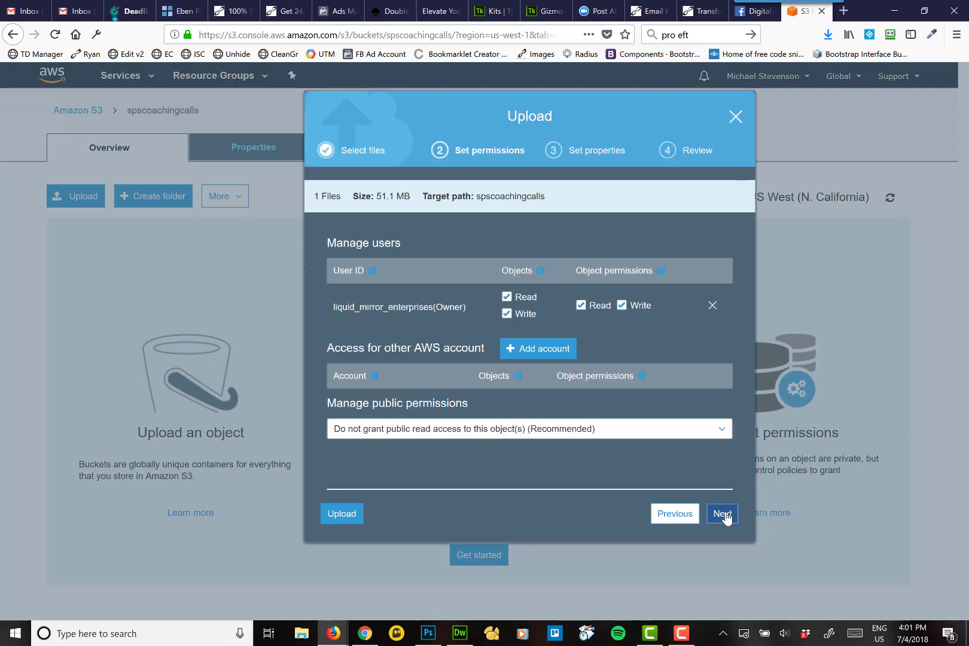
- Grant public read access to EMPOWER-0618-2.mp3, review, and upload it
click(528, 428)
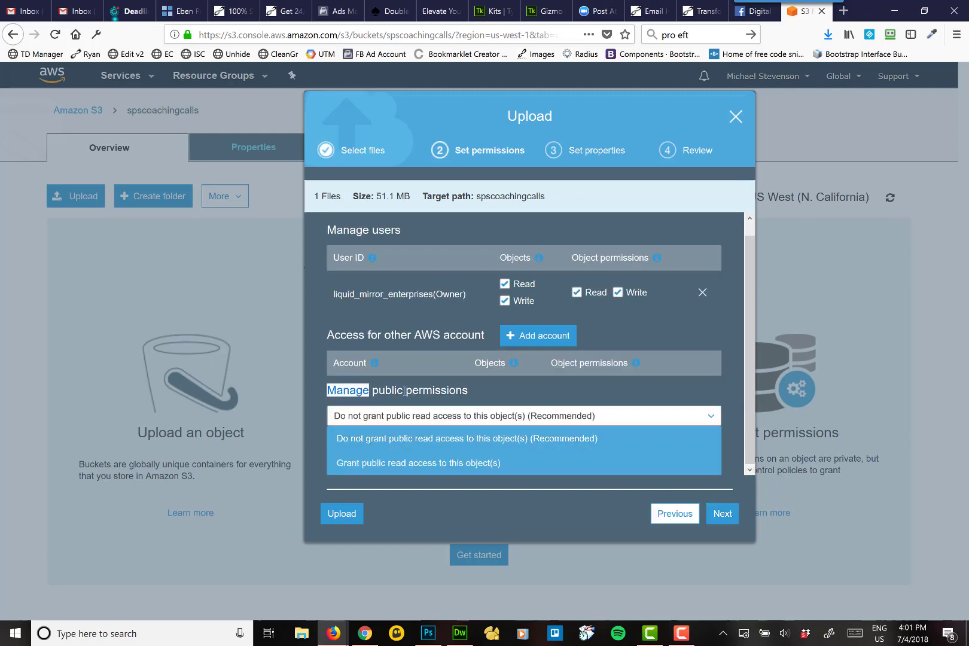
click(528, 416)
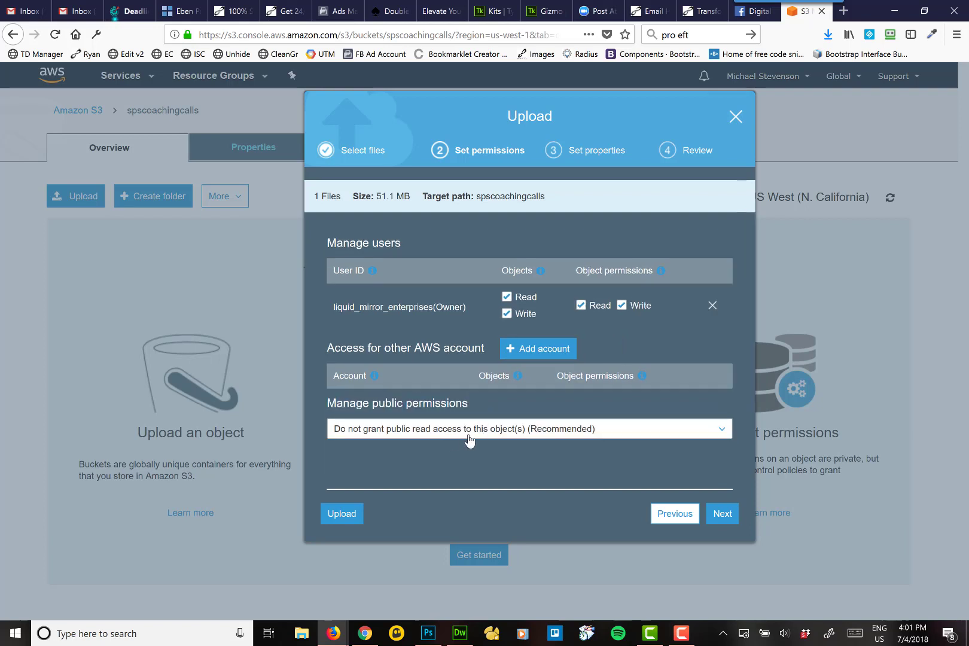
click(528, 428)
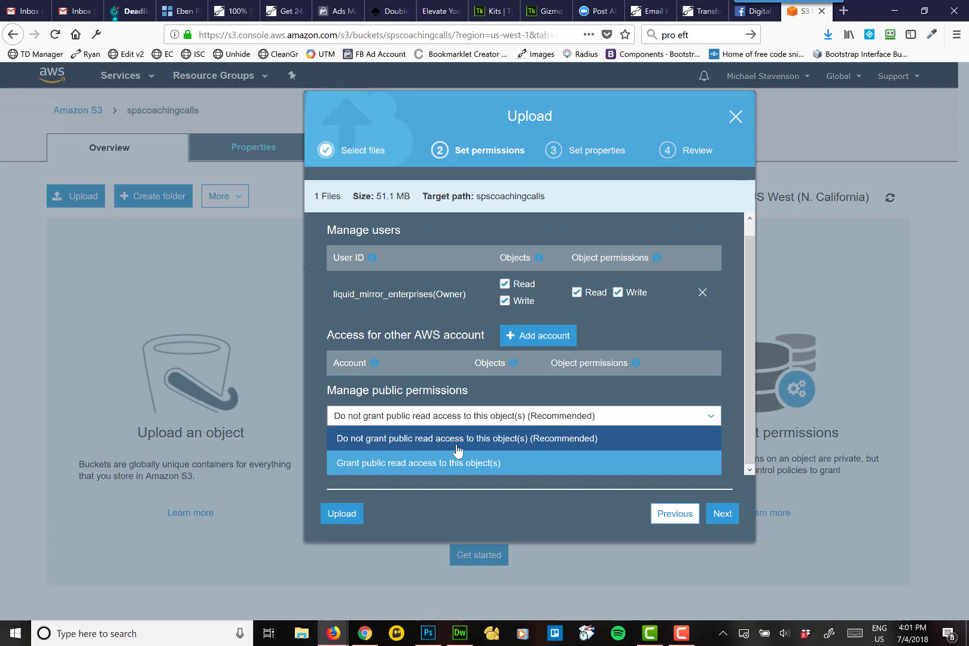
mouse_move(413, 462)
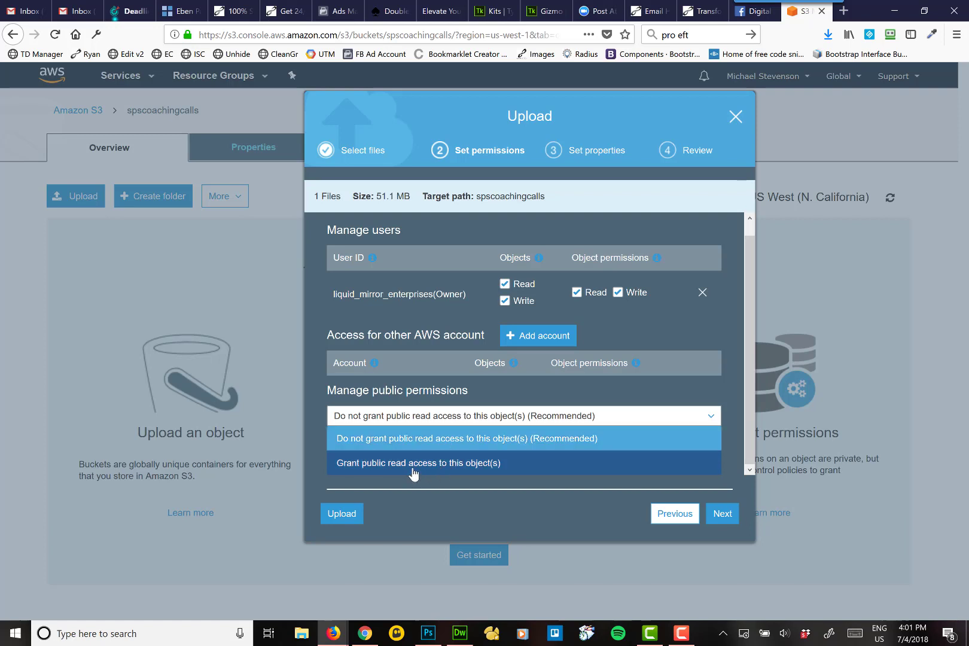
click(417, 462)
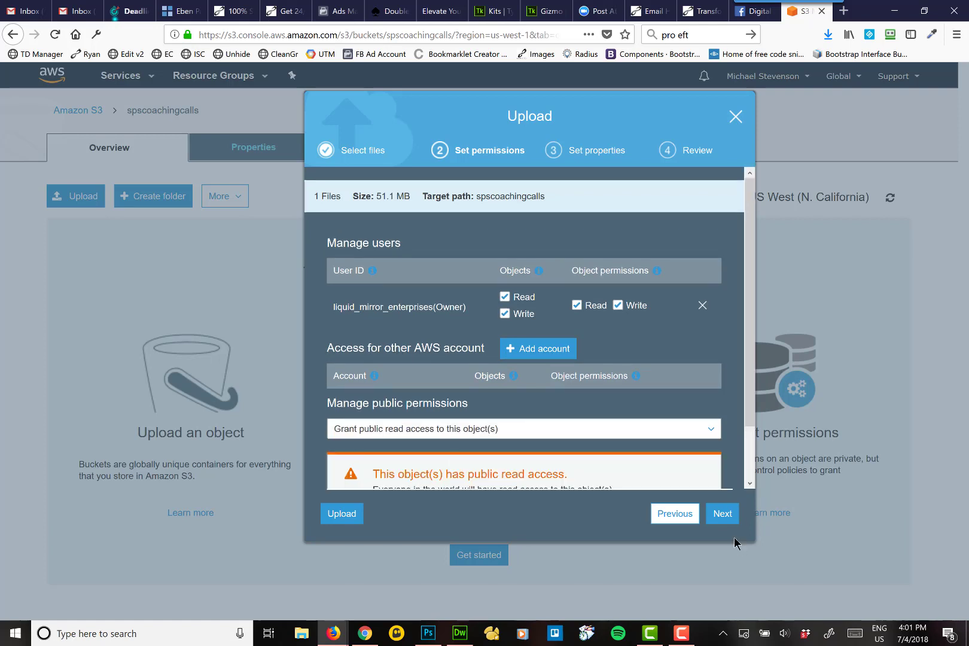
click(721, 514)
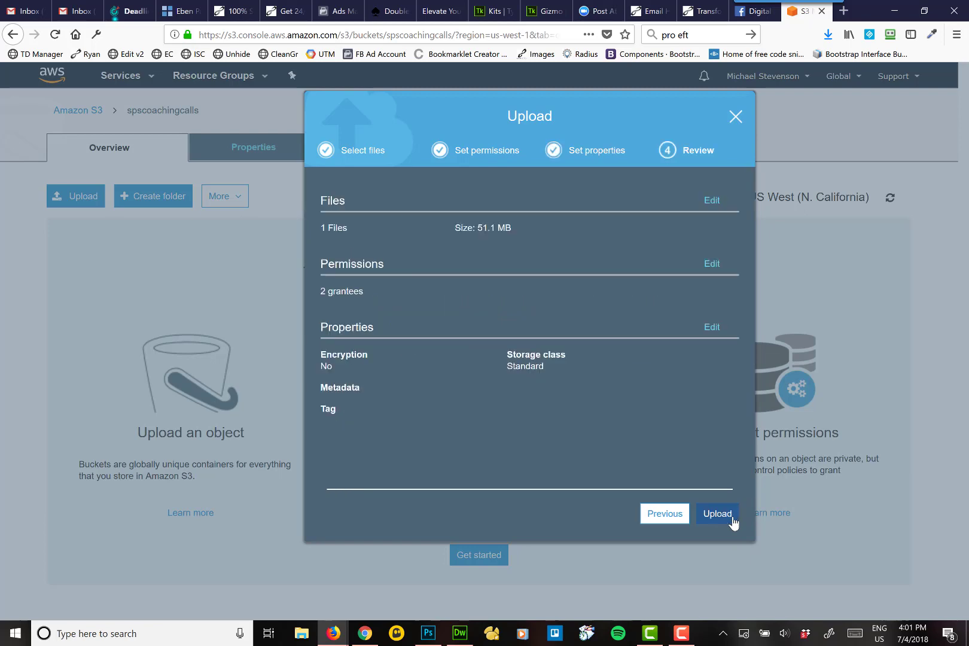
click(716, 514)
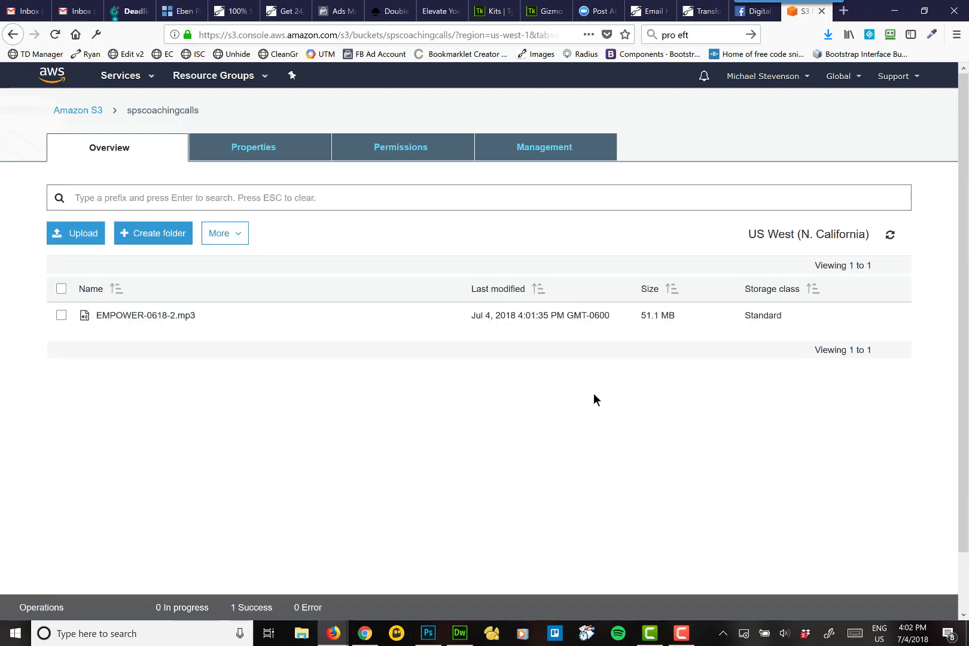
mouse_move(130, 323)
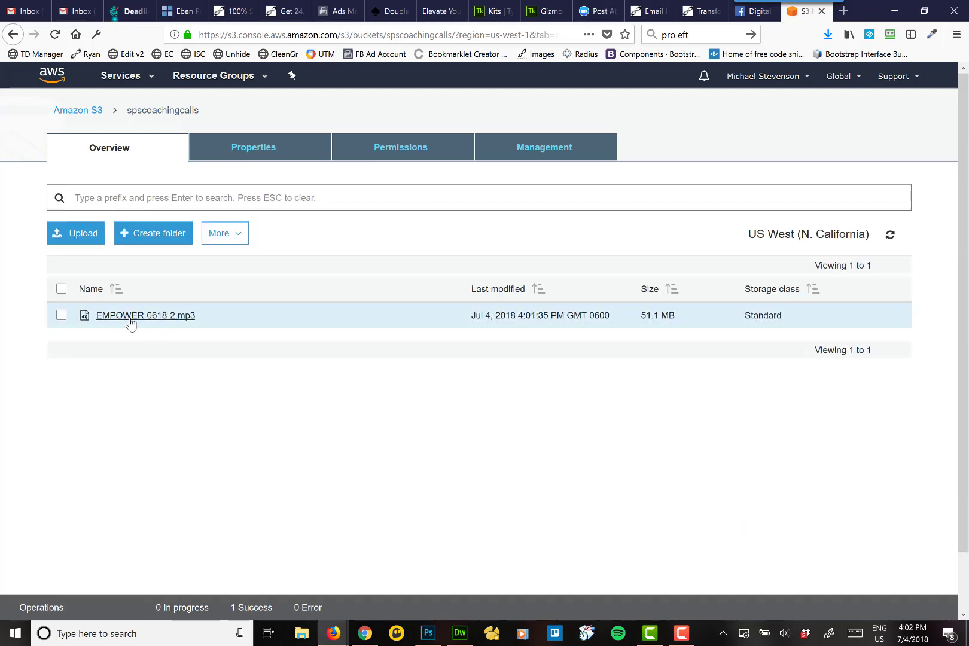
- Open EMPOWER-0618-2.mp3's Overview and select its public Link URL
click(145, 315)
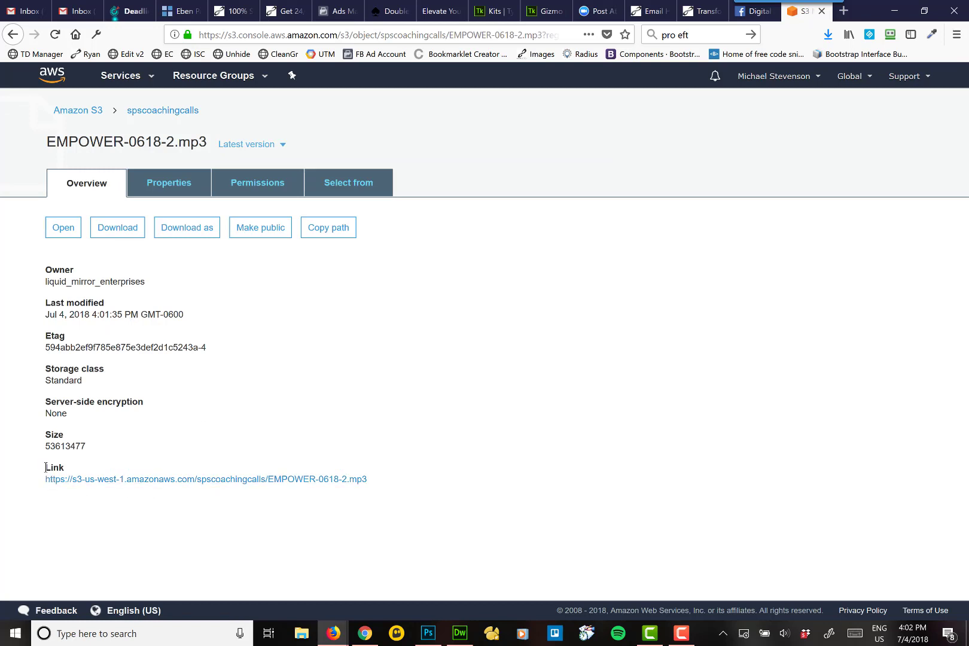
drag(45, 466, 366, 479)
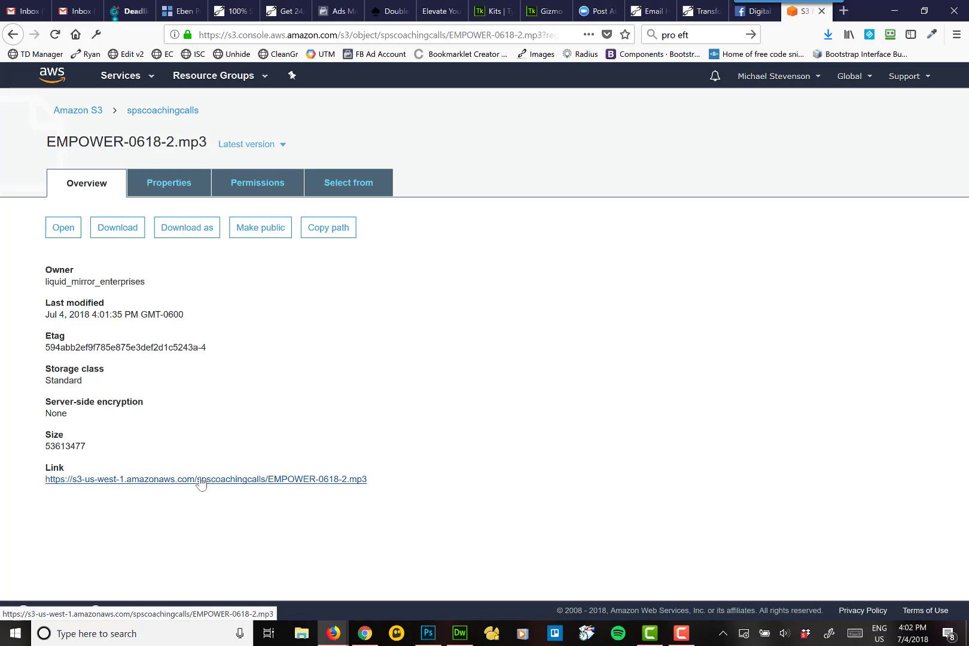
mouse_move(332, 494)
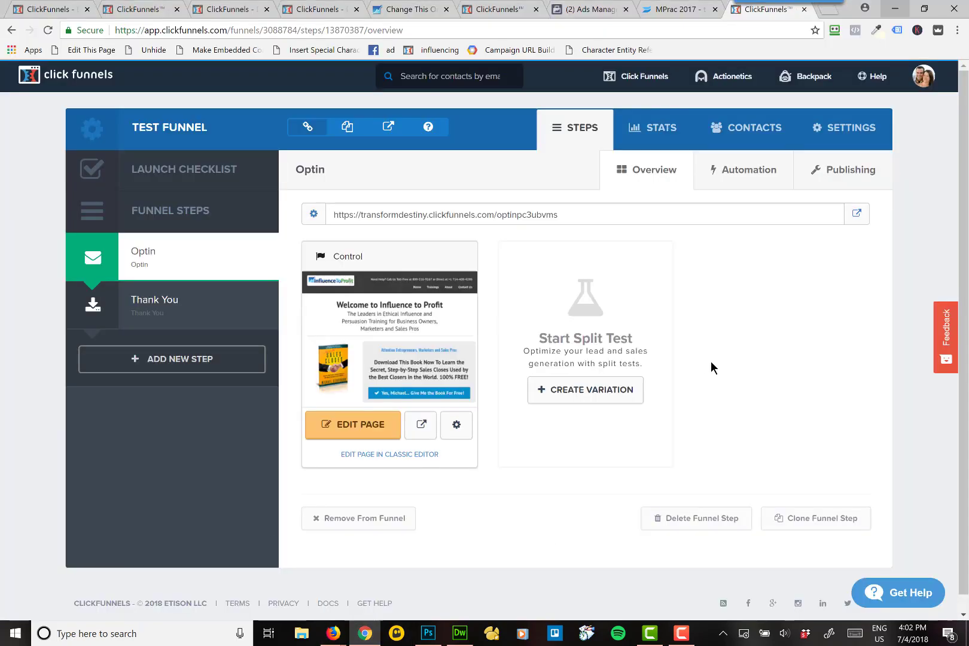
mouse_move(472, 549)
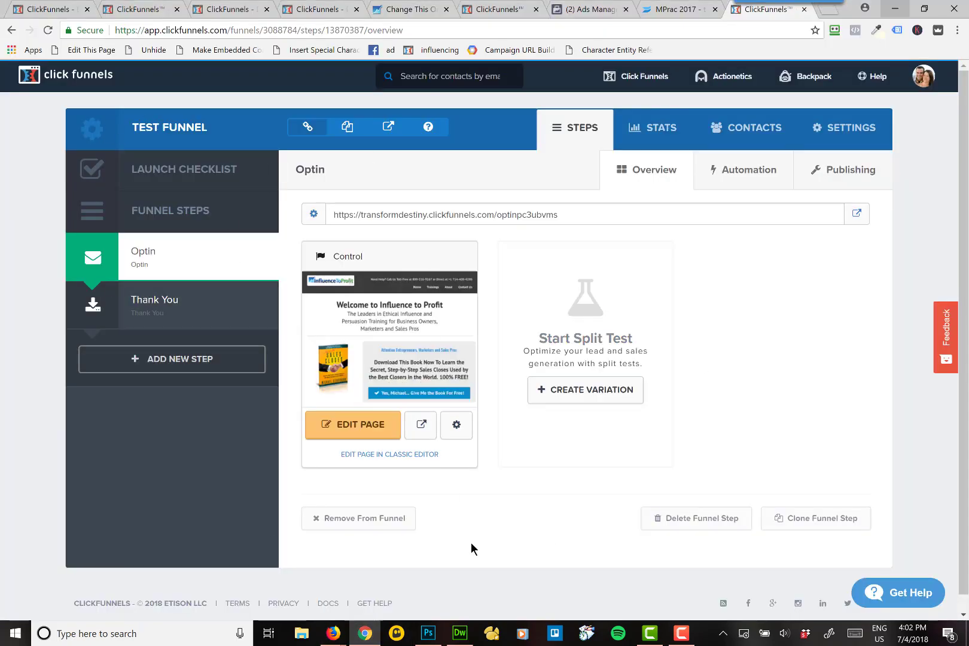
mouse_move(183, 509)
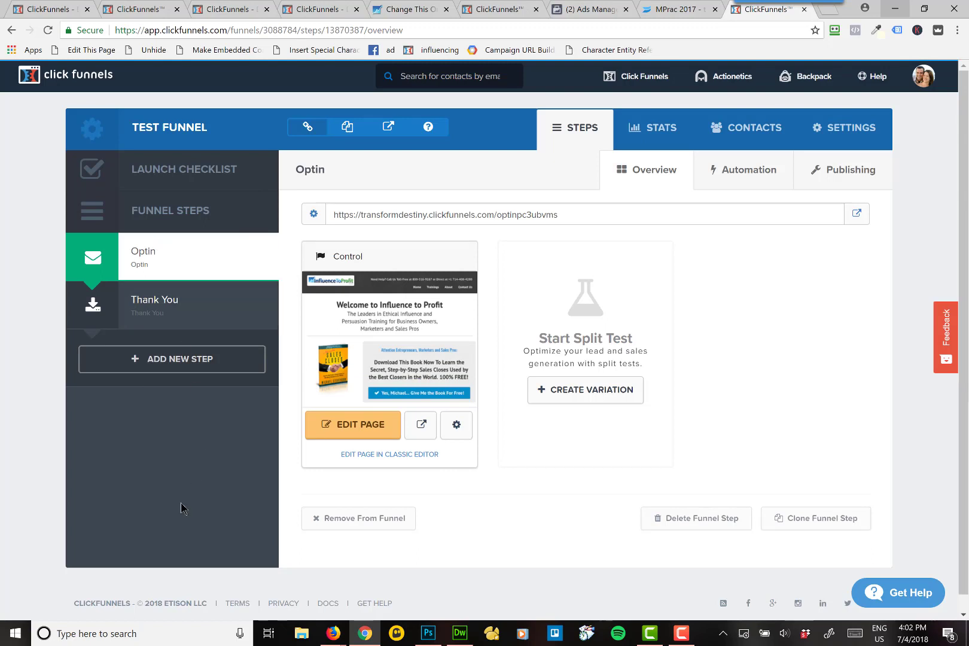
mouse_move(180, 431)
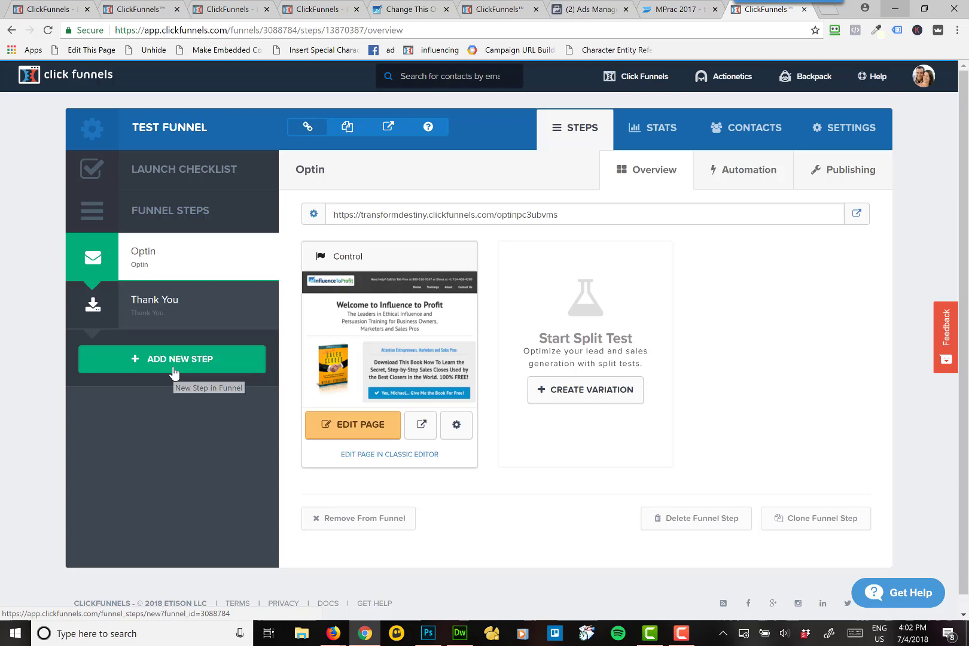
- Open the ADD NEW STEP dialog for the Test Funnel
click(172, 358)
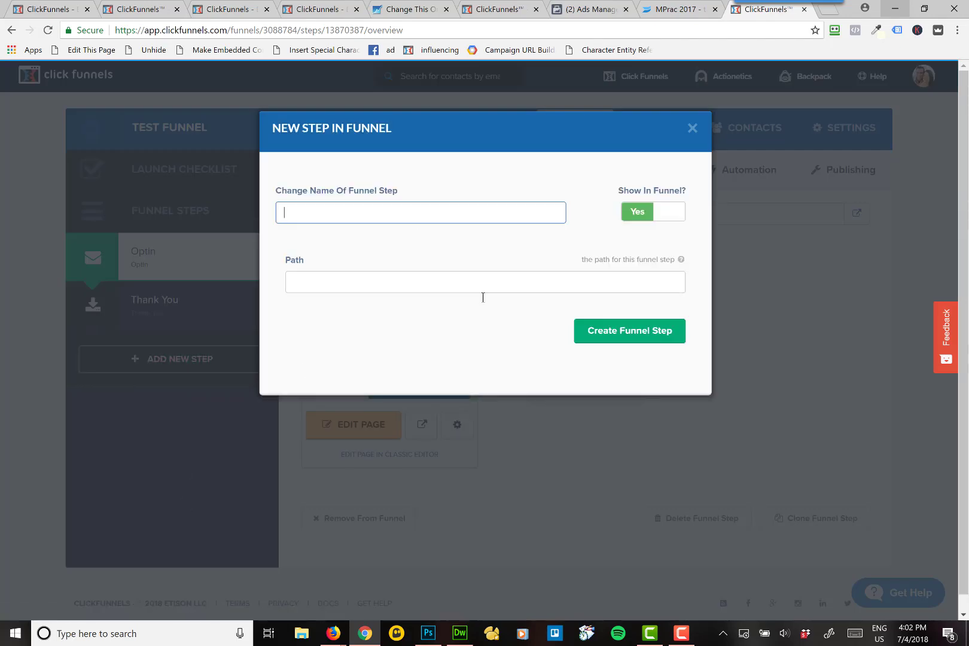
- Create a funnel step named 'Private Coaching Call Archive' with path calls-archive
text(Private)
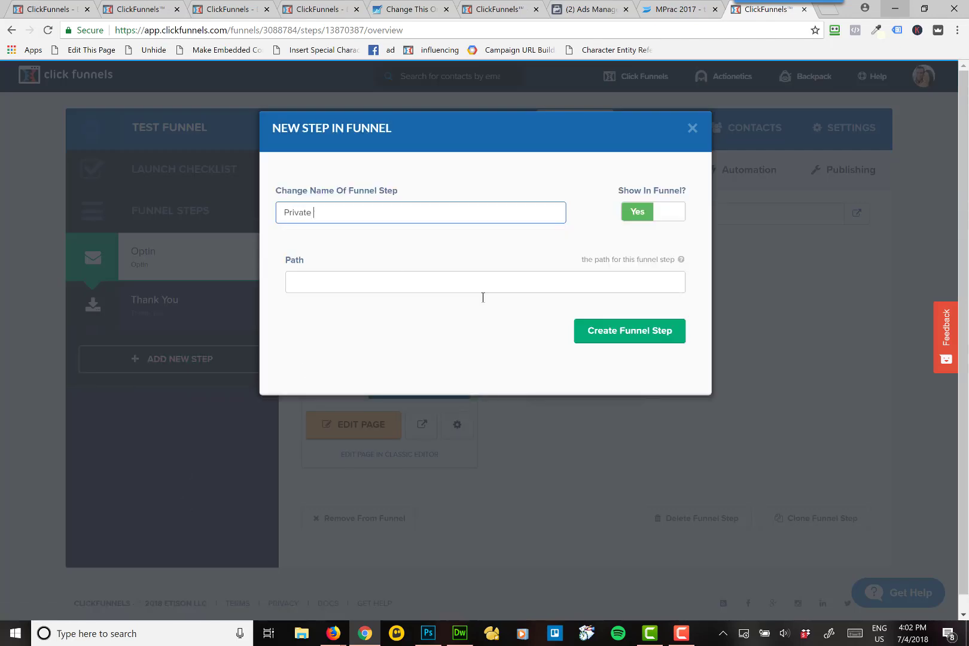
text(Coaching Call Ar)
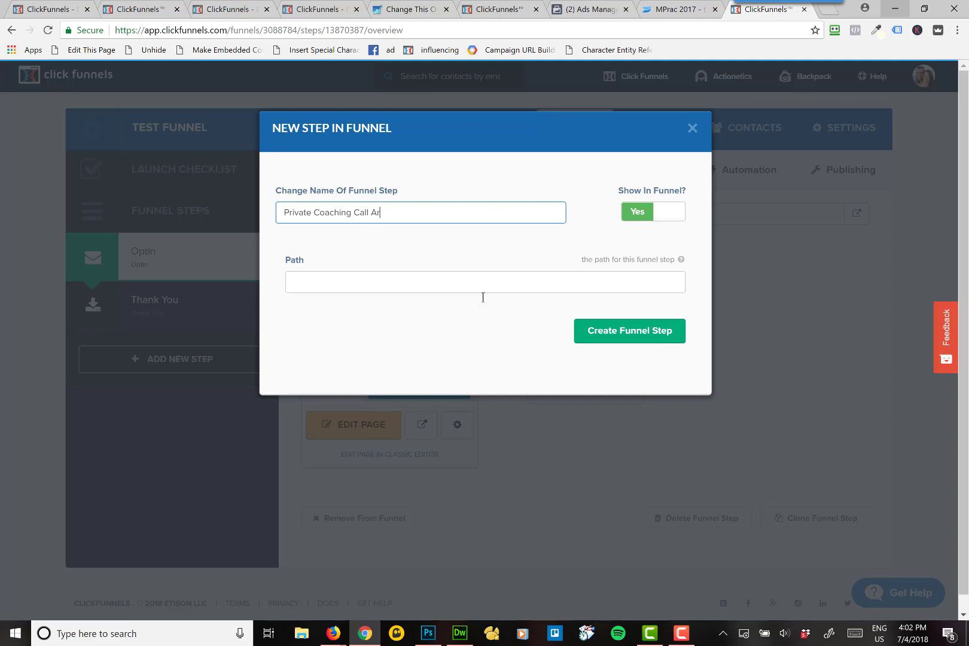
text(calls-archive)
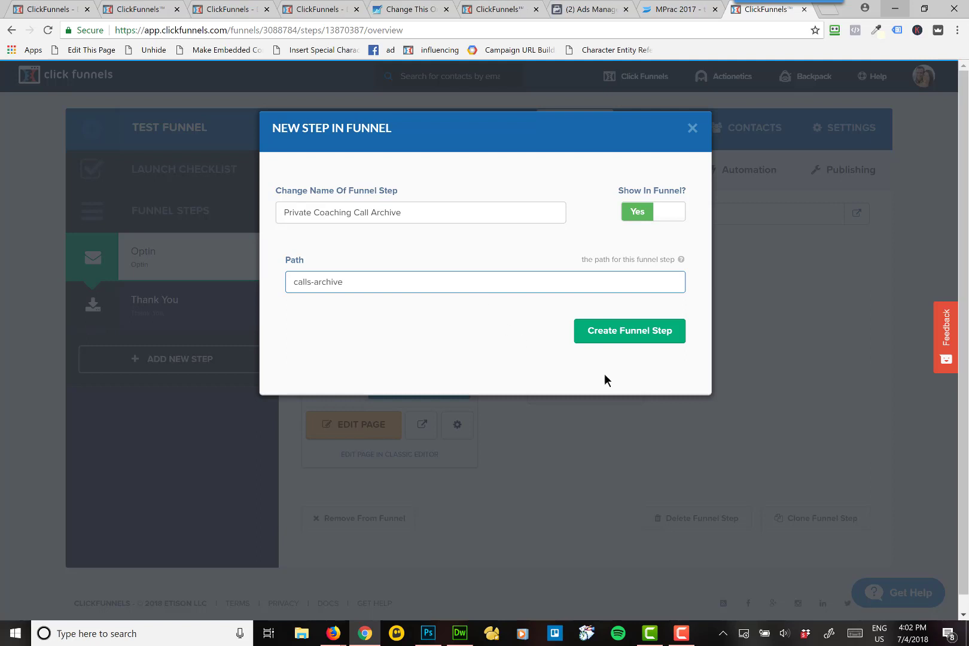
click(629, 331)
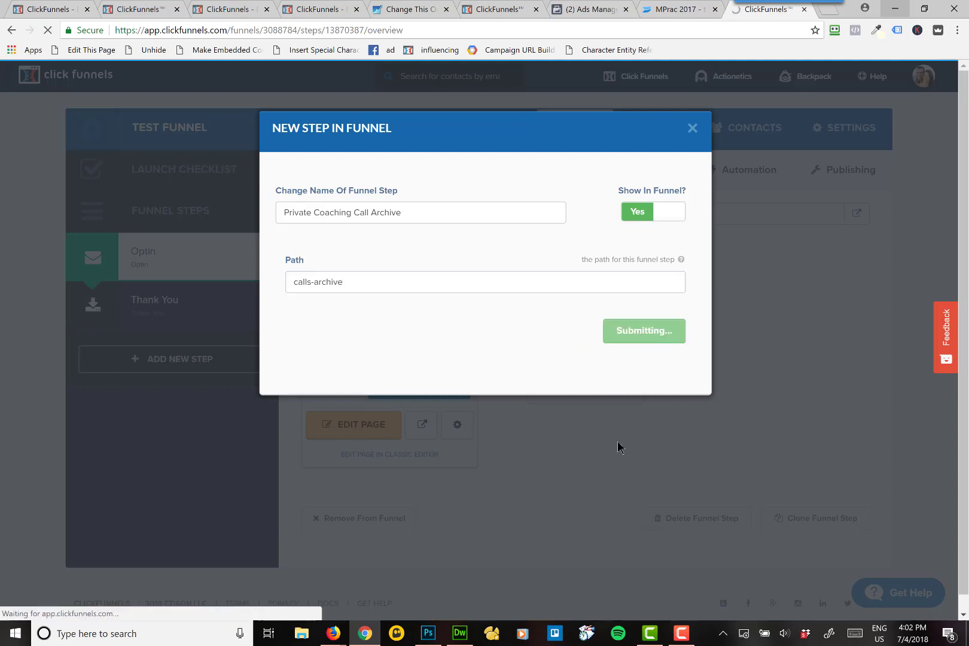
click(644, 331)
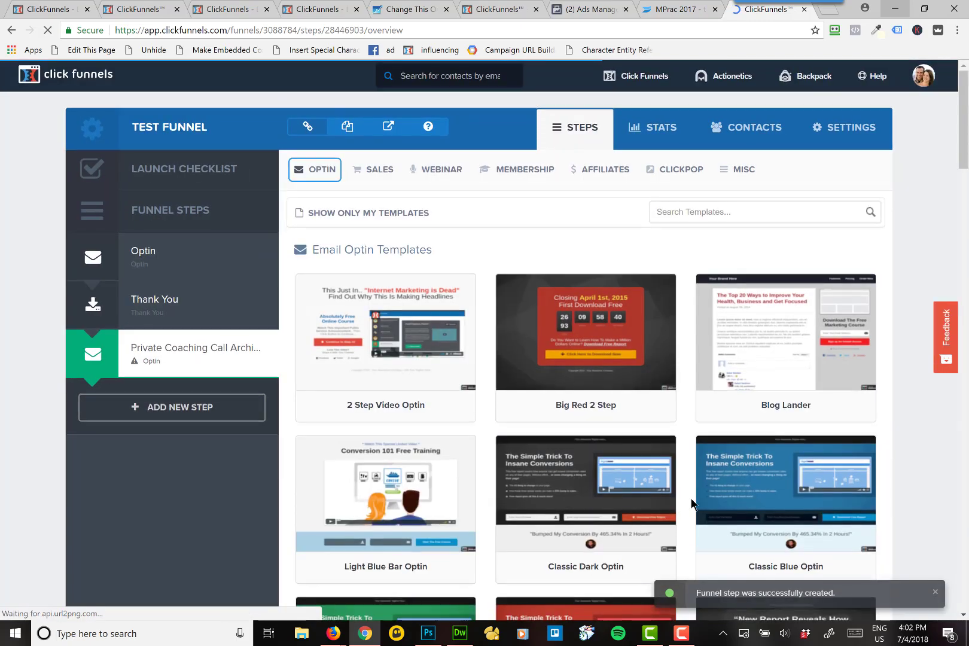
scroll(down, 3)
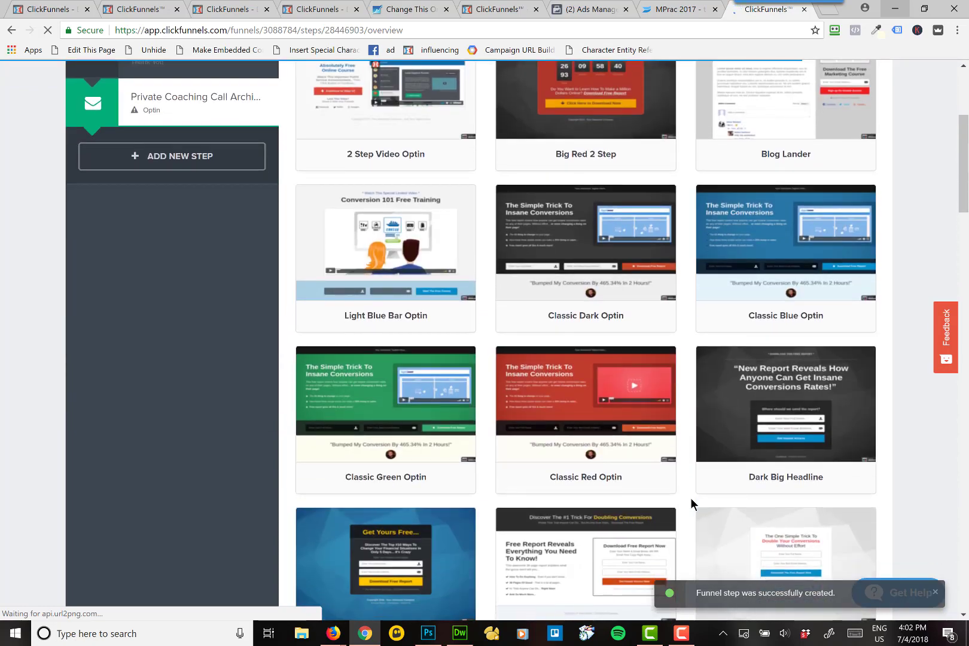
scroll(down, 3)
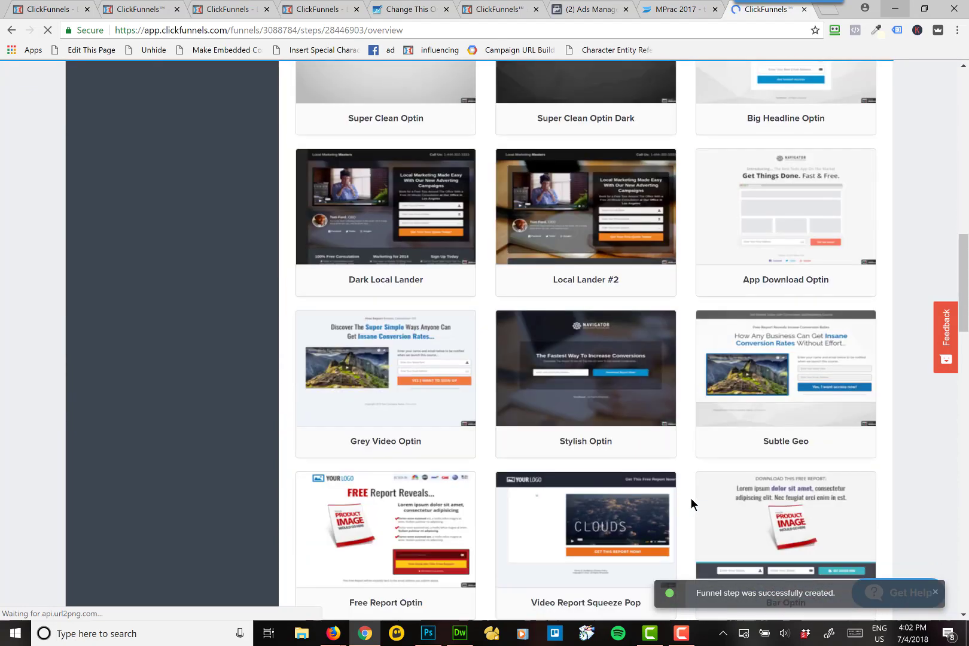
scroll(down, 3)
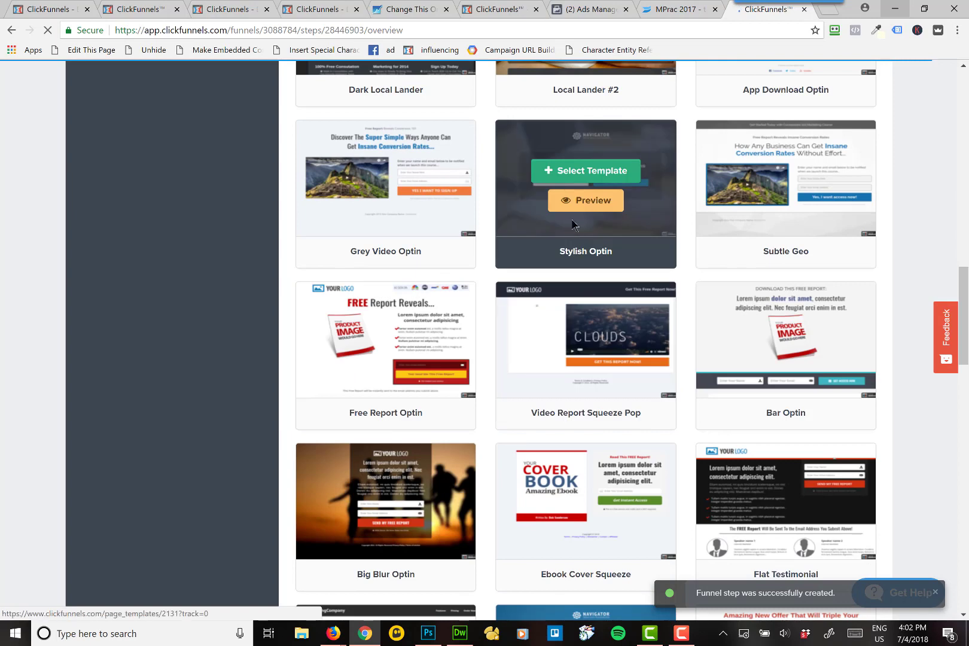
click(315, 169)
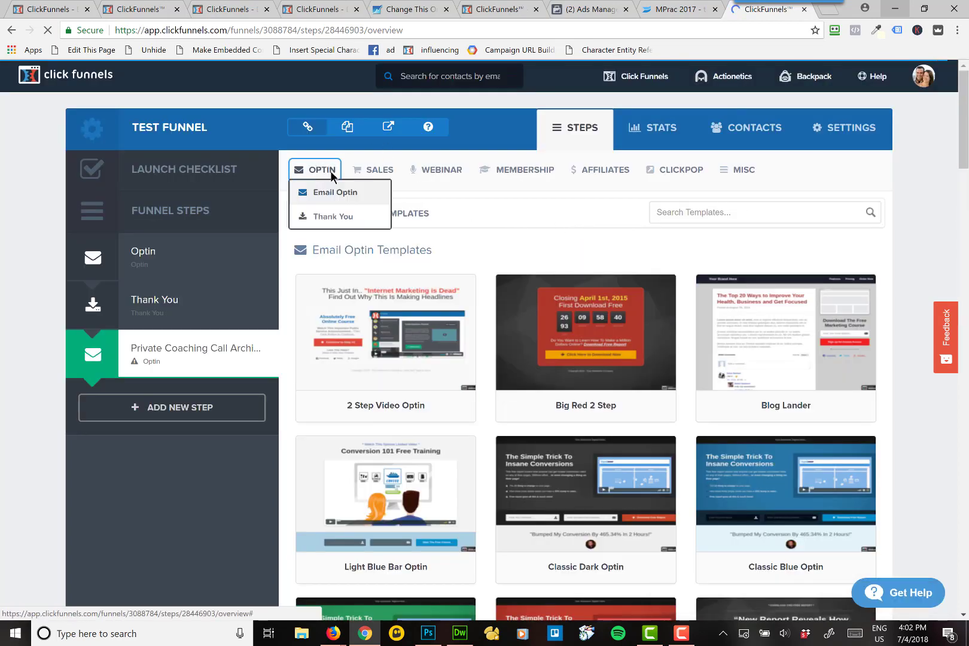
click(372, 170)
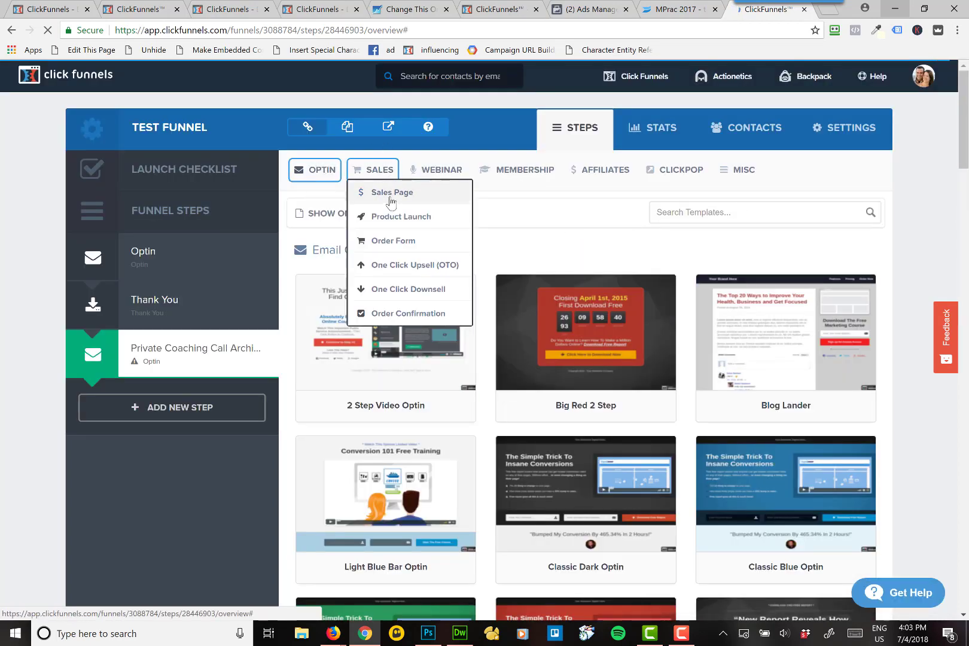
click(392, 192)
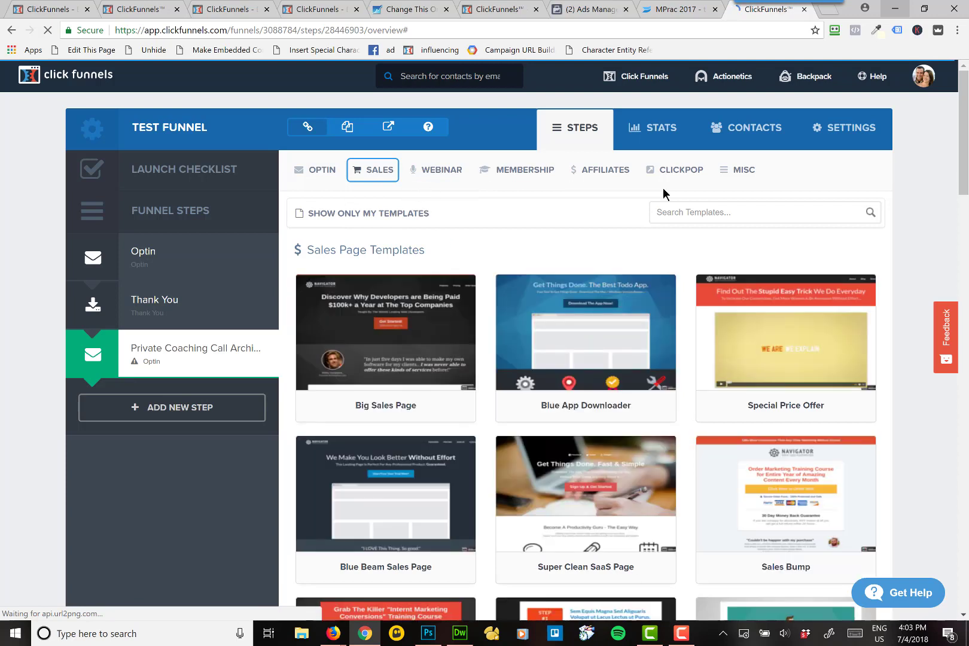
click(738, 169)
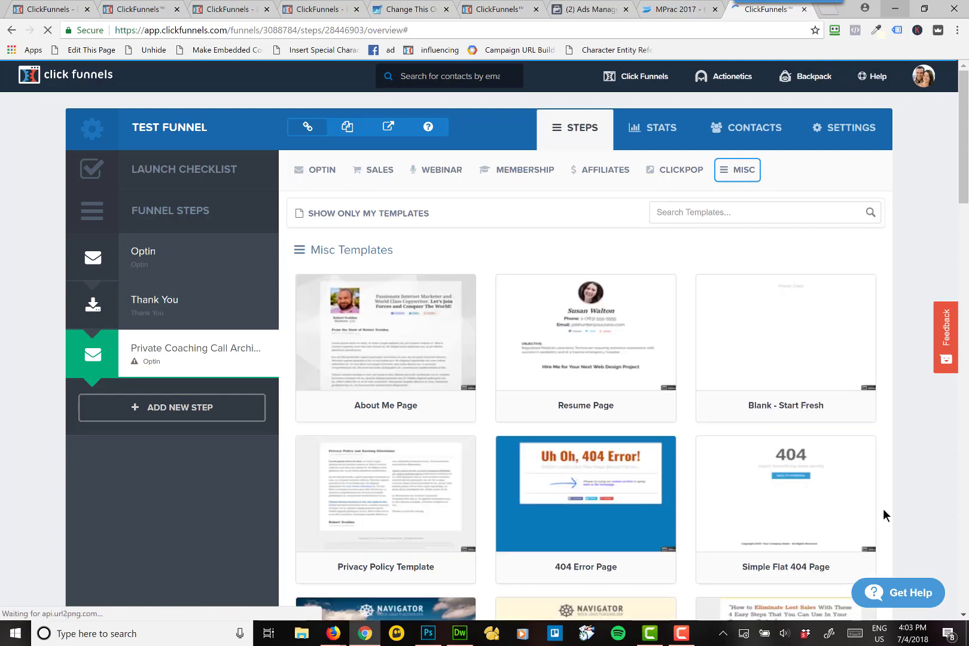
scroll(down, 3)
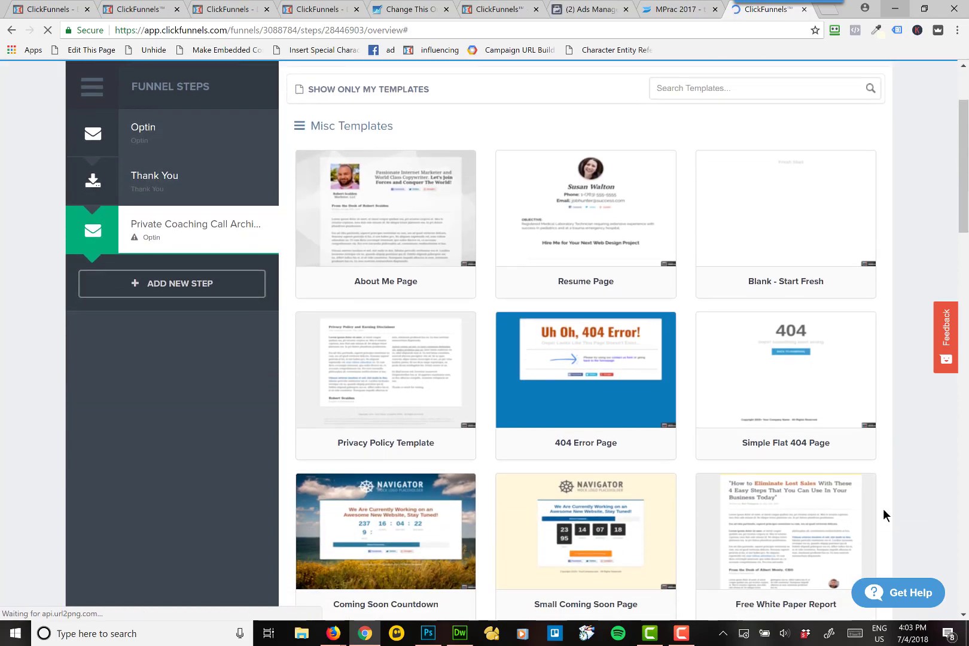
scroll(down, 3)
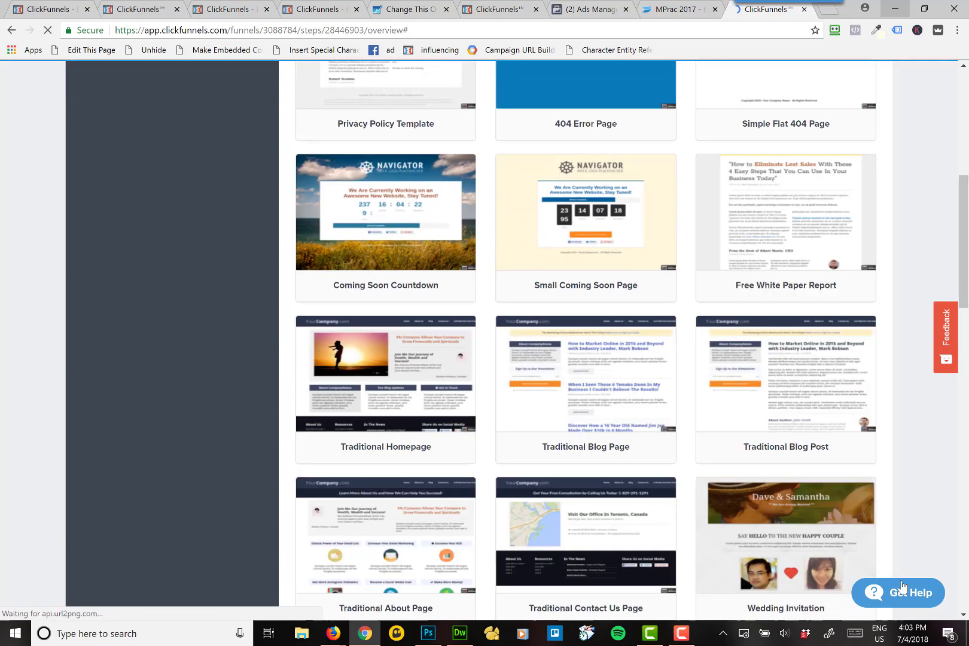
scroll(down, 3)
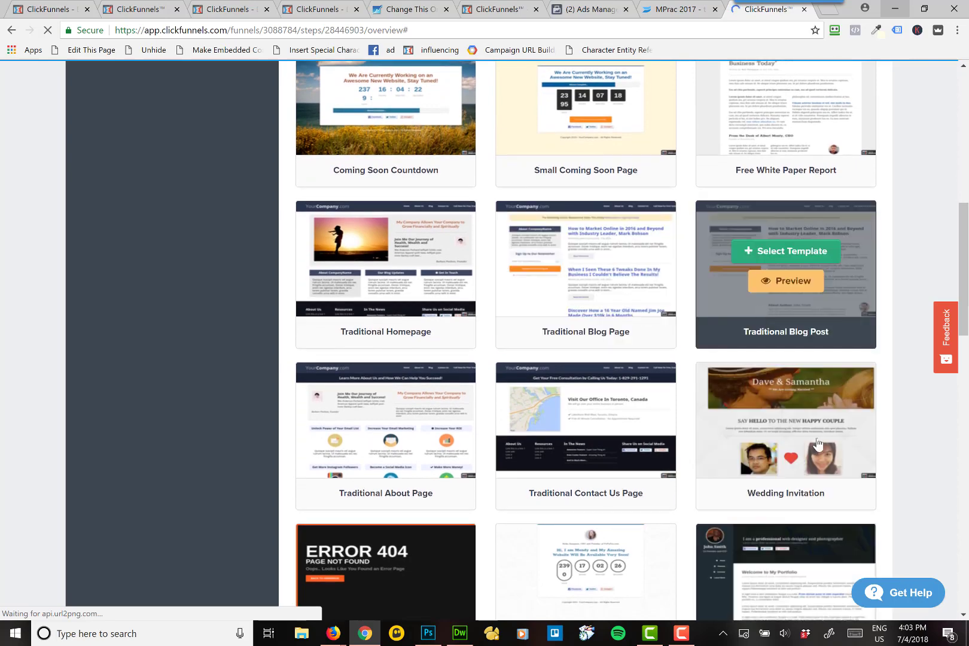
scroll(down, 3)
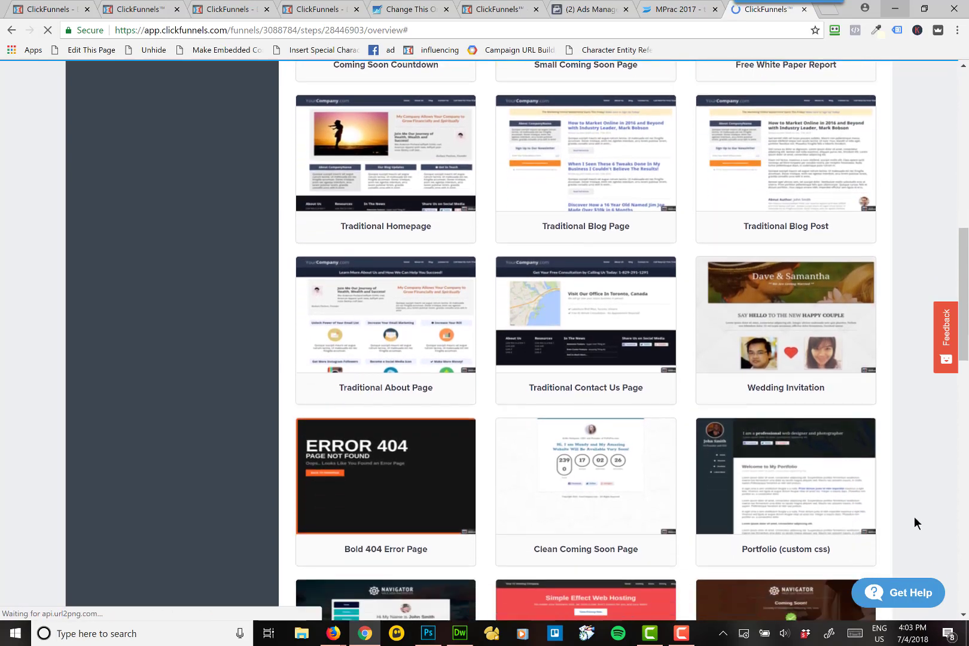
scroll(down, 3)
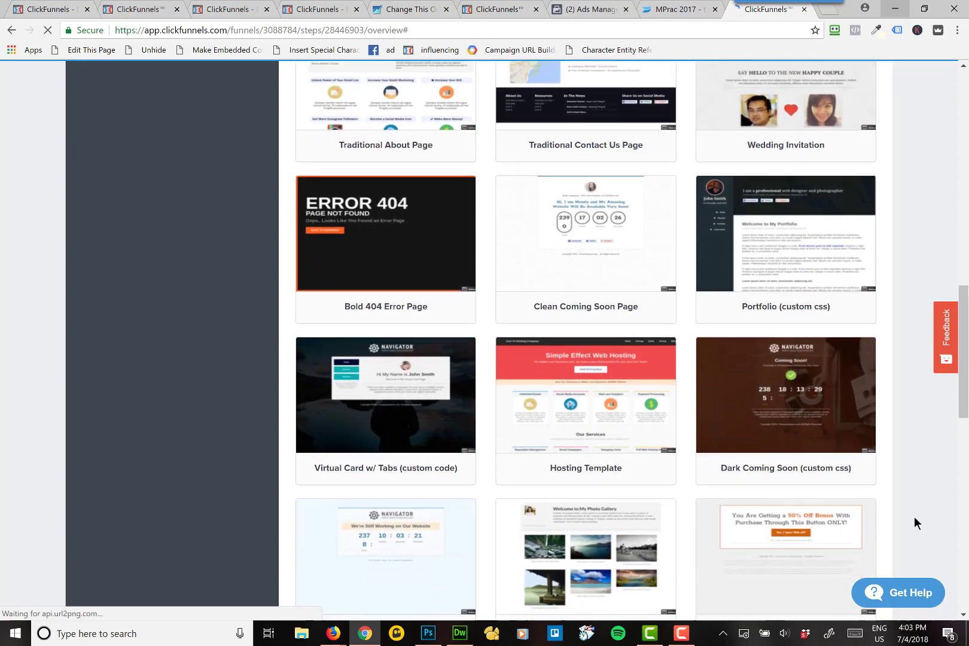
scroll(down, 3)
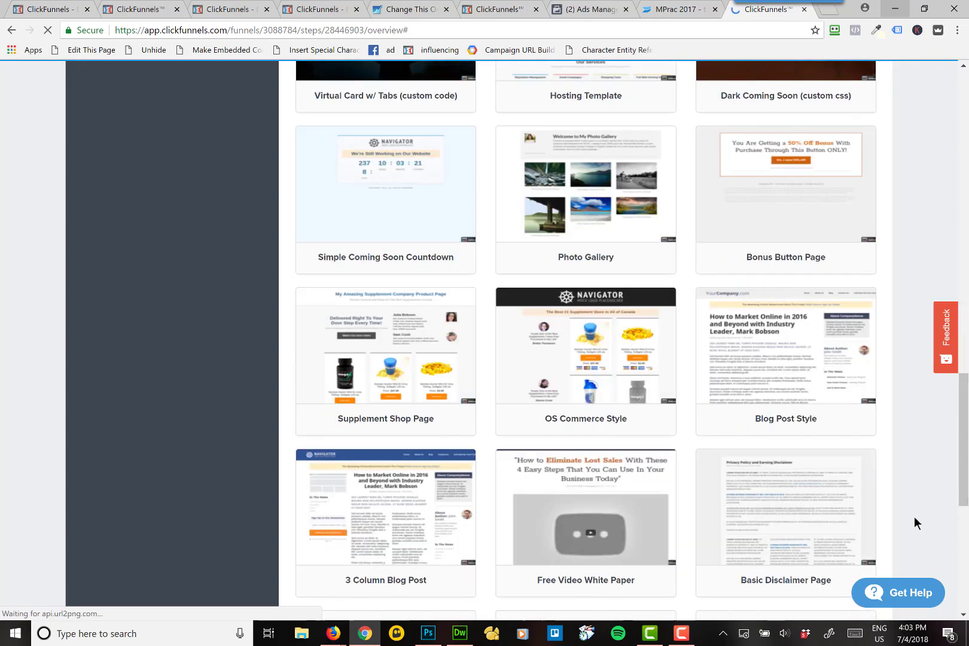
scroll(down, 3)
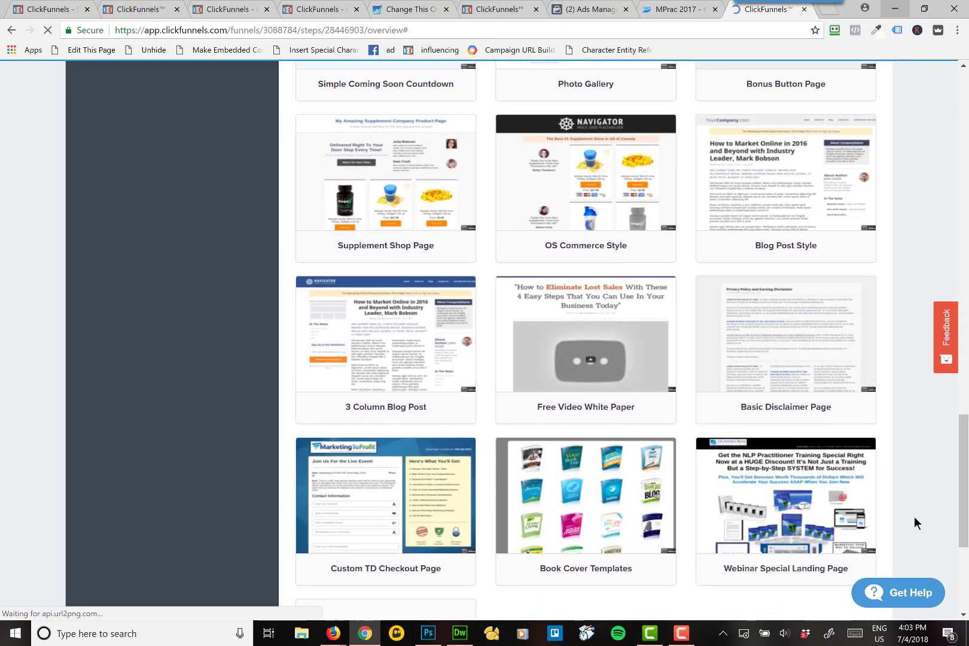
scroll(down, 3)
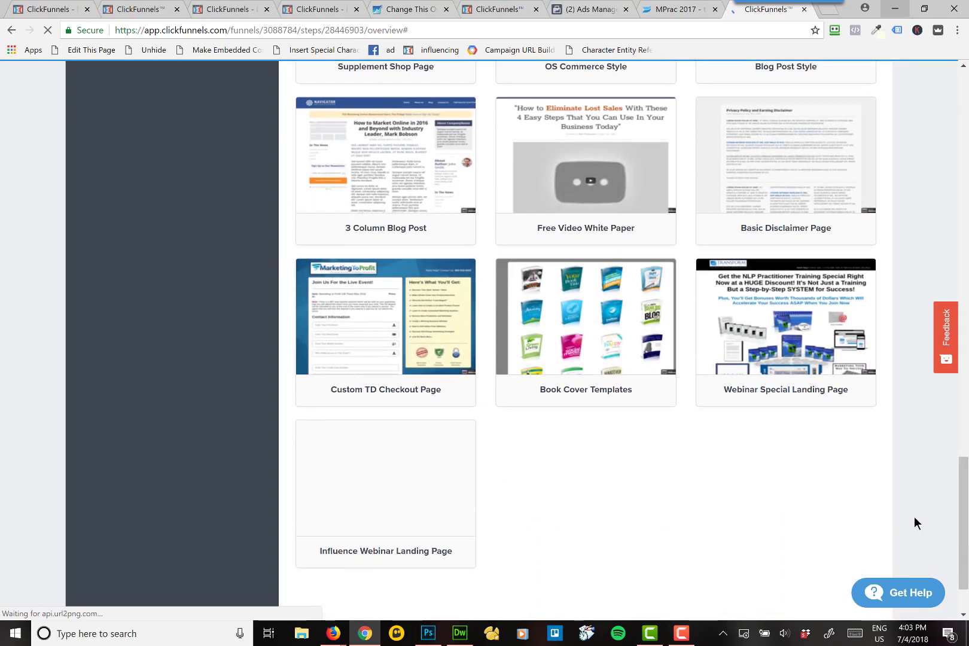
scroll(down, 3)
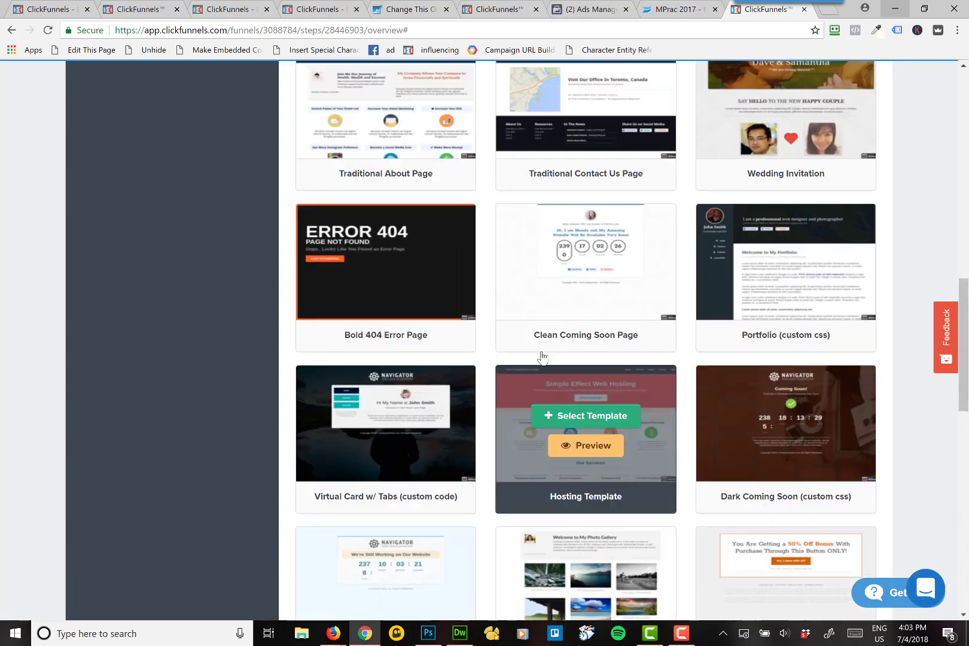
scroll(down, 3)
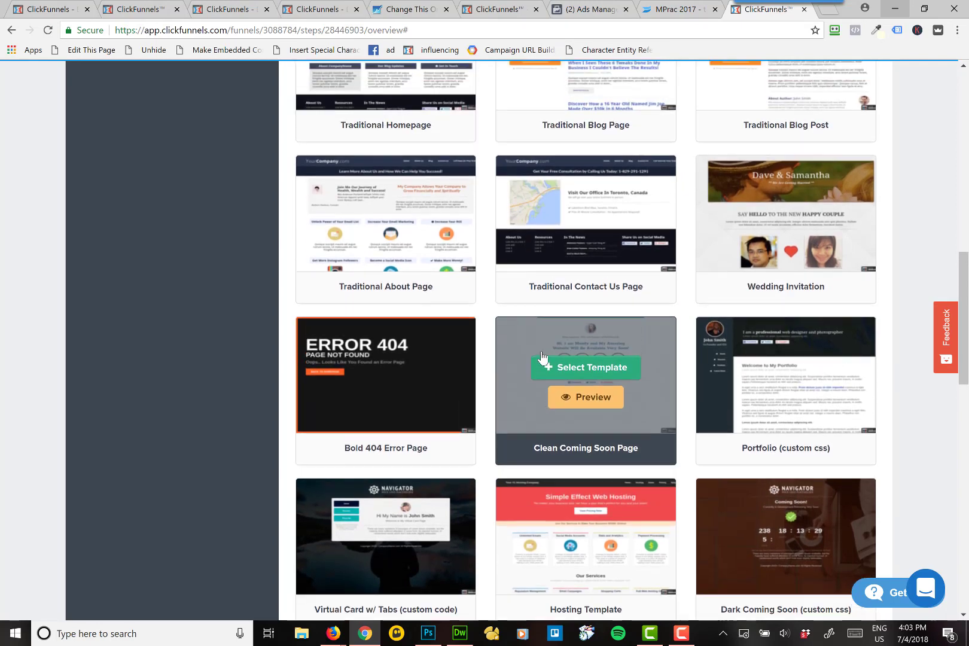
scroll(up, 3)
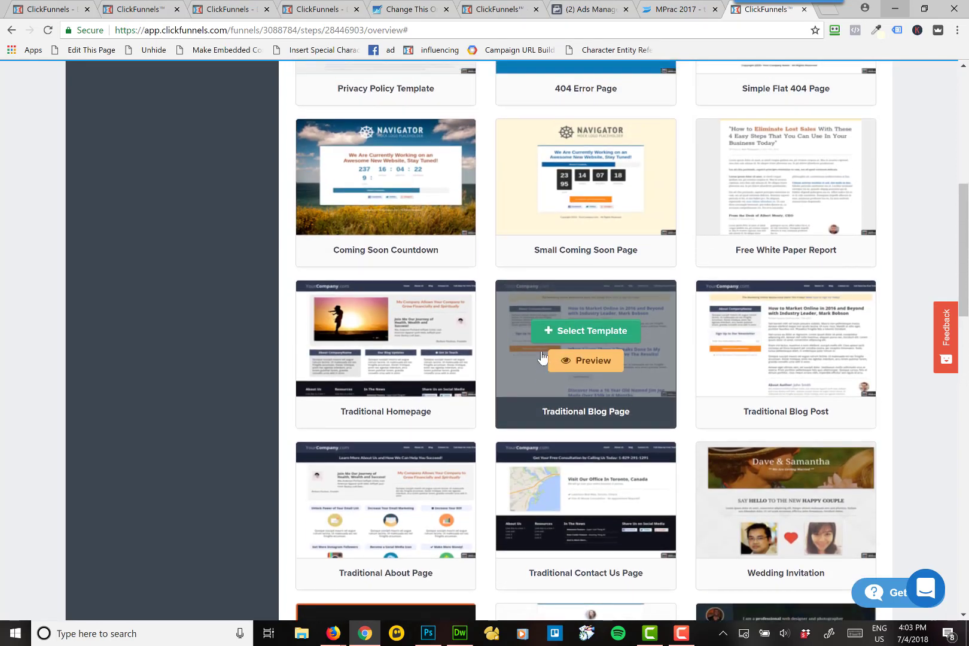
scroll(down, 3)
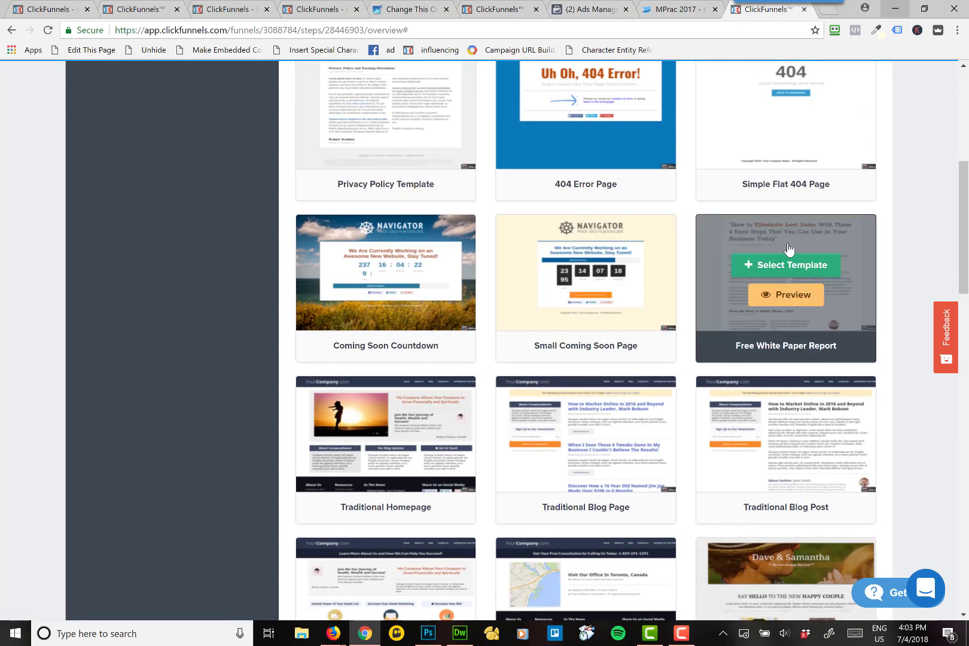
- Build the step's page from the Free White Paper Report template and open it in the editor
click(785, 265)
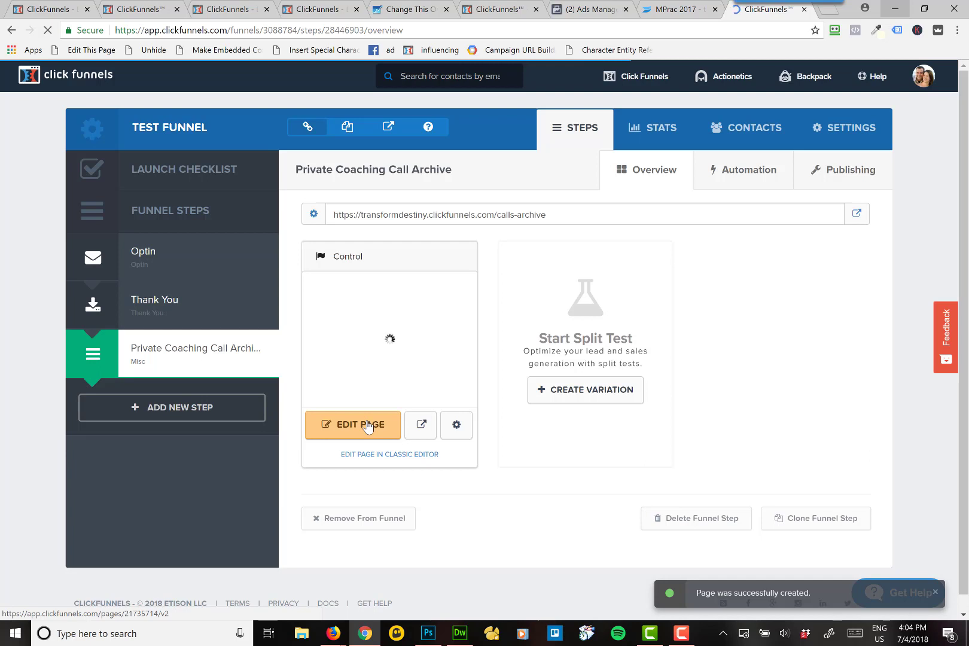
click(352, 424)
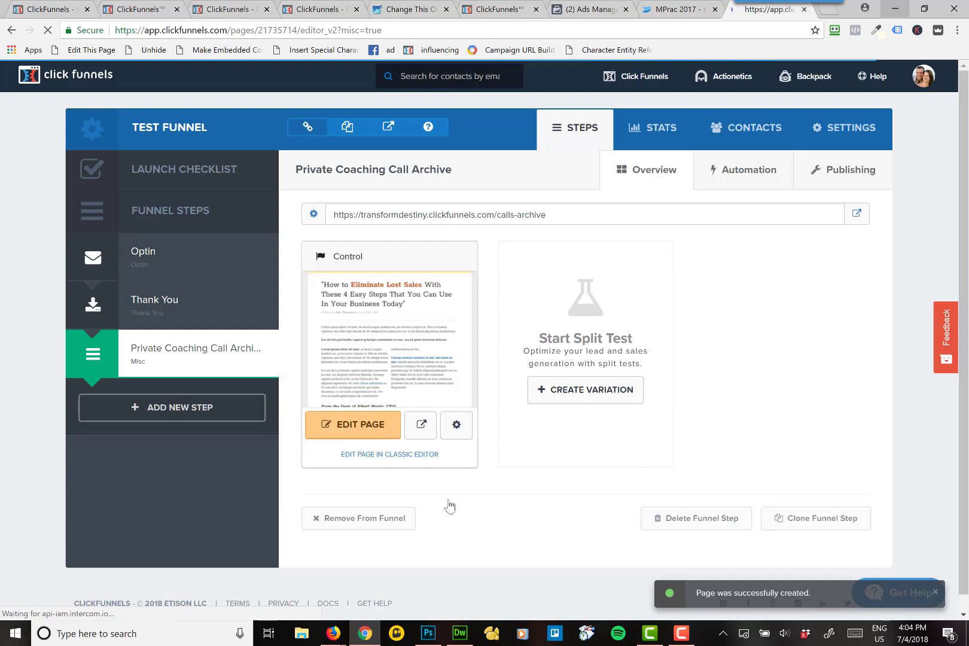
click(352, 424)
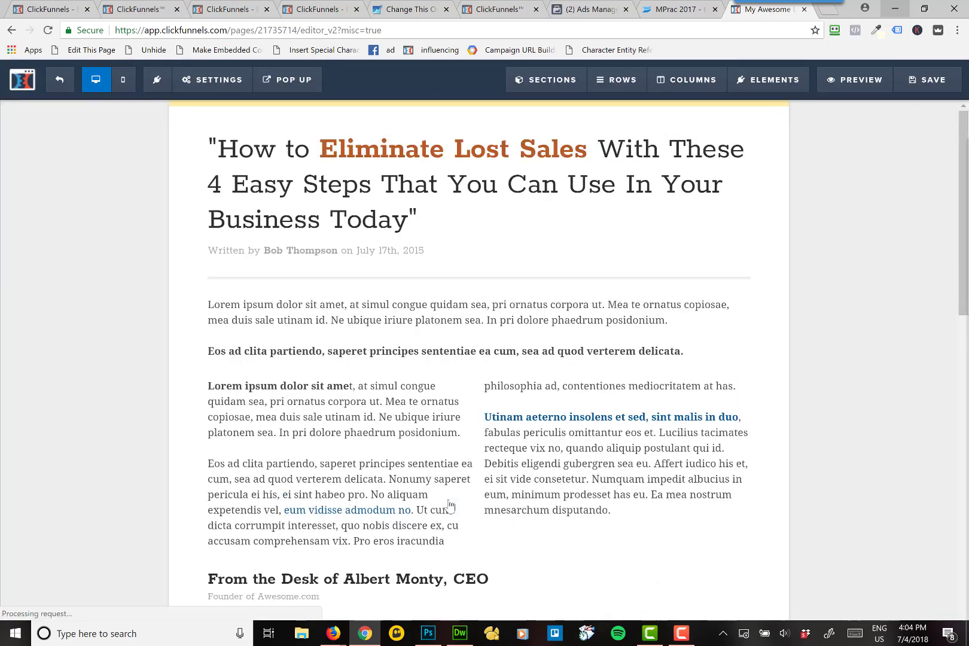
- Delete the intro paragraphs, author heading, article columns row, 'It's All About' section and footer lorem paragraph
scroll(down, 3)
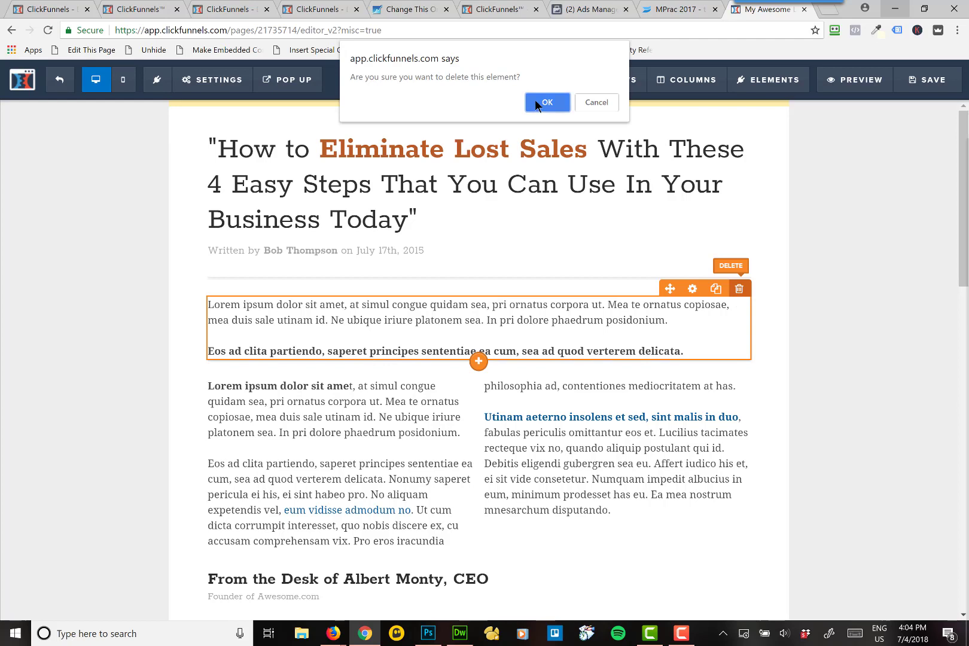
click(546, 103)
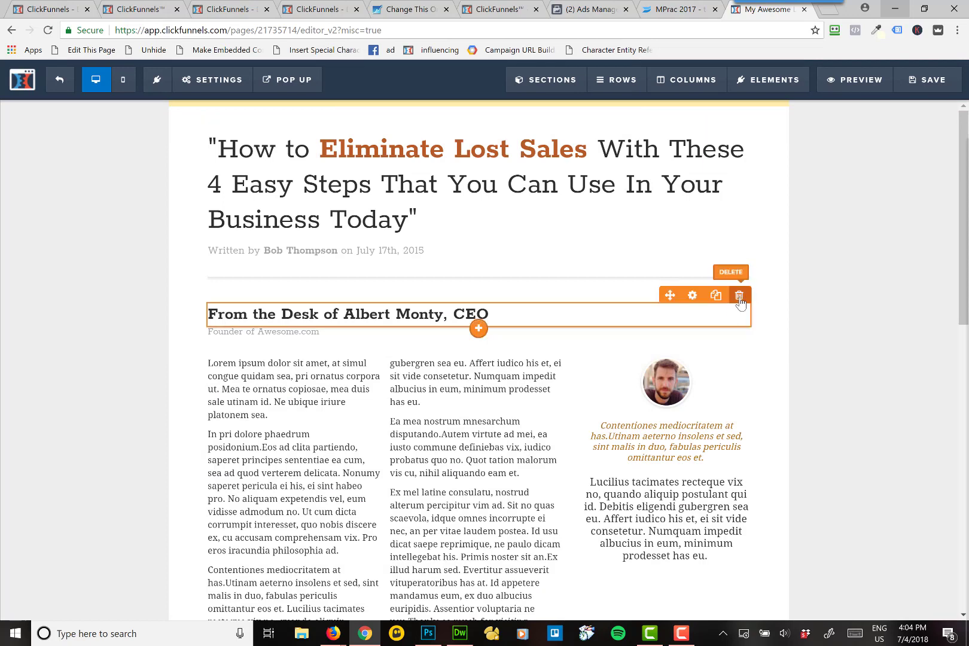
click(740, 295)
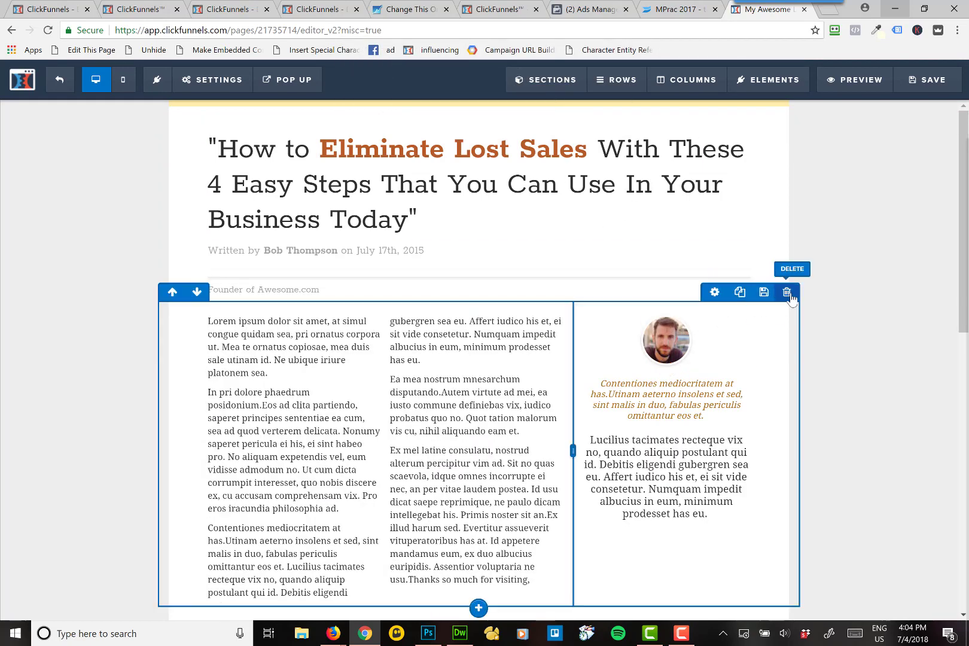
click(786, 292)
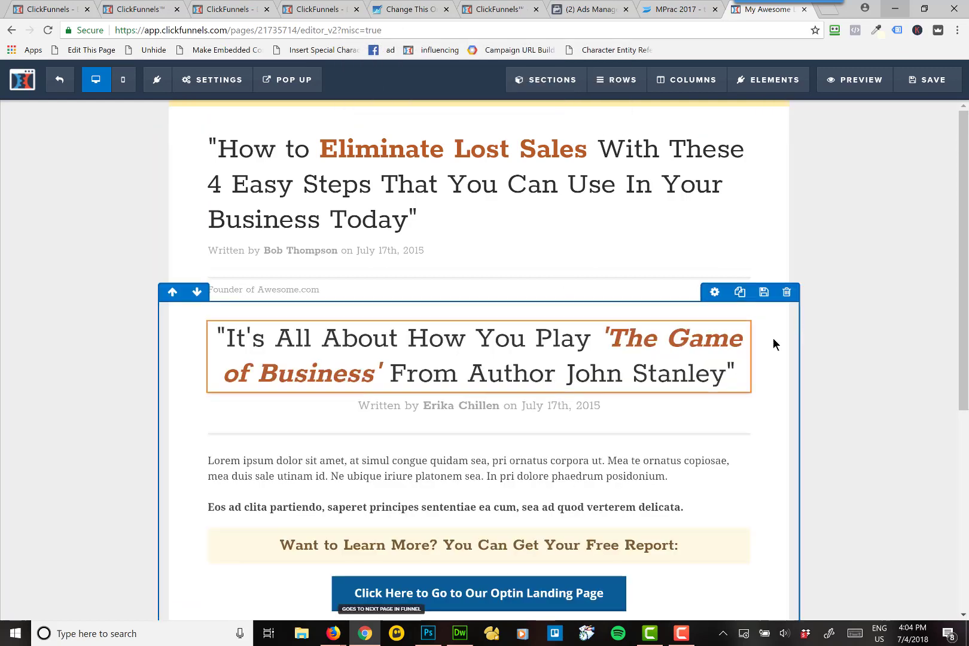
click(786, 291)
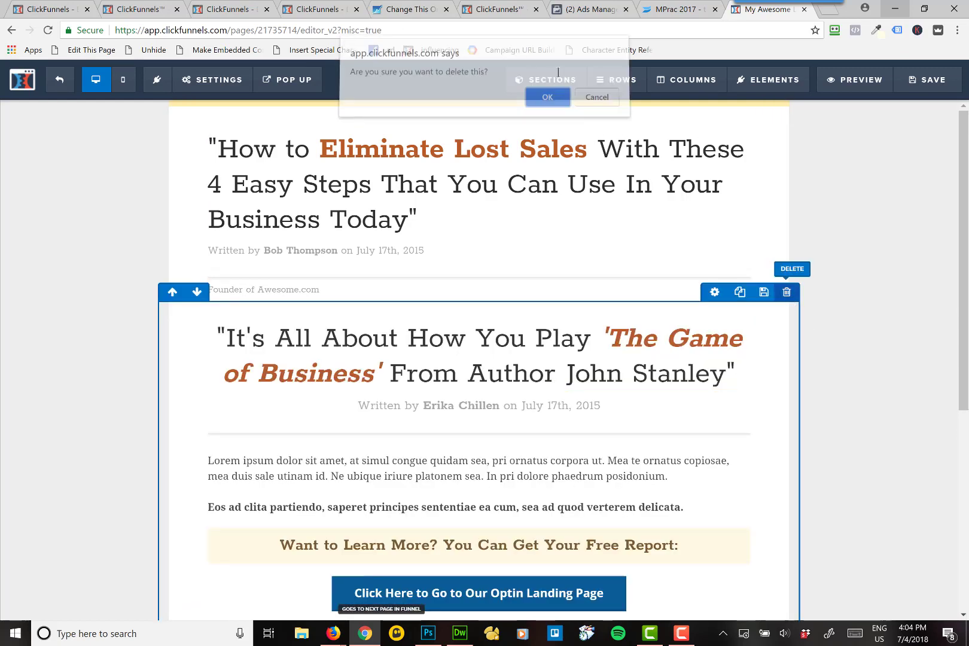
click(546, 97)
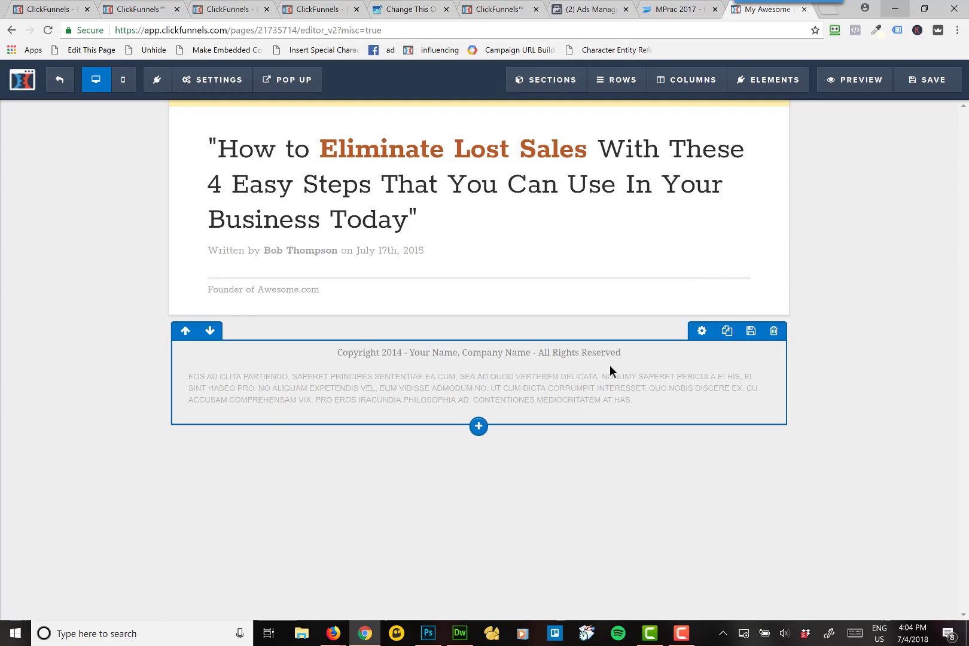
click(758, 362)
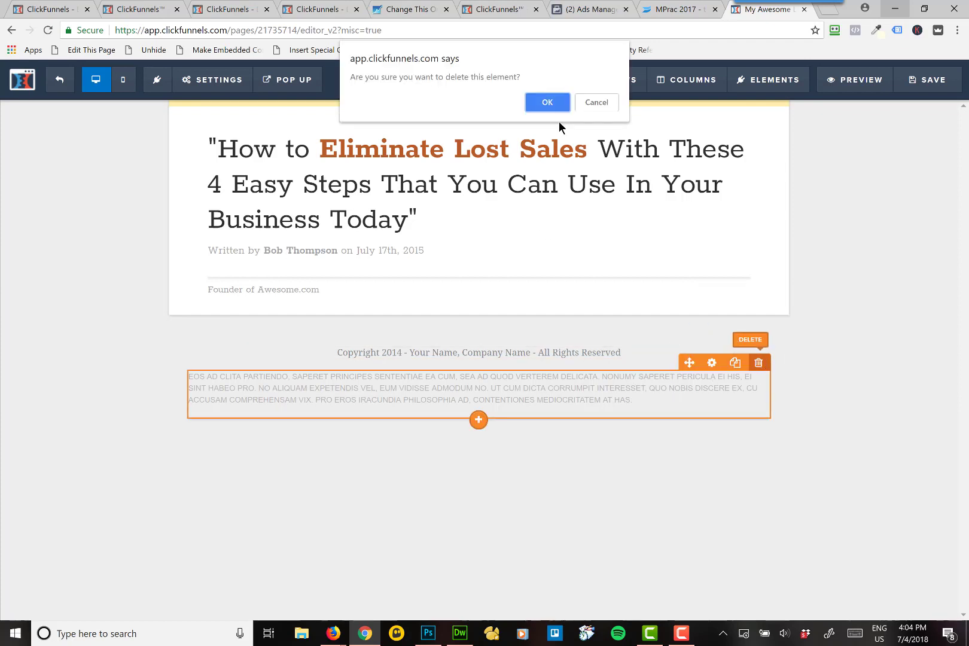
click(546, 102)
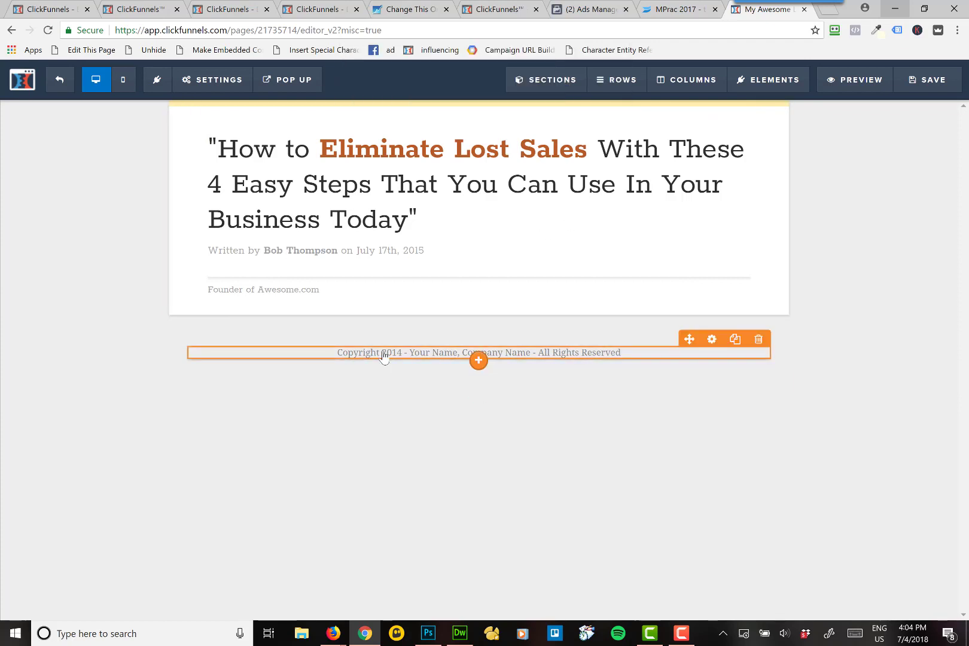
- Replace the placeholder name in the copyright line with 'Transform Destiny'
click(384, 352)
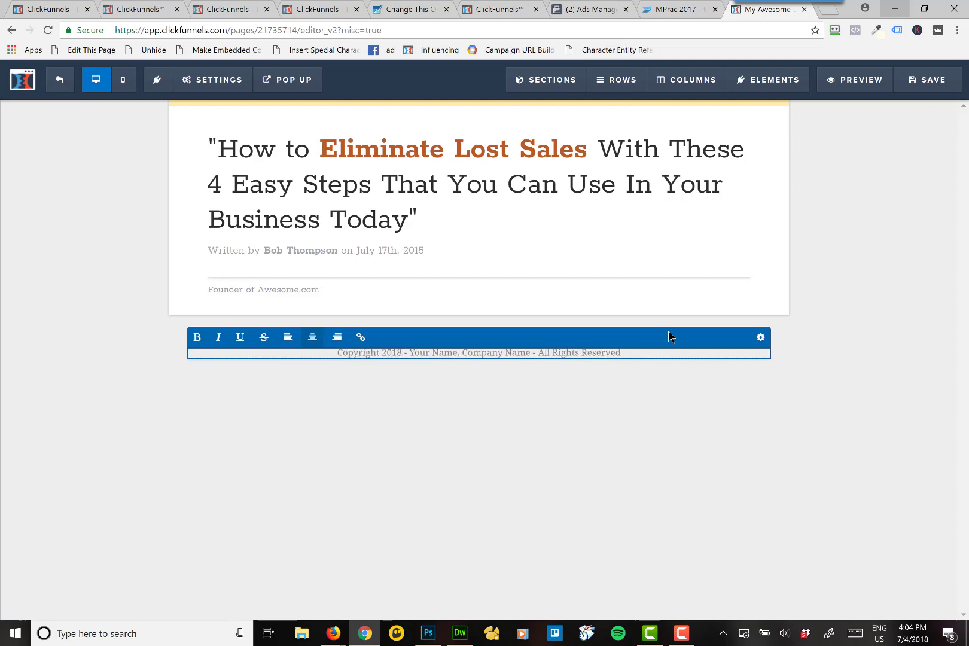
drag(408, 353, 622, 353)
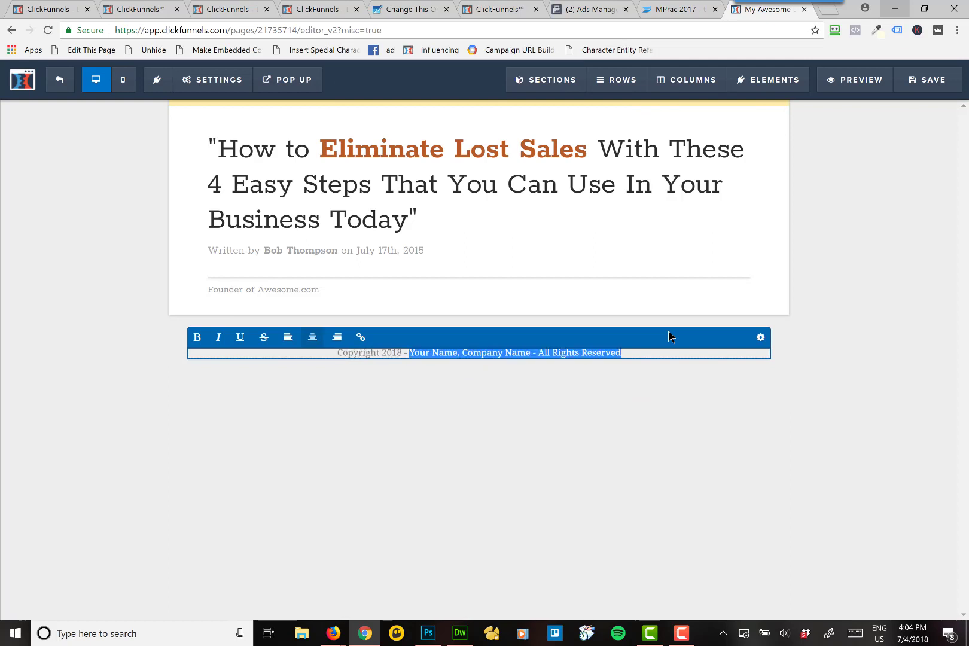
text(Transfo)
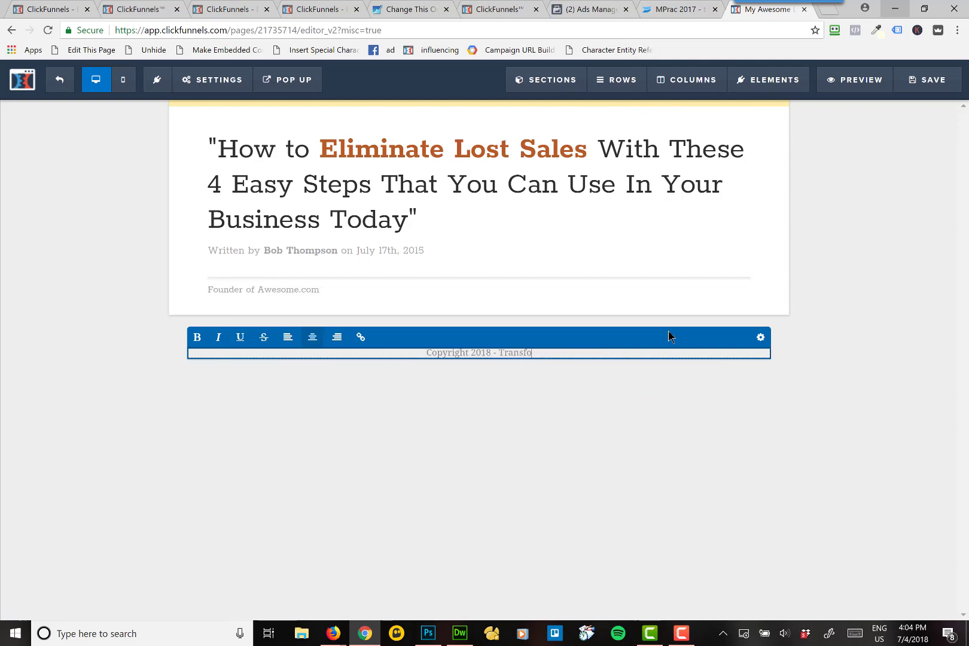
text(Transform Destiny)
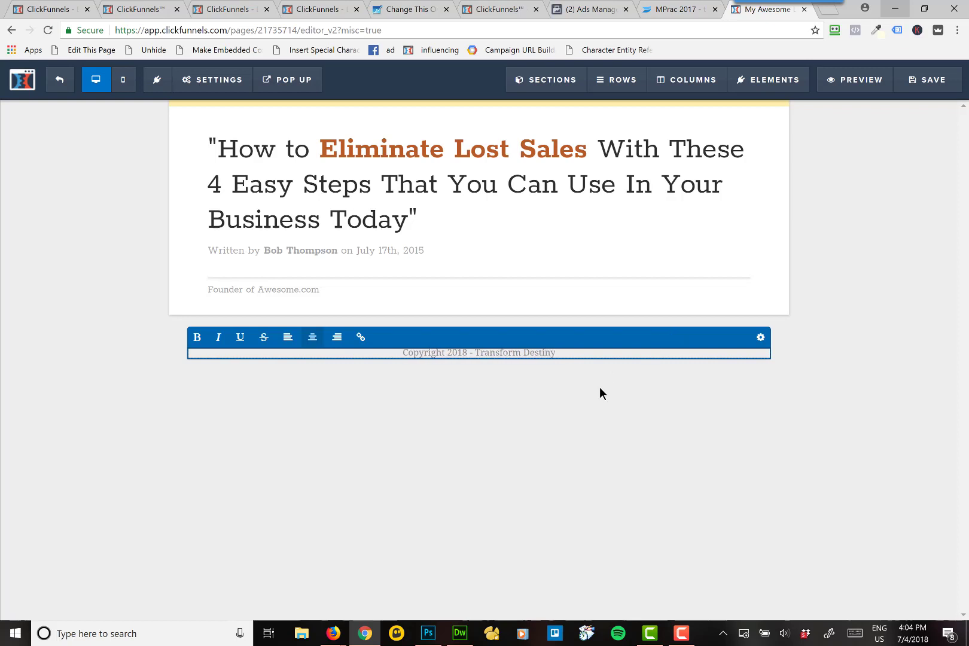
- Change the headline to 'EMPOWER Program Call Archive'
double_click(383, 148)
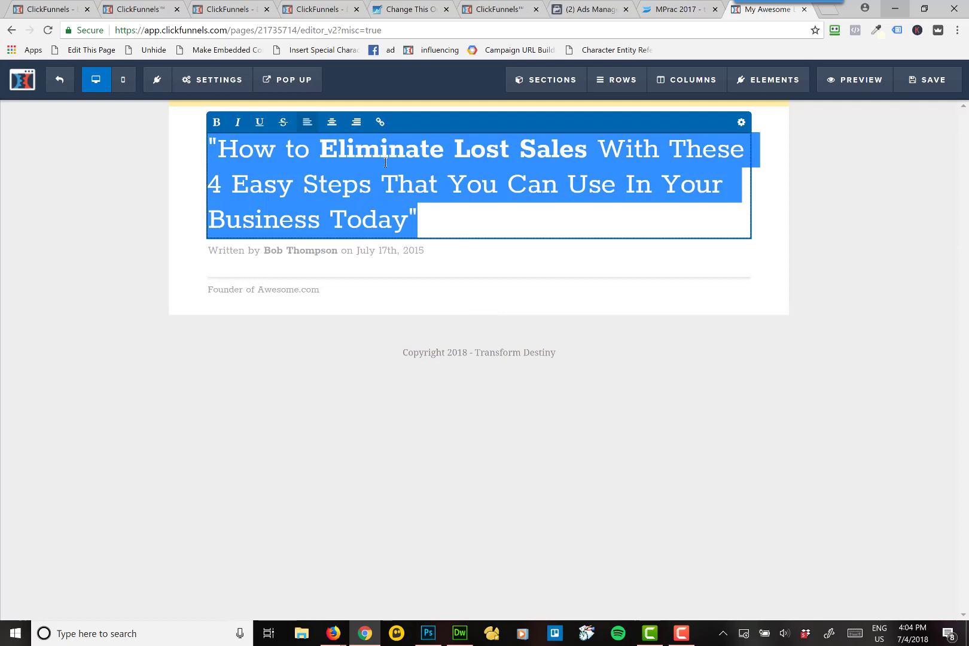
text(EMPOWER pROGR)
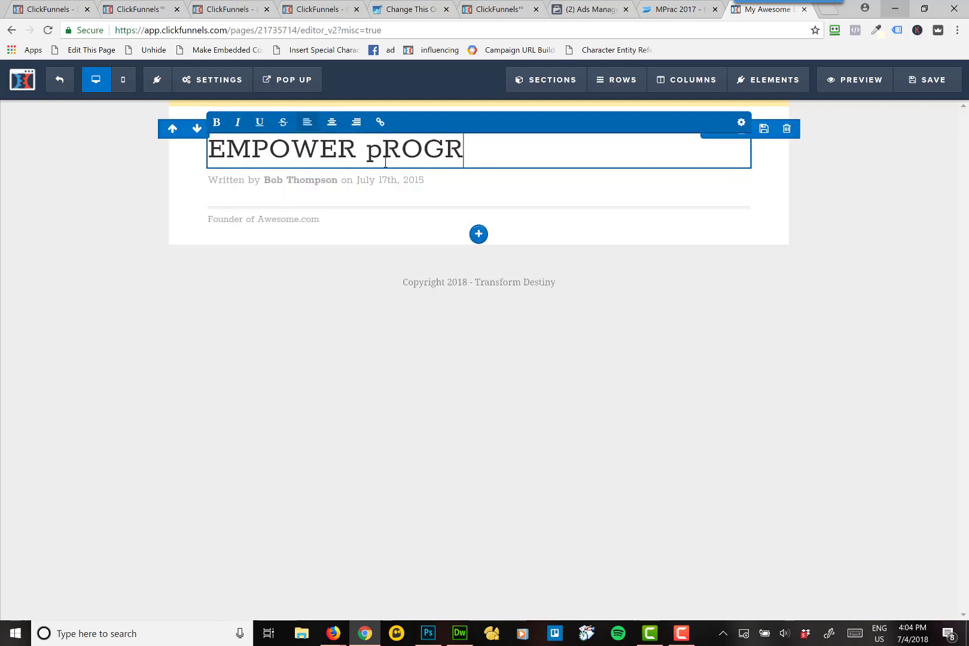
text(Program)
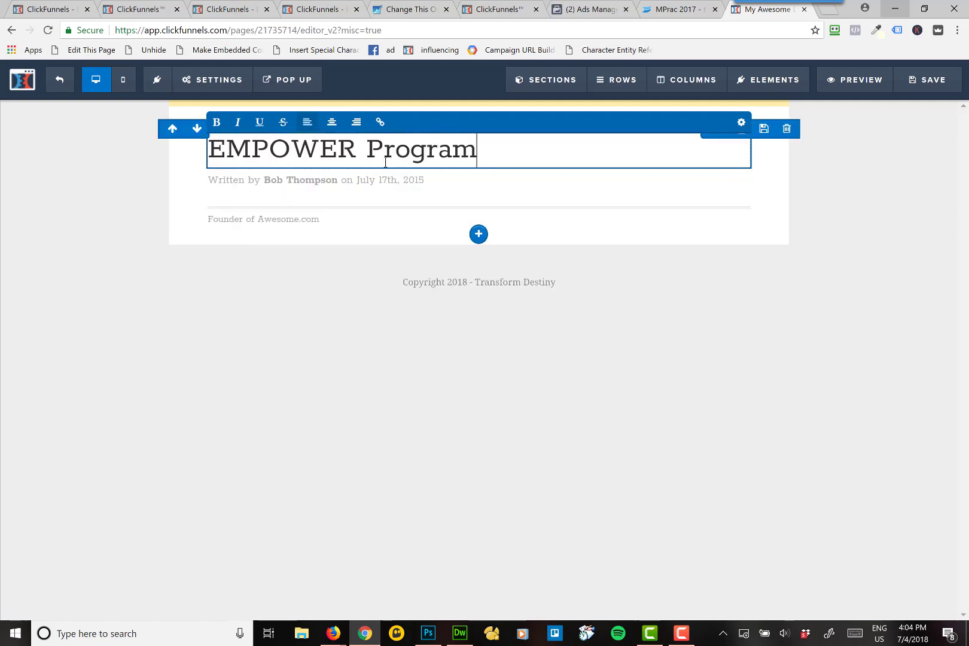
text(A)
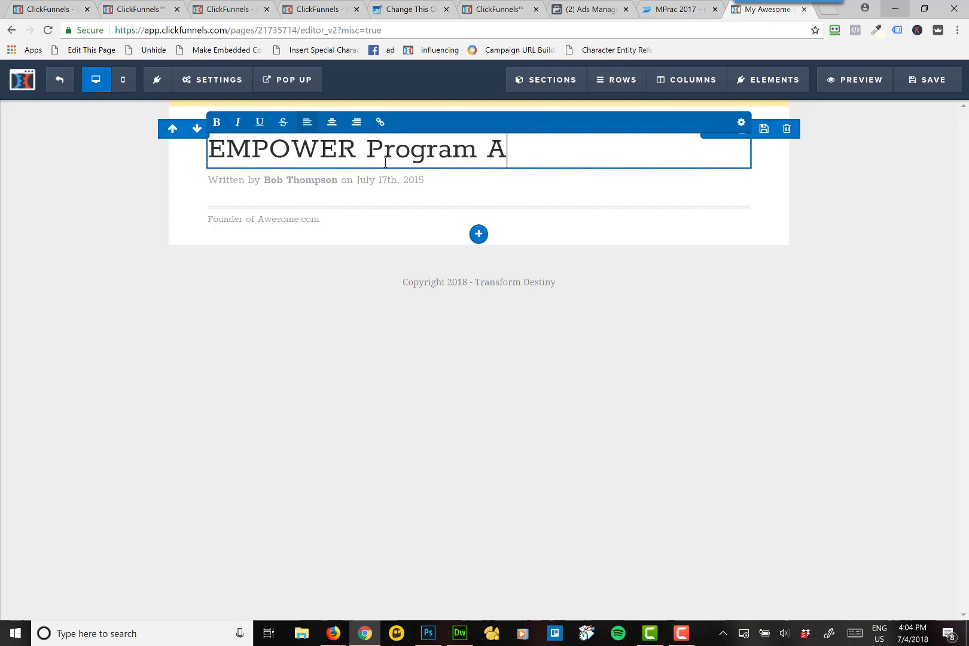
text(Call Ar)
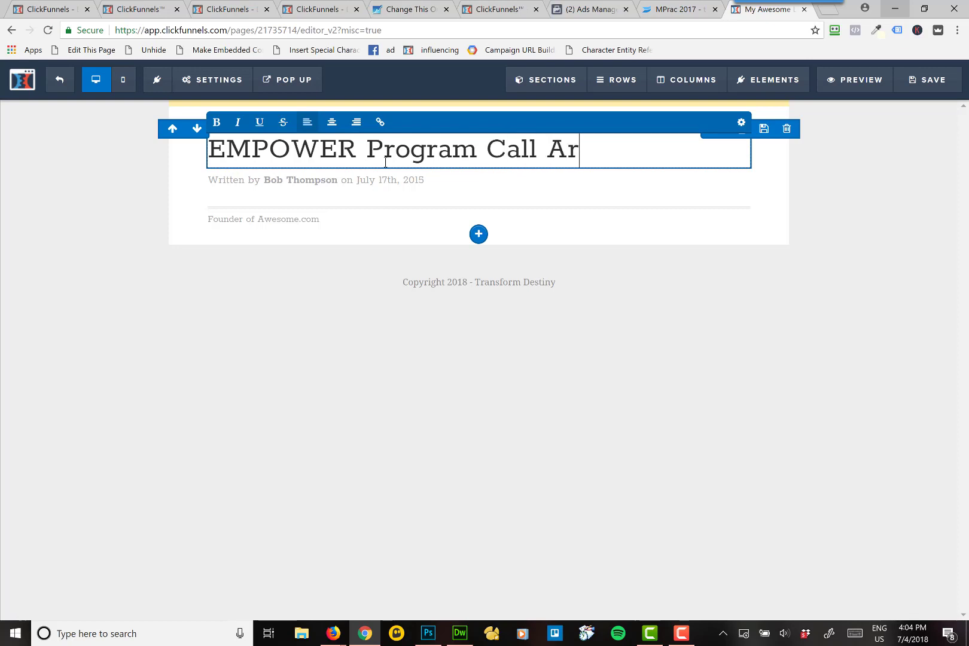
text(chive)
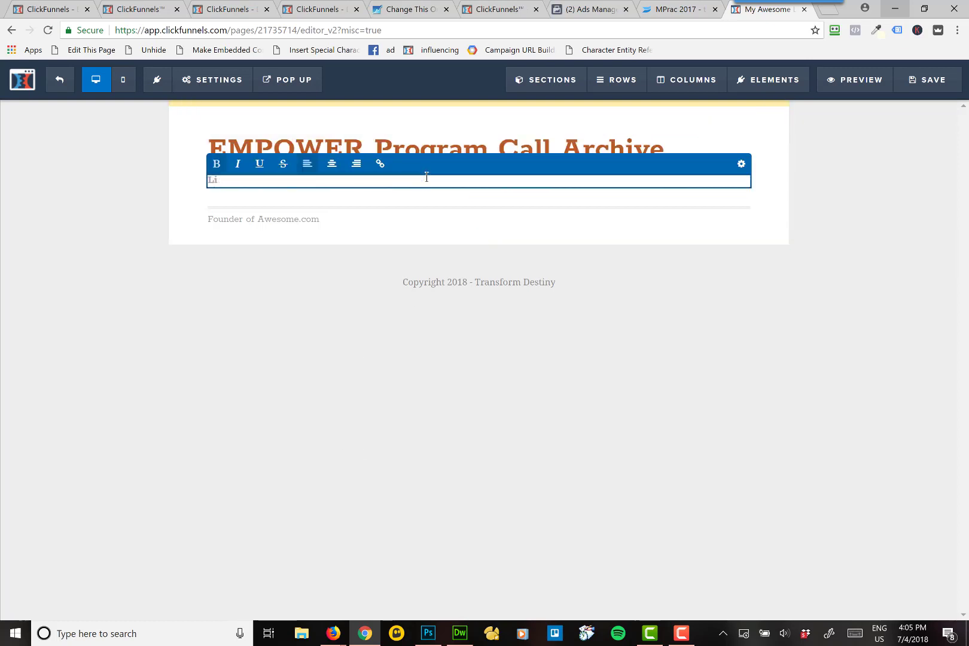
- Change the subheading to 'Listen to Your EMPOWER Call MP3s Below'
text(Listen to yo)
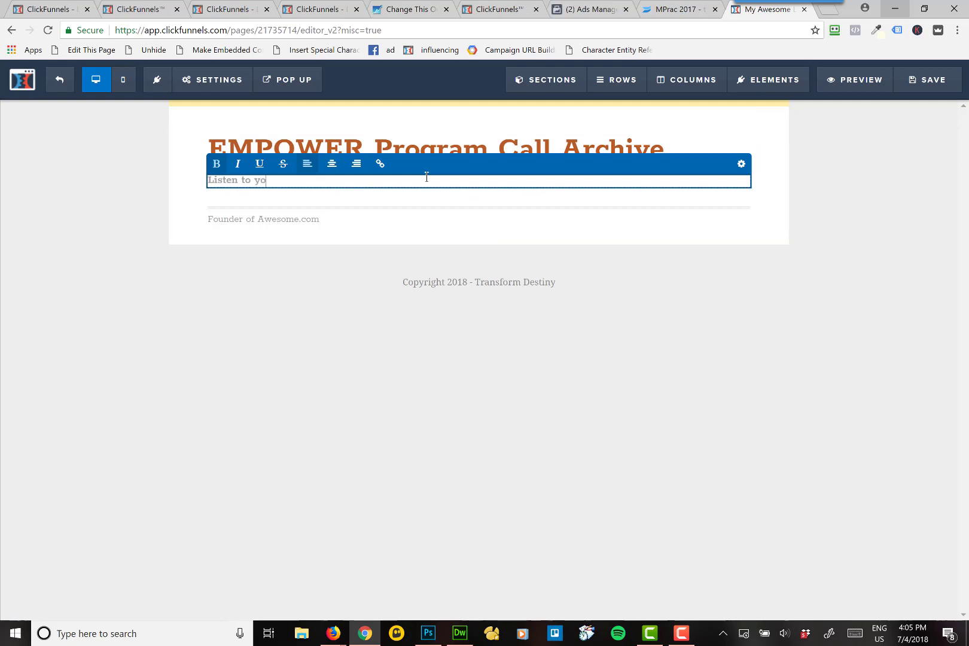
key(Backspace)
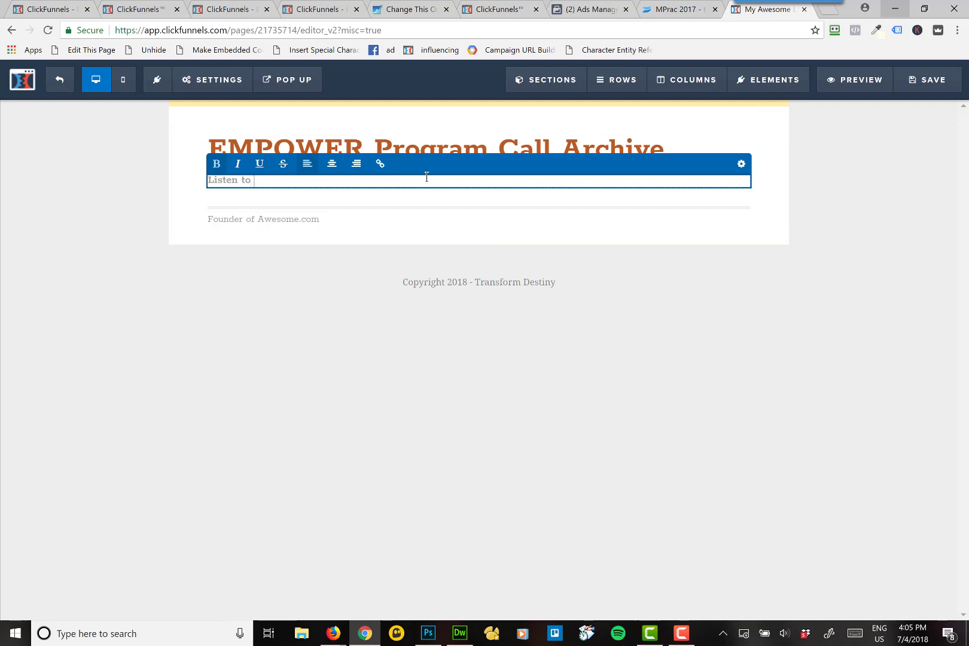
text(Your EMPOWER Cal)
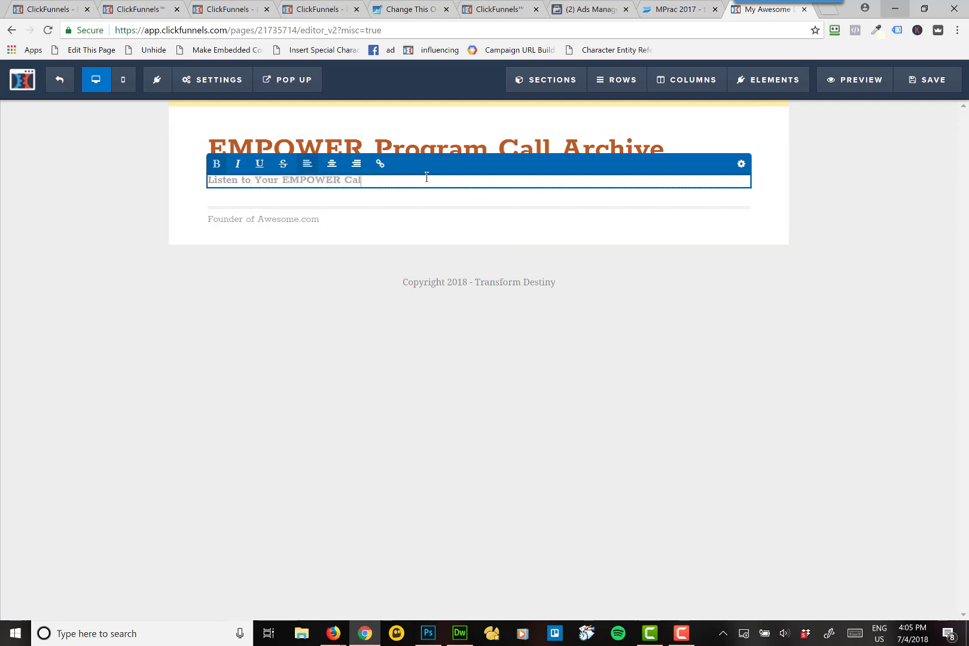
text(MP3s C)
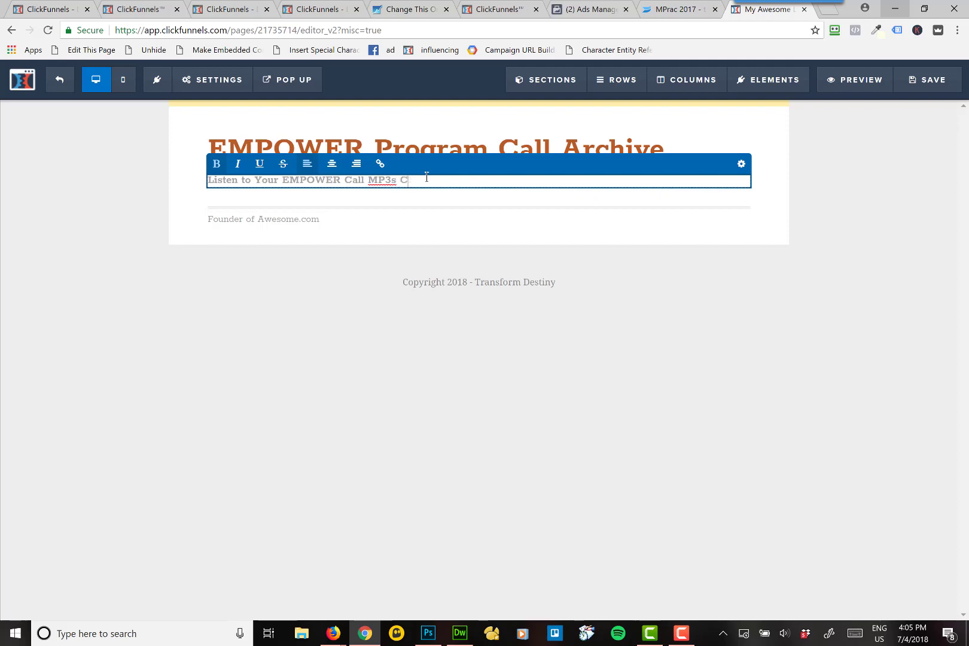
text(Below)
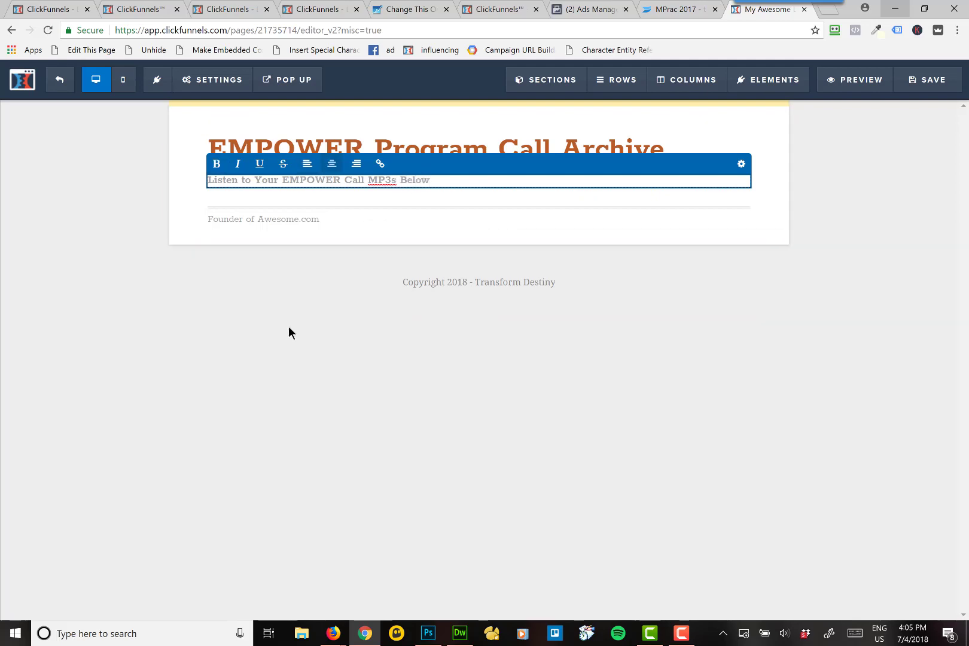
click(264, 219)
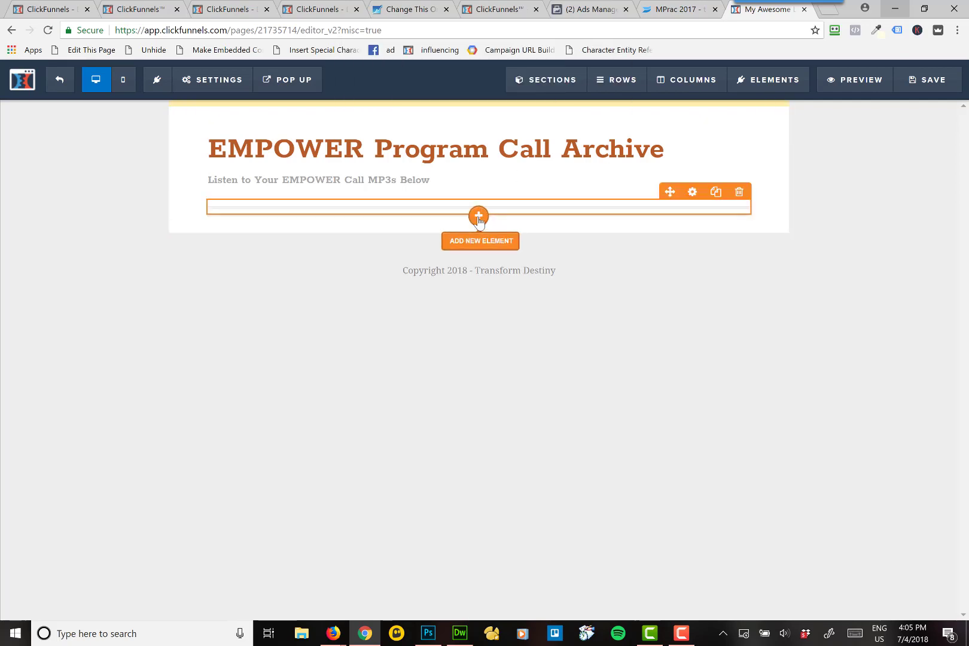
- Add a headline reading 'July 2018' below the divider, dismissing the Add New Section panel
click(479, 215)
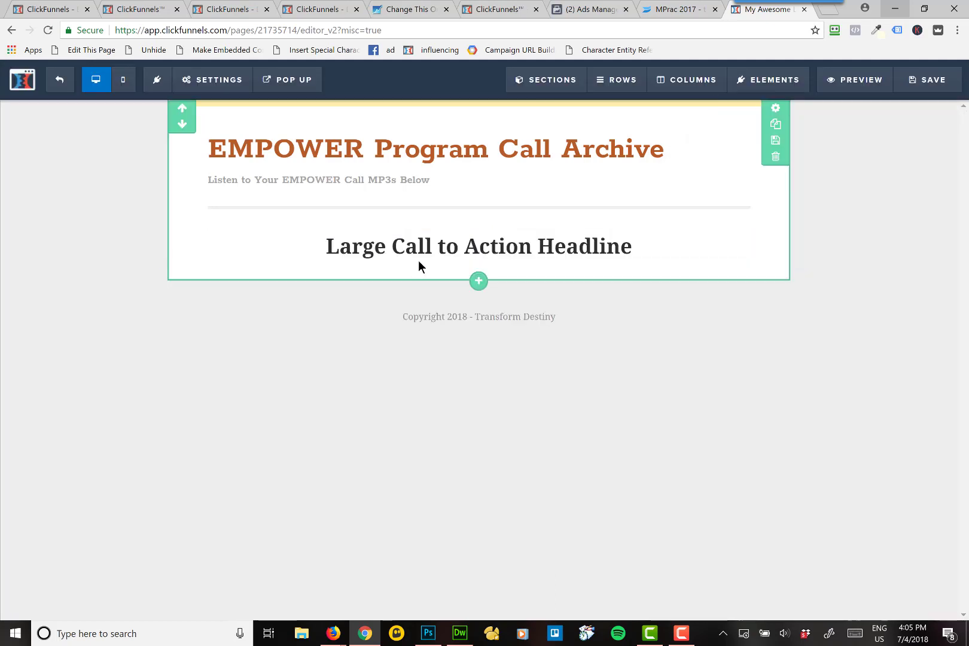
double_click(479, 246)
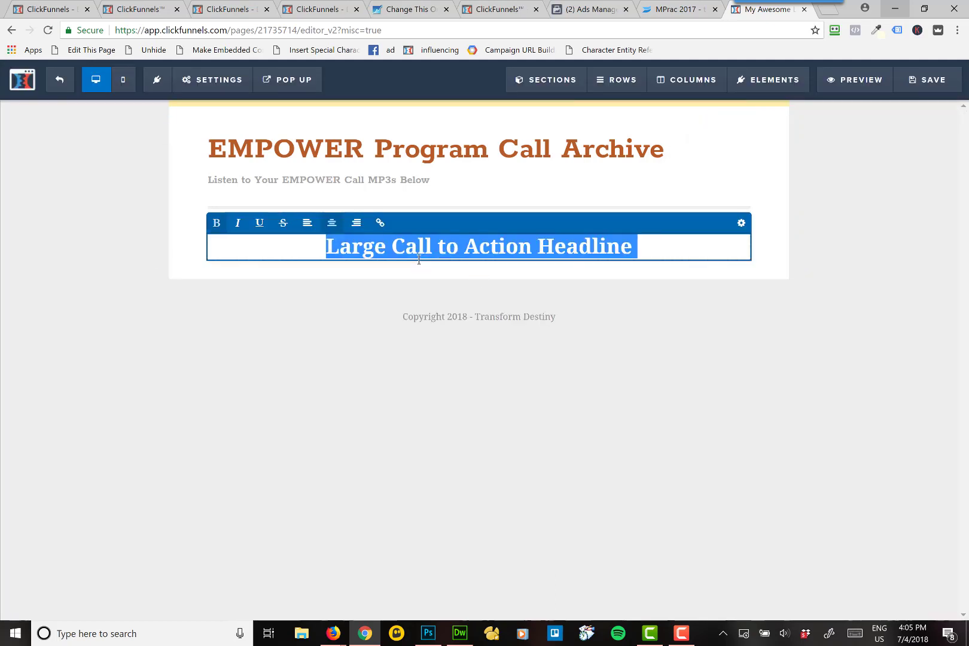
text(July 2018)
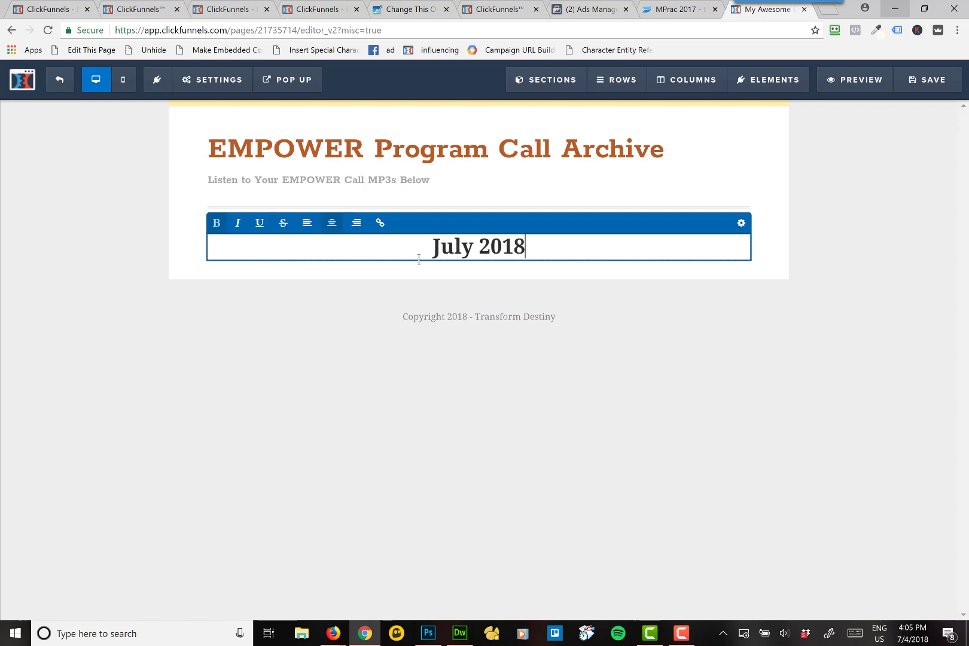
click(479, 395)
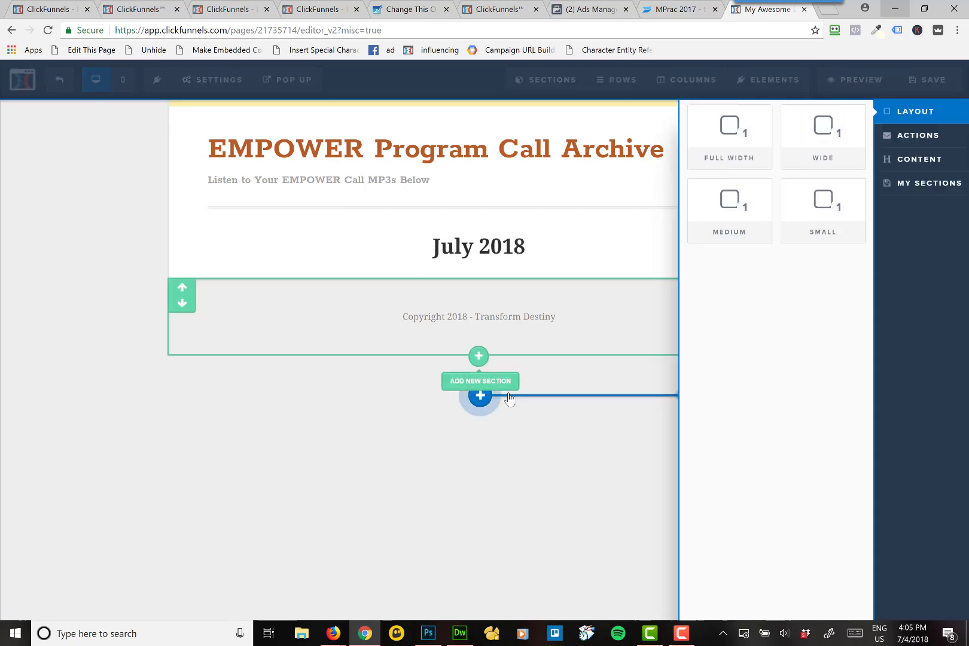
click(478, 246)
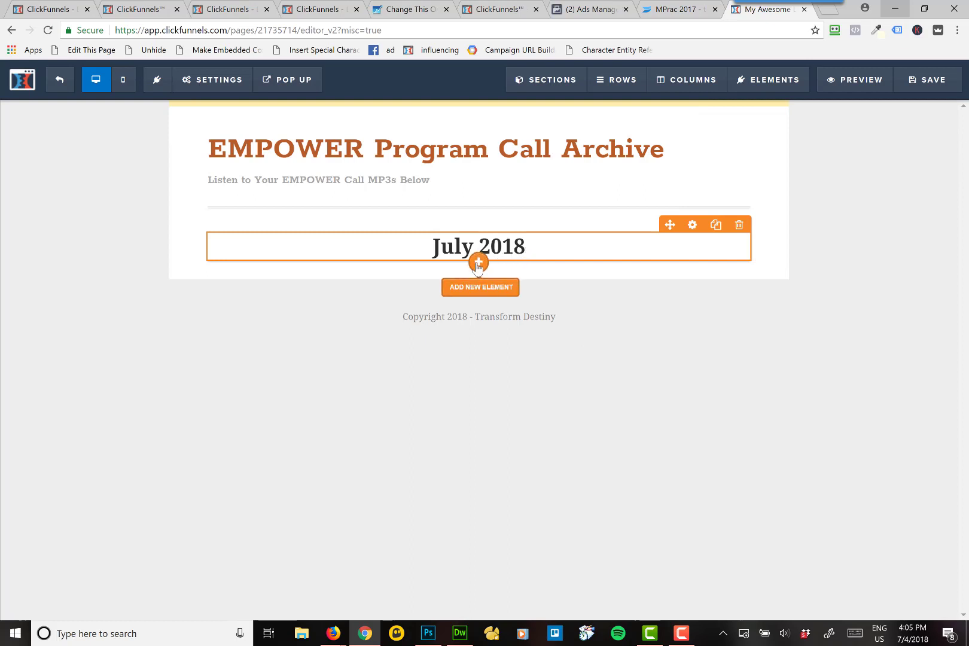
- Add an Audio Player element from the Media group below the July 2018 heading
click(480, 287)
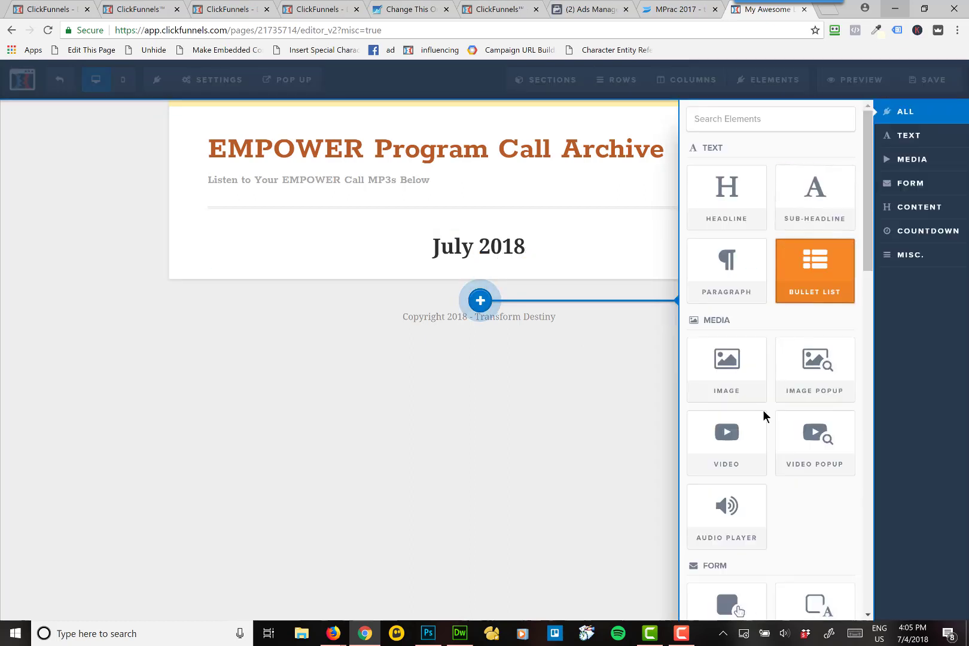
scroll(down, 3)
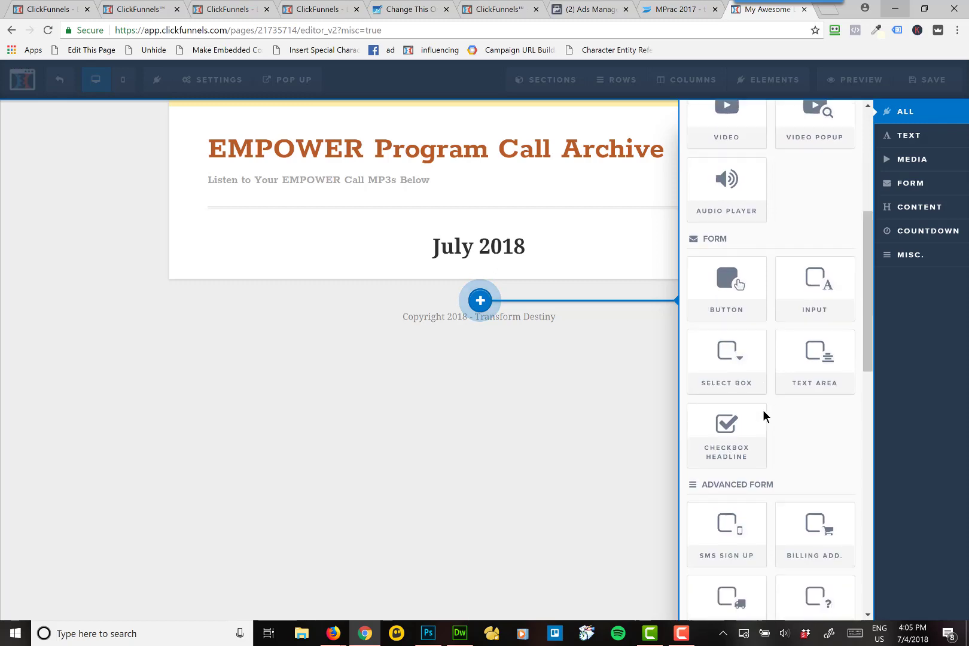
scroll(down, 3)
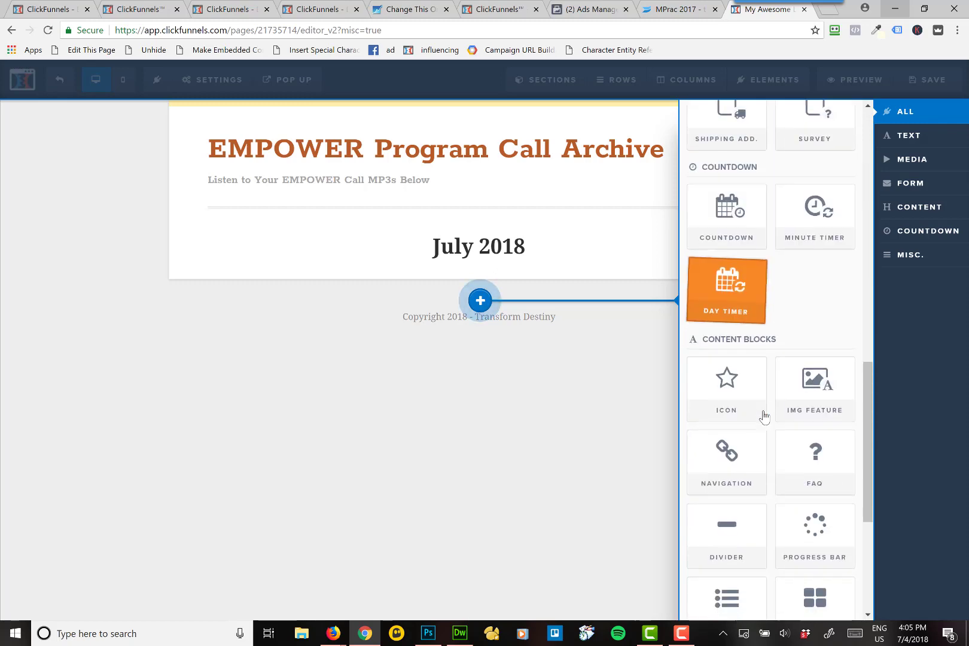
scroll(down, 3)
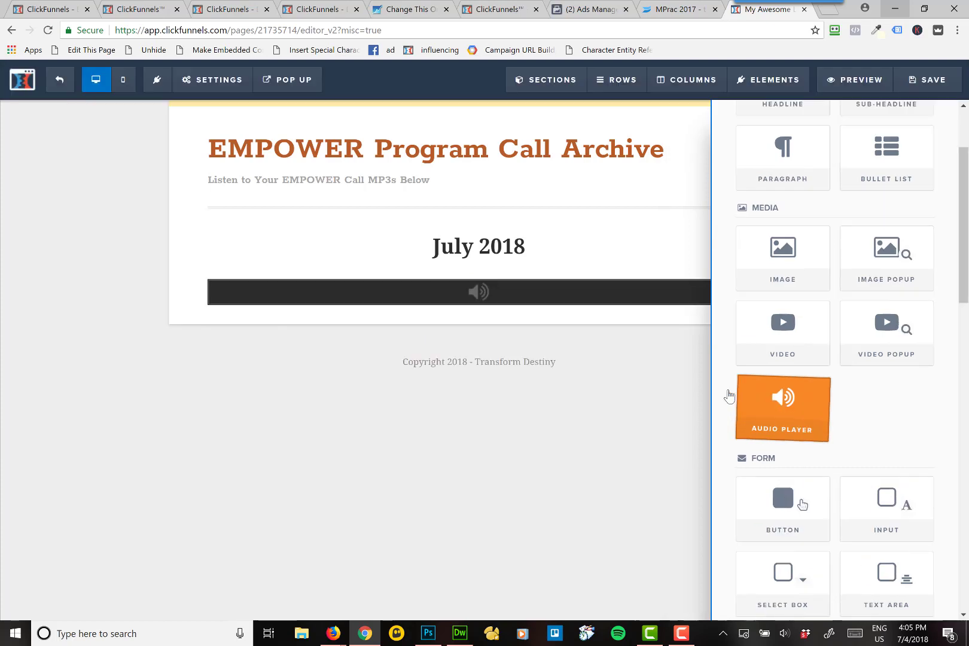
click(477, 292)
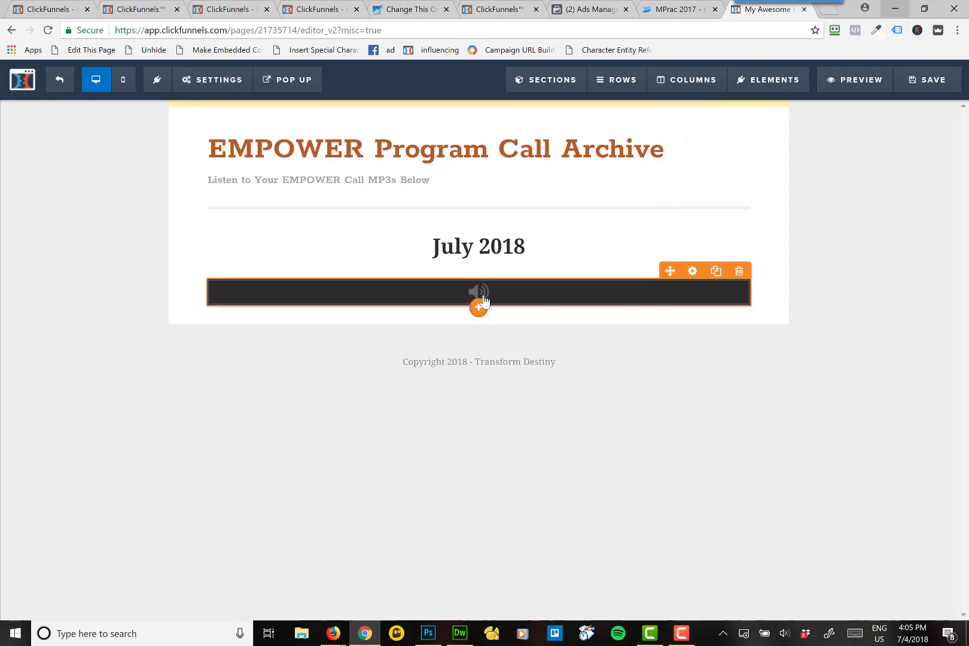
- Open the audio player settings and bring up the S3 object's link menu to copy it
click(692, 271)
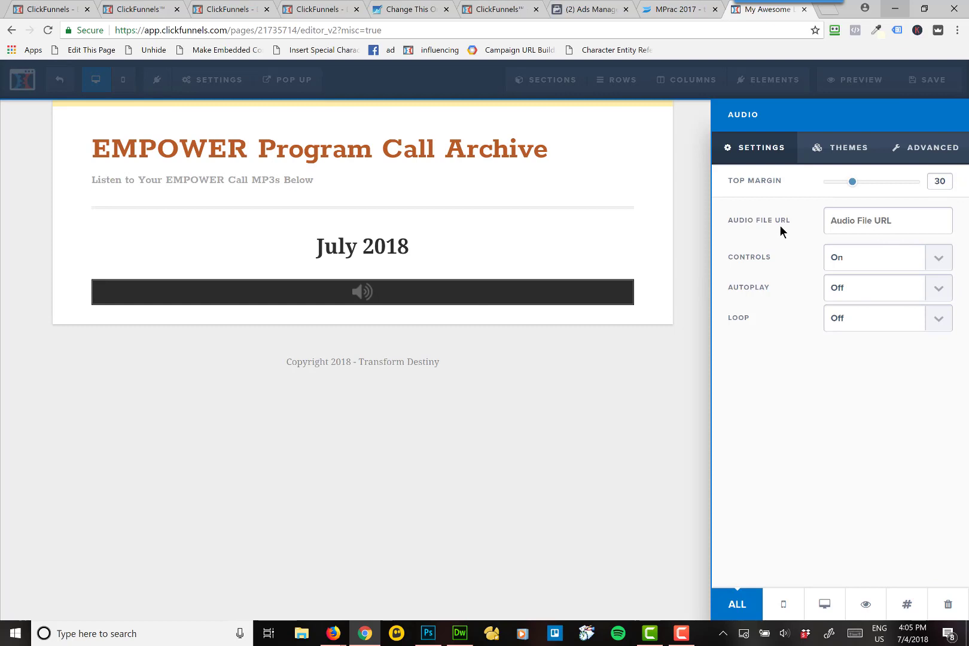
click(886, 221)
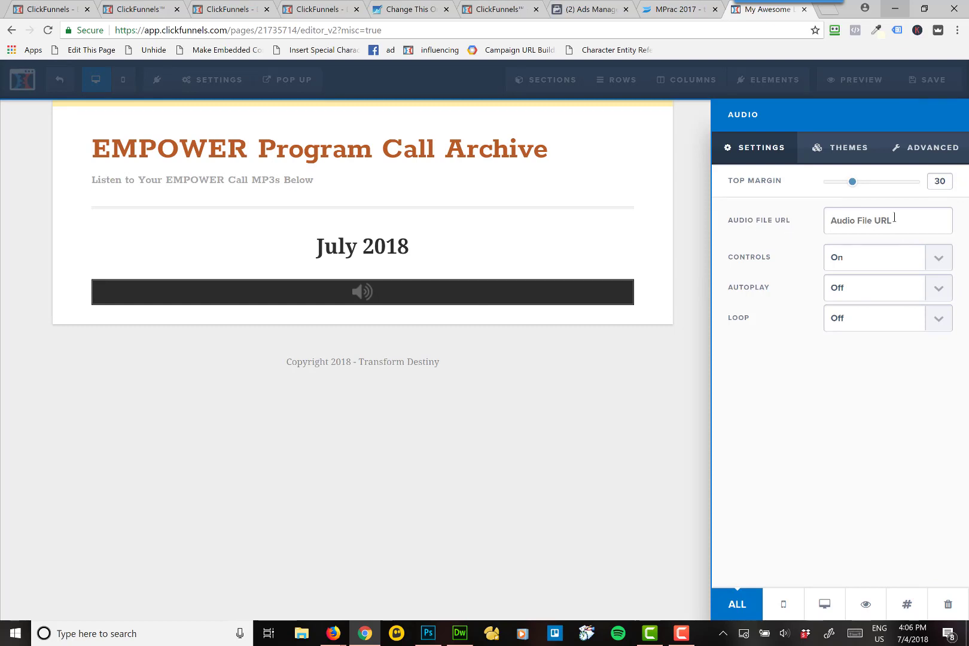
key(alt+tab)
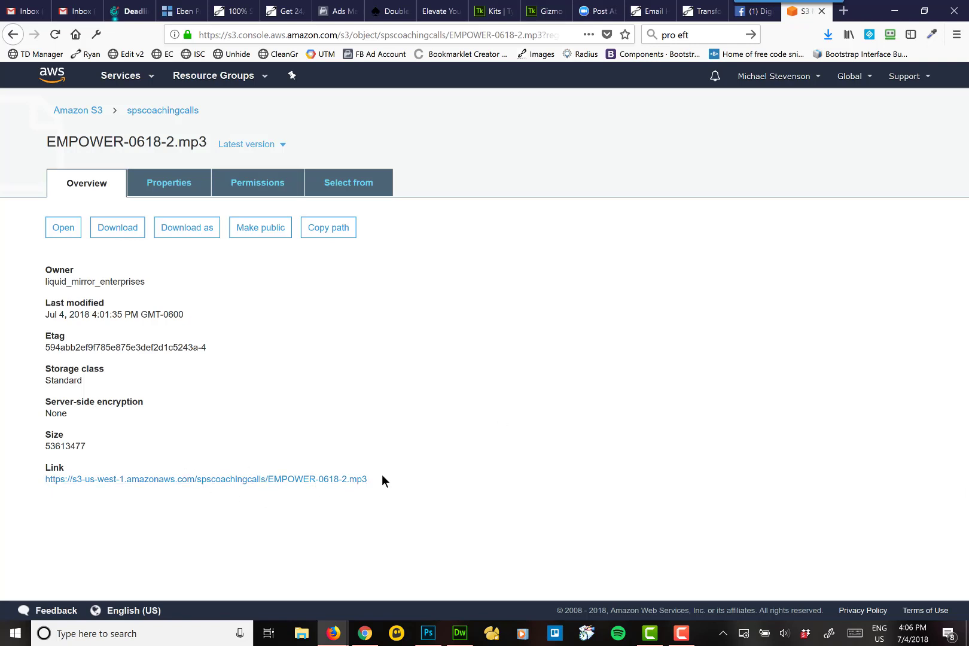
right_click(205, 479)
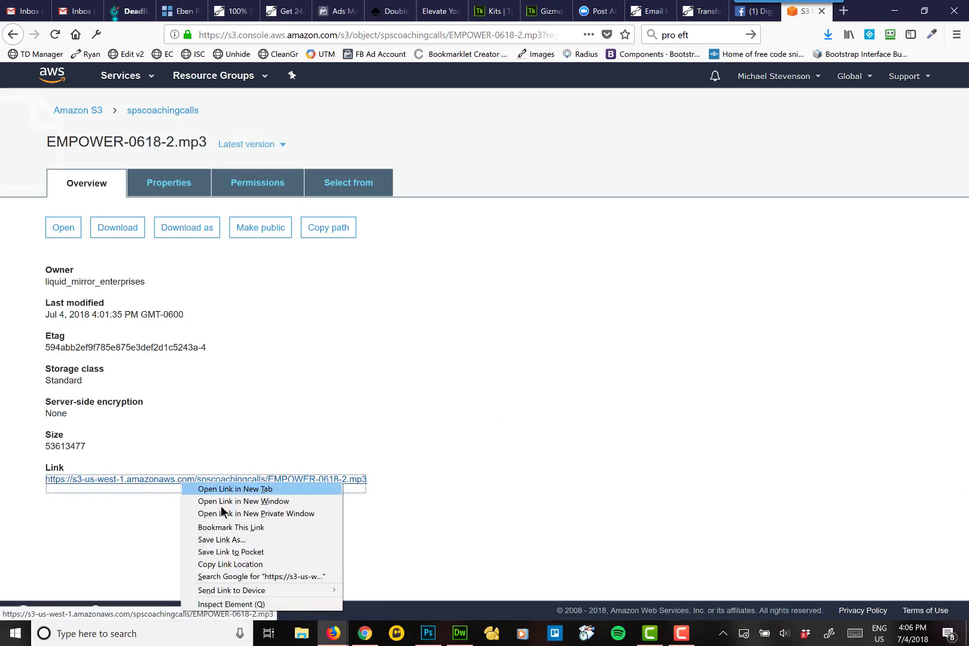
mouse_move(229, 564)
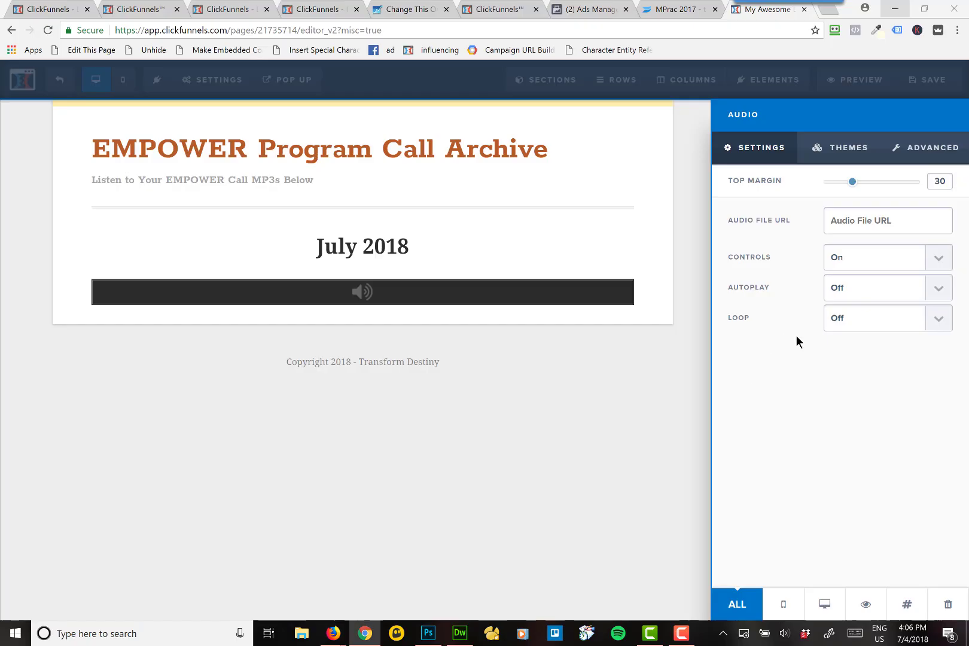
- Set the audio URL to the S3 EMPOWER-0618-2.mp3 link, Autoplay Off, and save
text(alls/EMPOWER-0618-2.mp3)
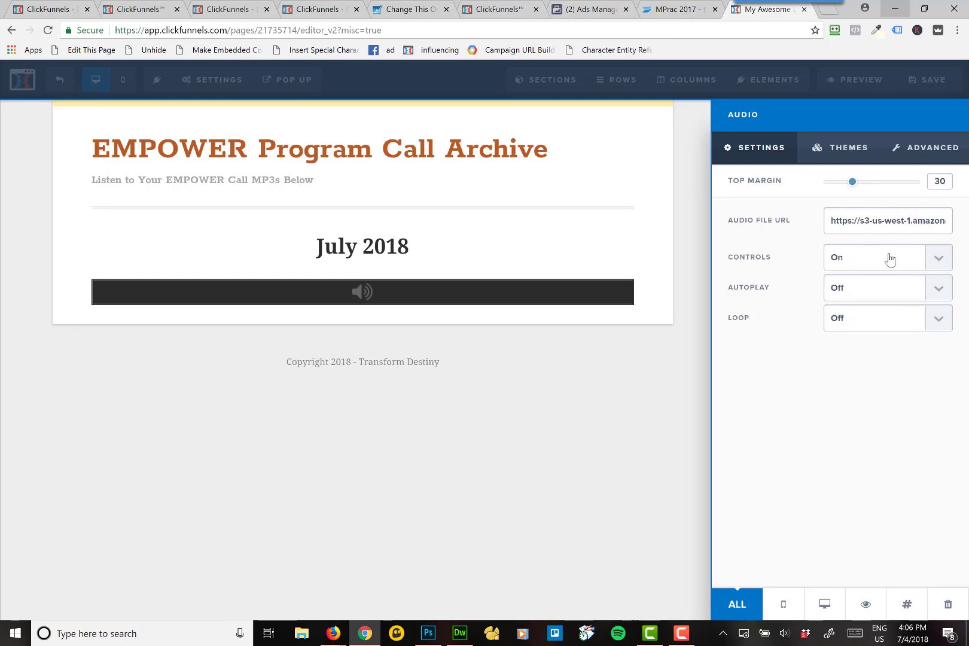
click(873, 288)
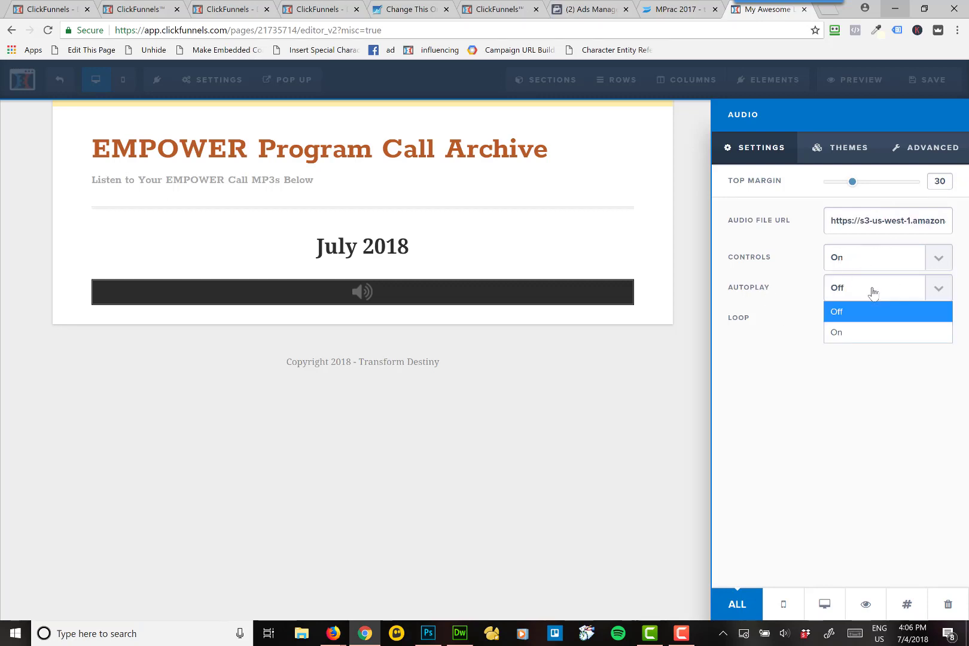
click(836, 312)
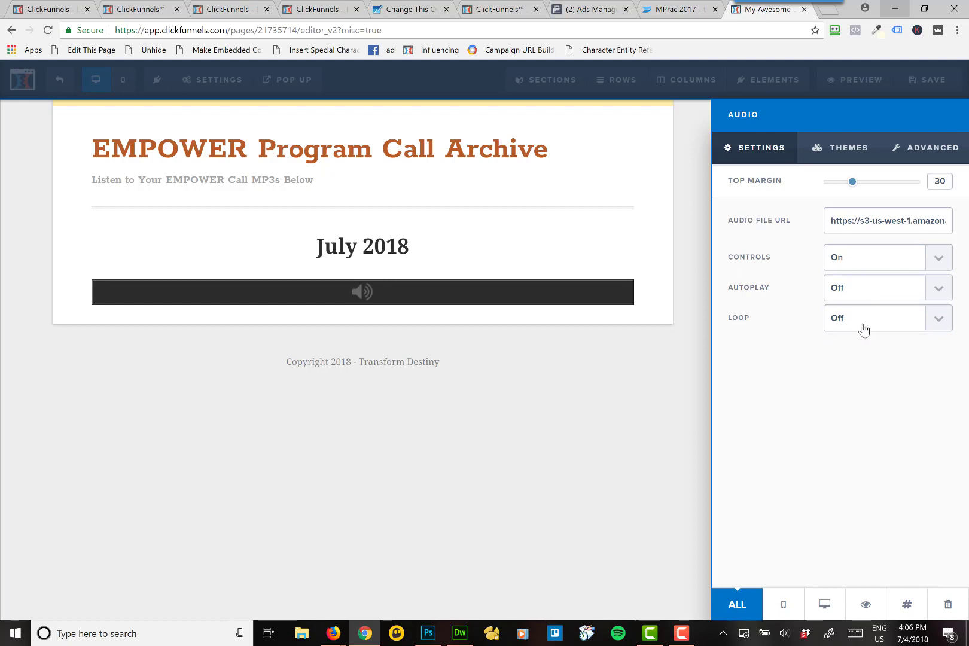
mouse_move(832, 269)
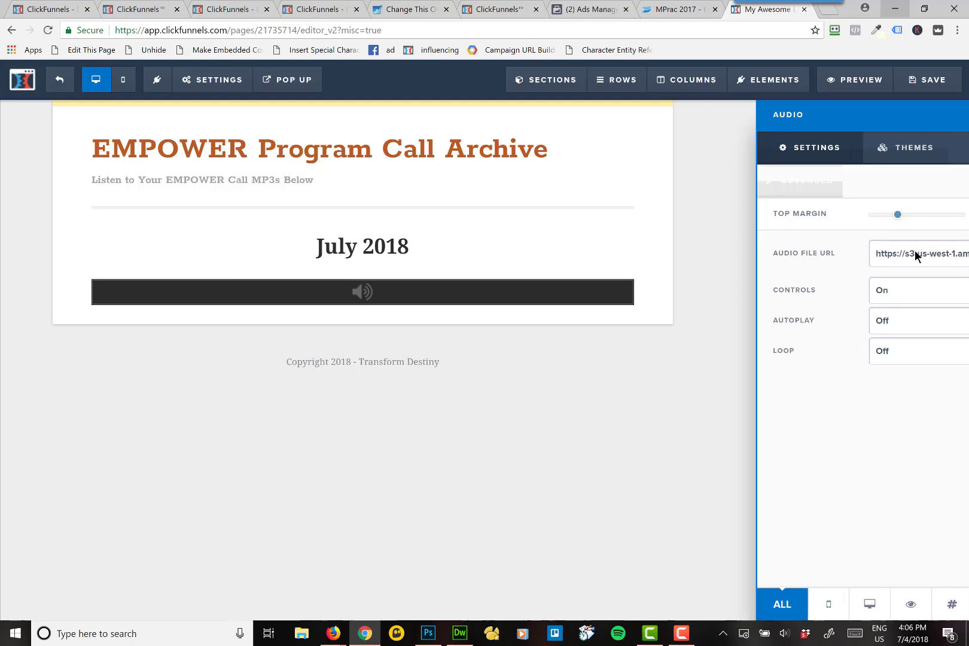
click(927, 79)
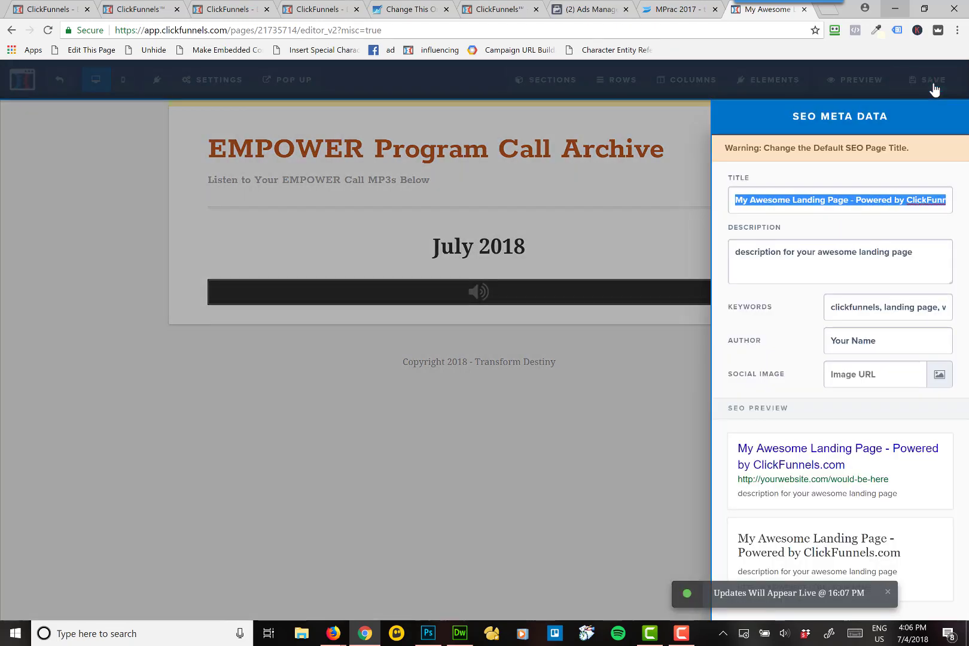
- Enter 'EMPOWER Call Archive' as the page's SEO title
text(EMPO)
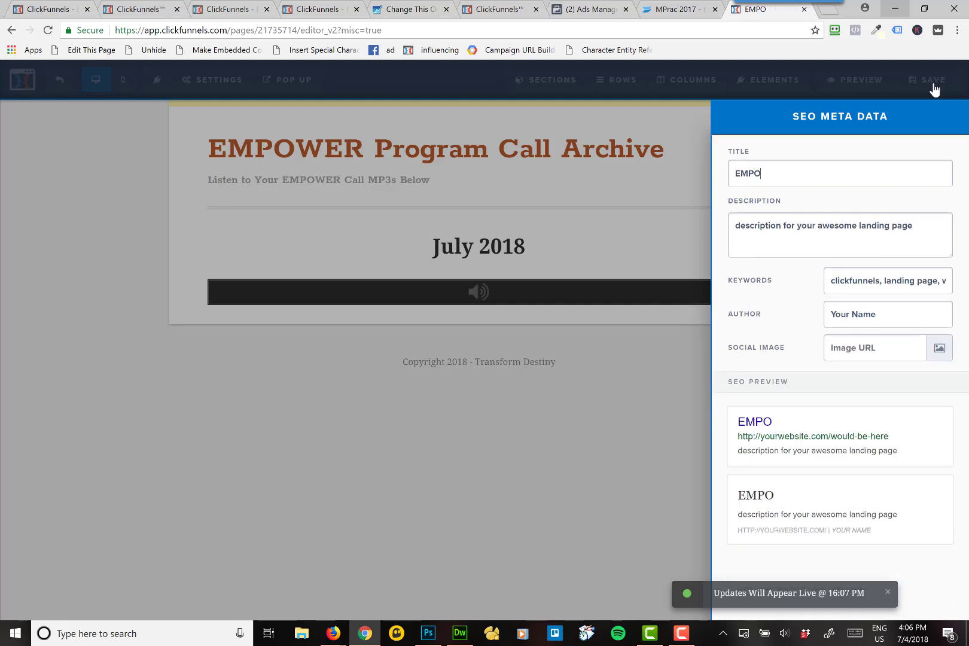
text(WER Call)
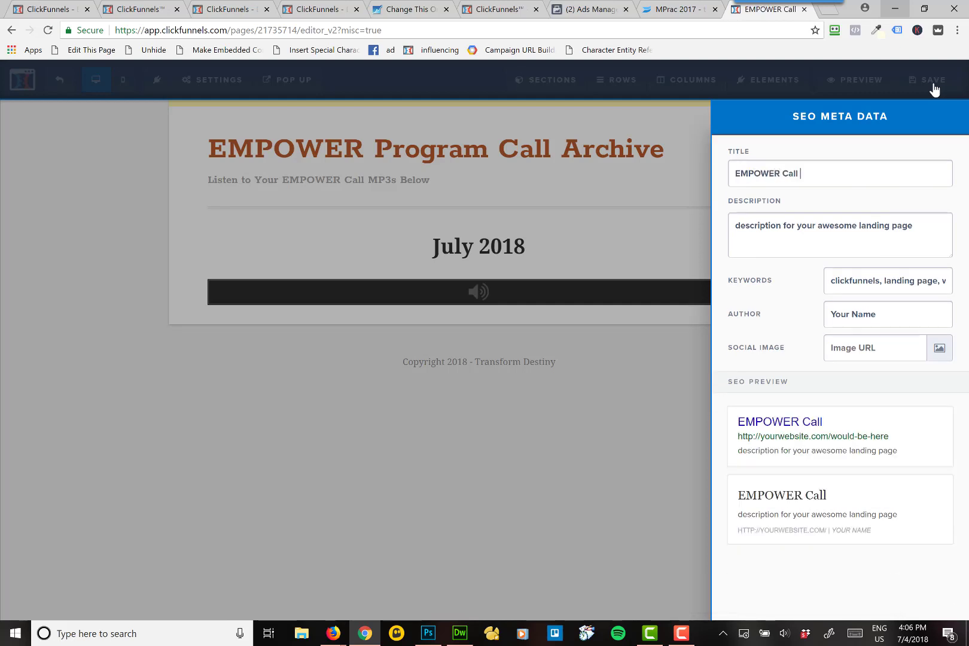
text(Archive)
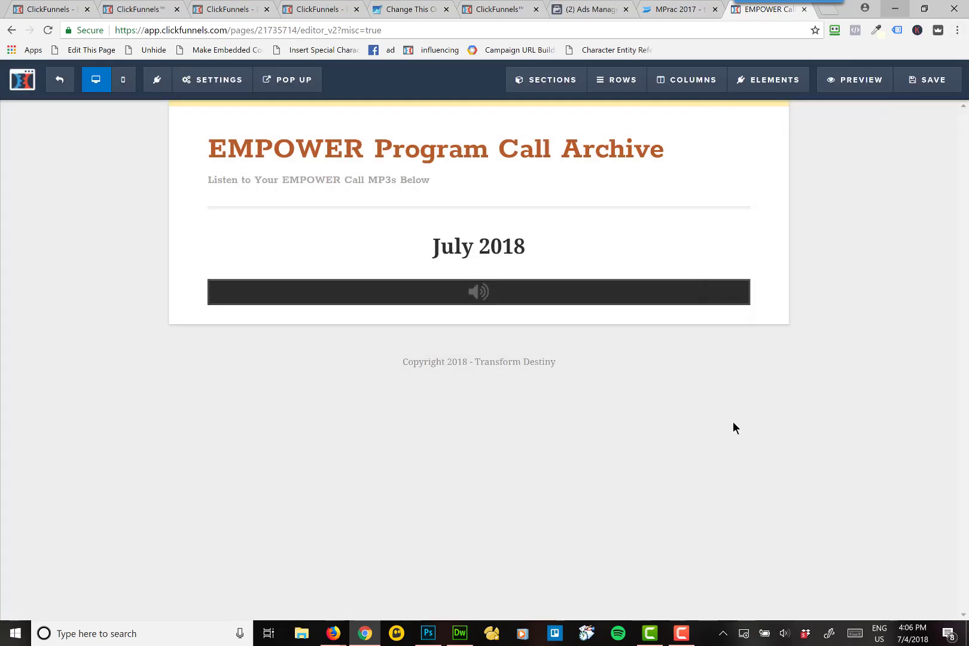
mouse_move(927, 79)
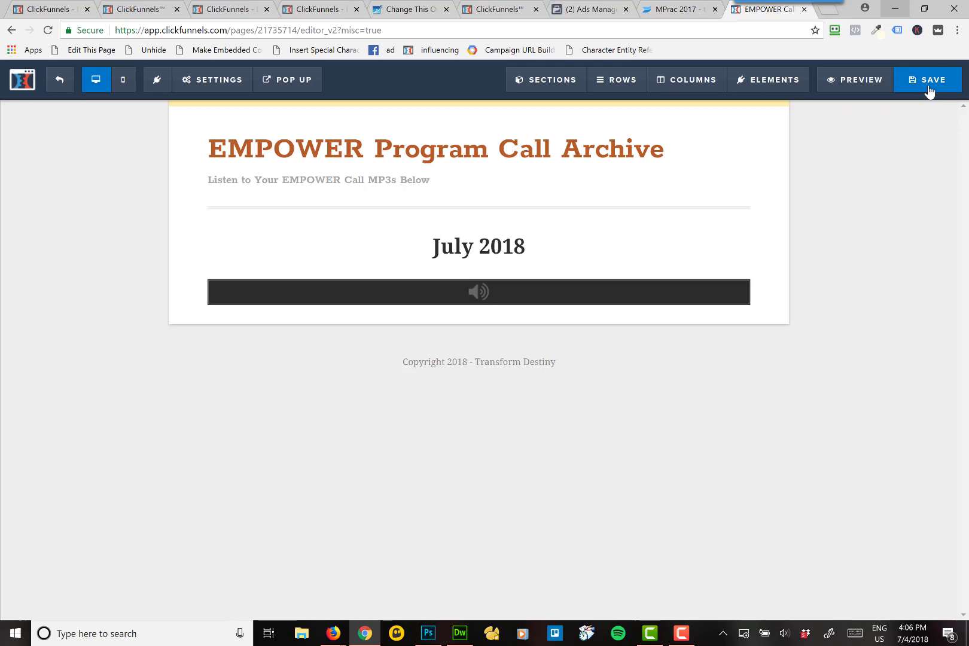
- Save the page, preview it, and play then pause the July 2018 call recording
click(926, 79)
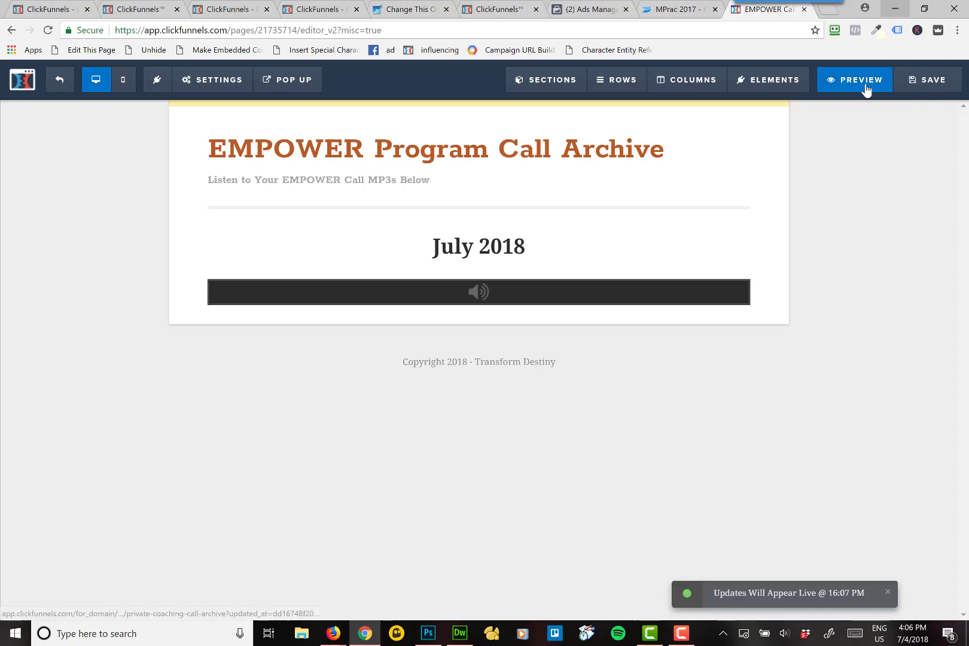
click(855, 80)
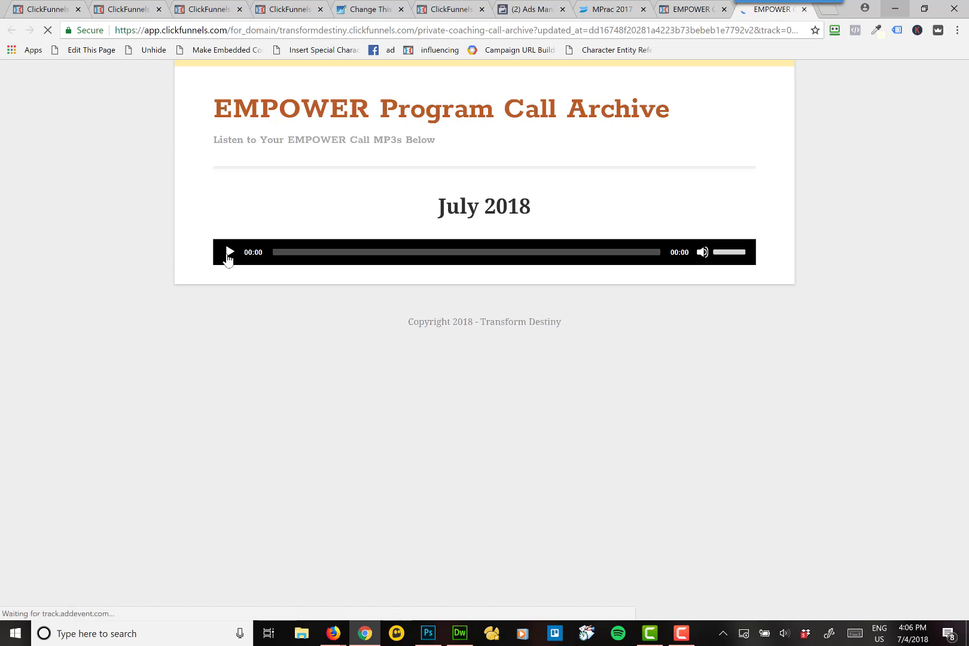
click(229, 252)
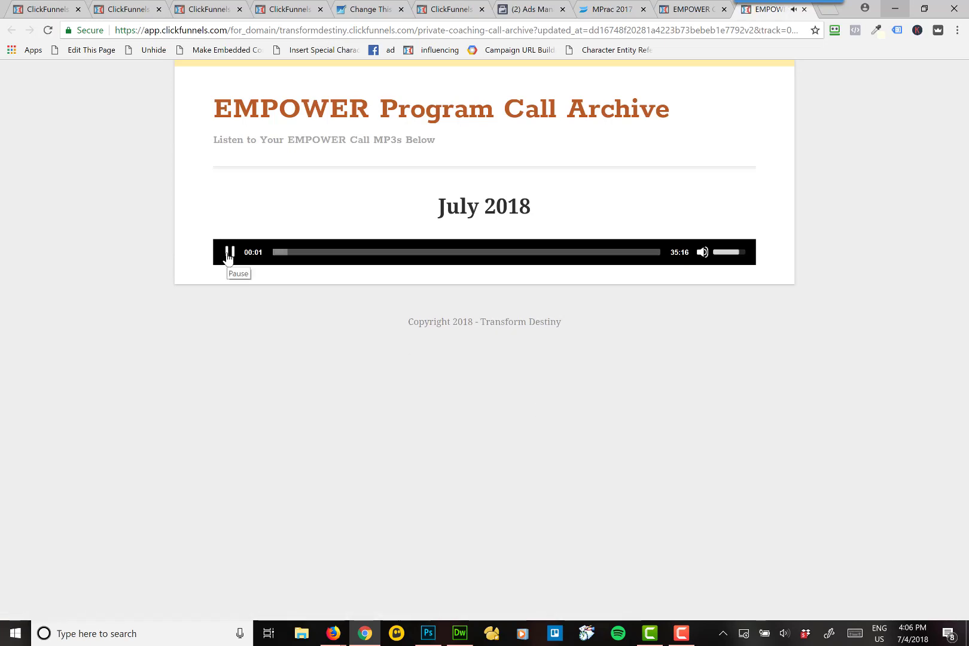
click(229, 251)
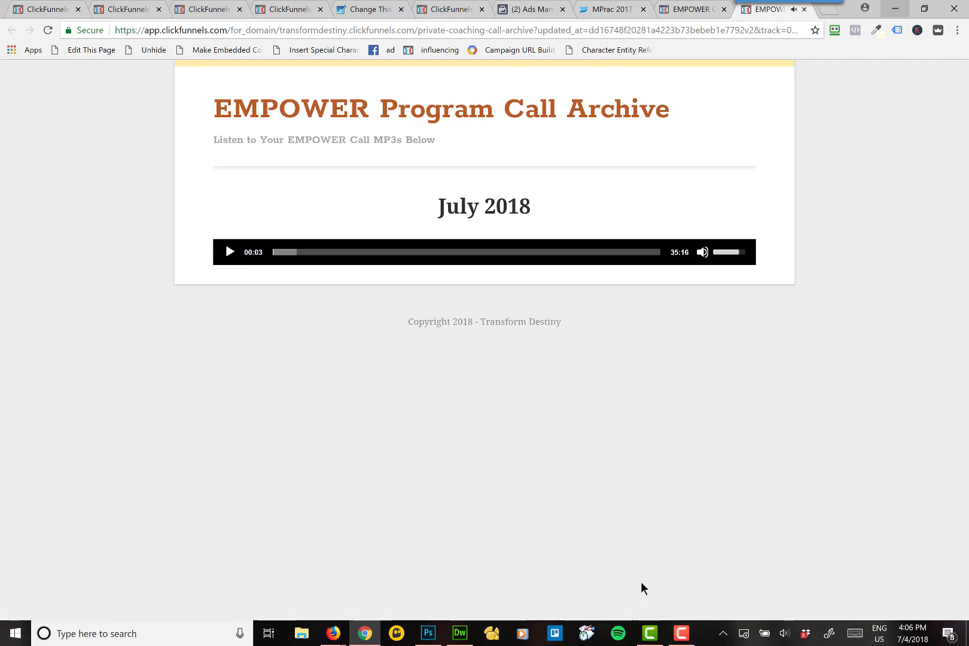